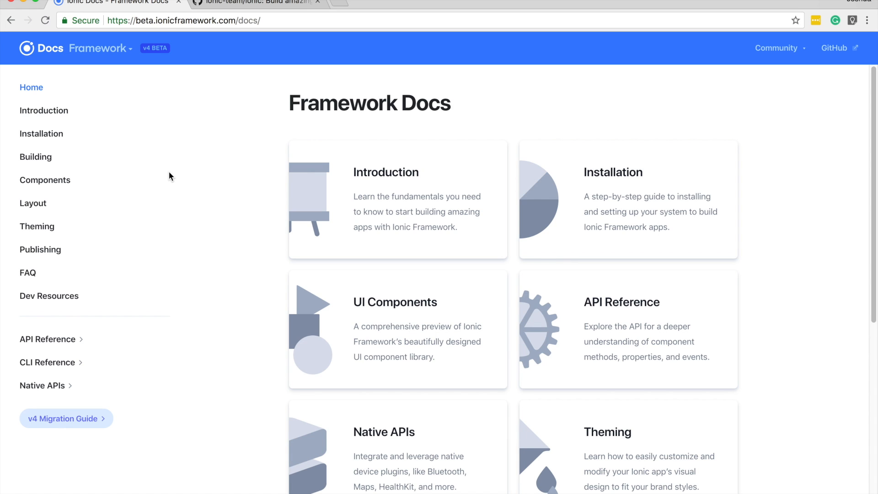
mouse_move(133, 136)
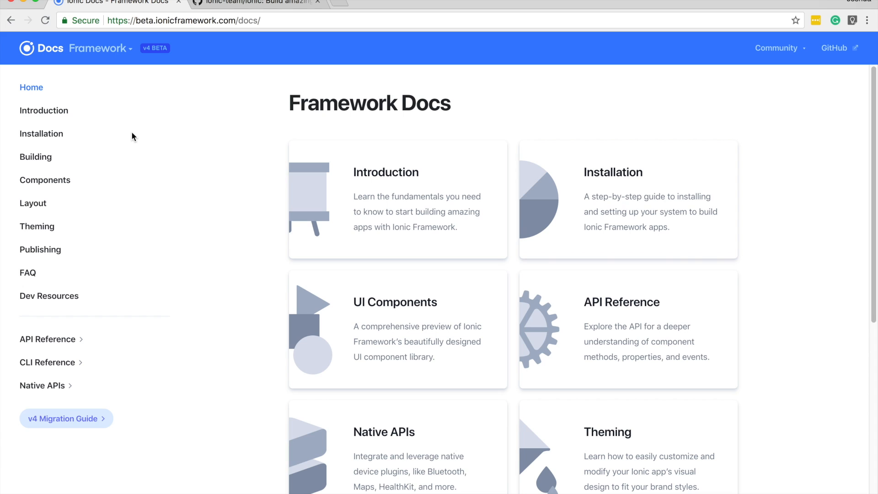
mouse_move(143, 148)
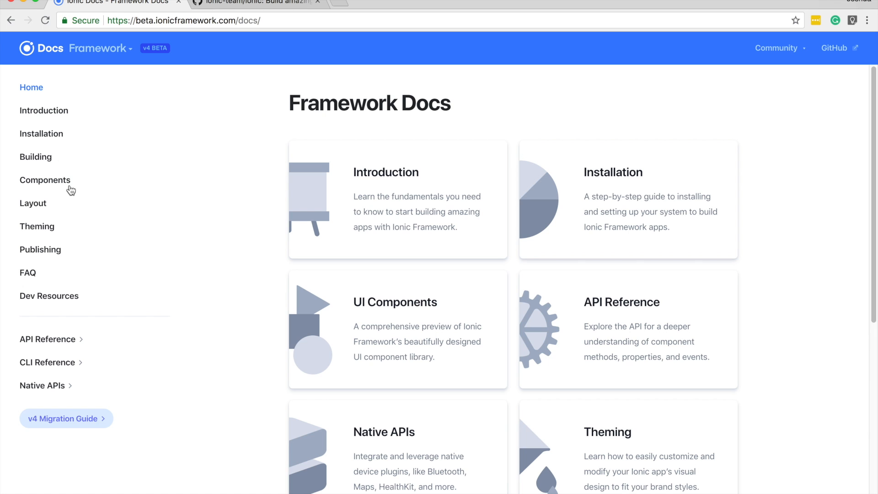
Go to the Components overview and scroll down toward the Alert section
click(45, 180)
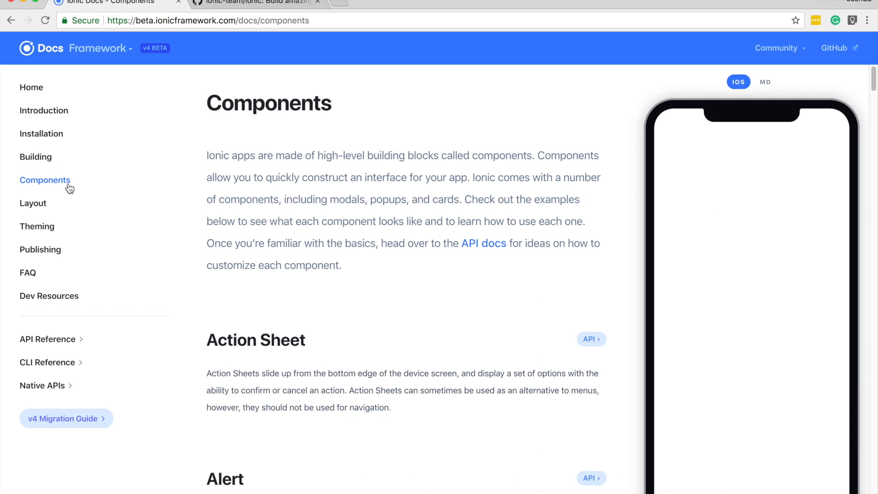
scroll(down, 3)
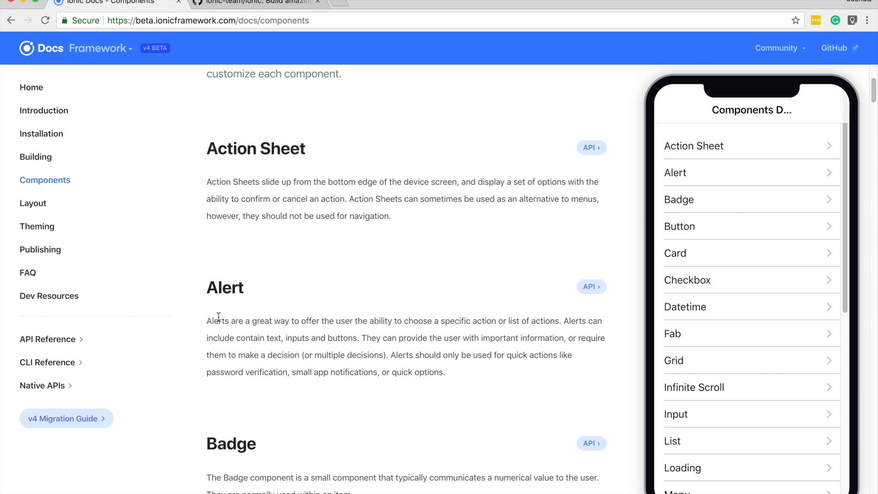
mouse_move(406, 382)
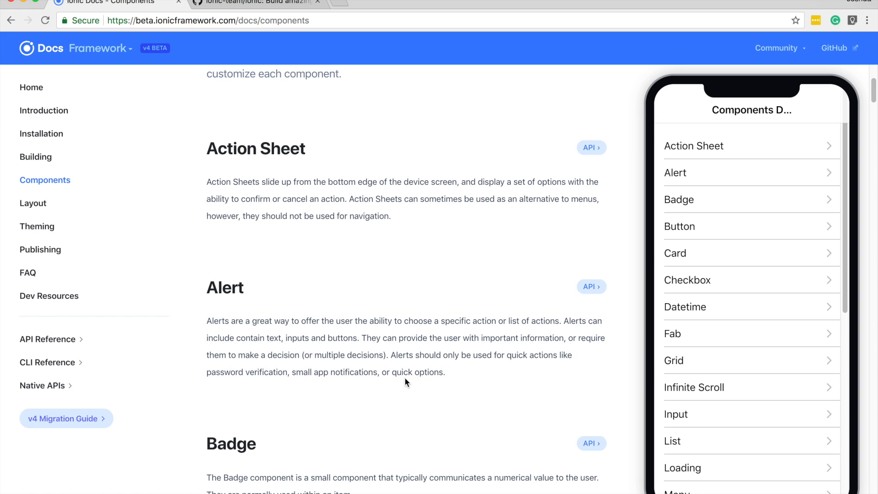
mouse_move(340, 318)
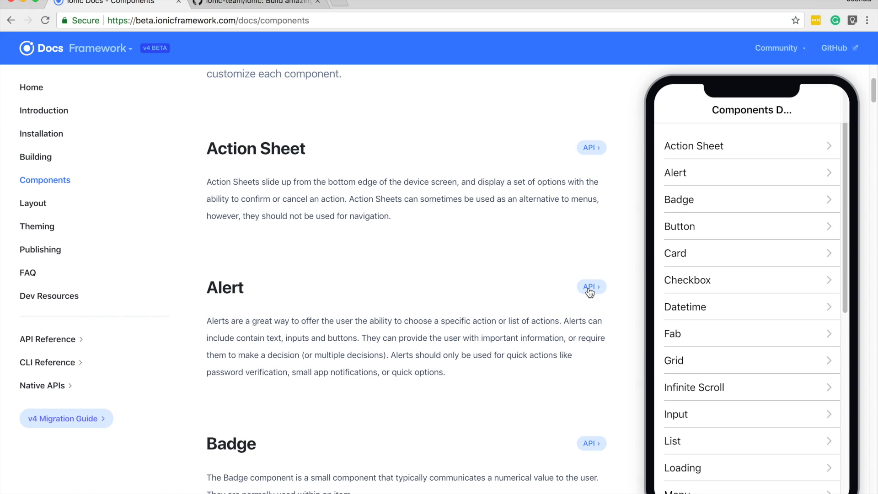
Open the ion-alert API reference and read down to its Properties list
click(590, 286)
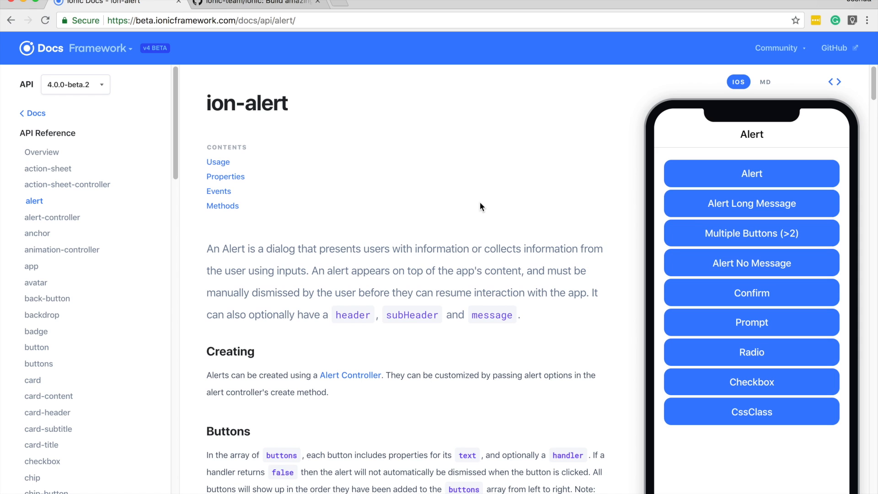
scroll(down, 3)
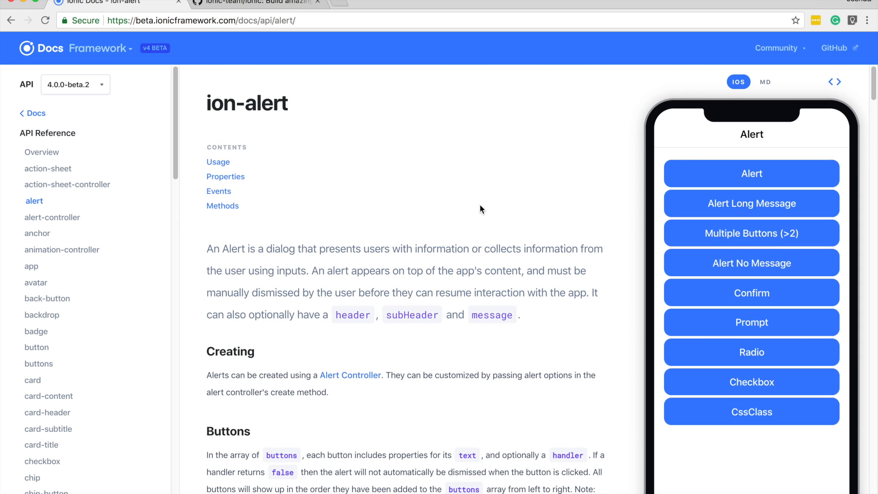
scroll(down, 3)
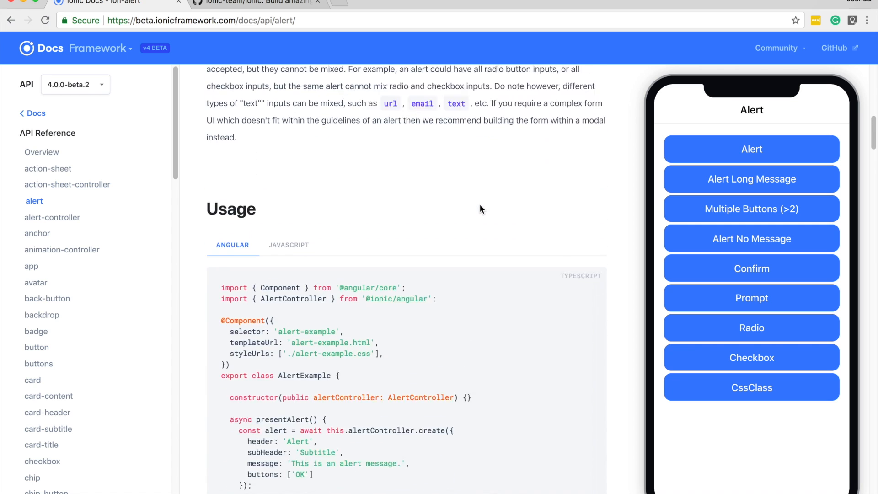
scroll(down, 3)
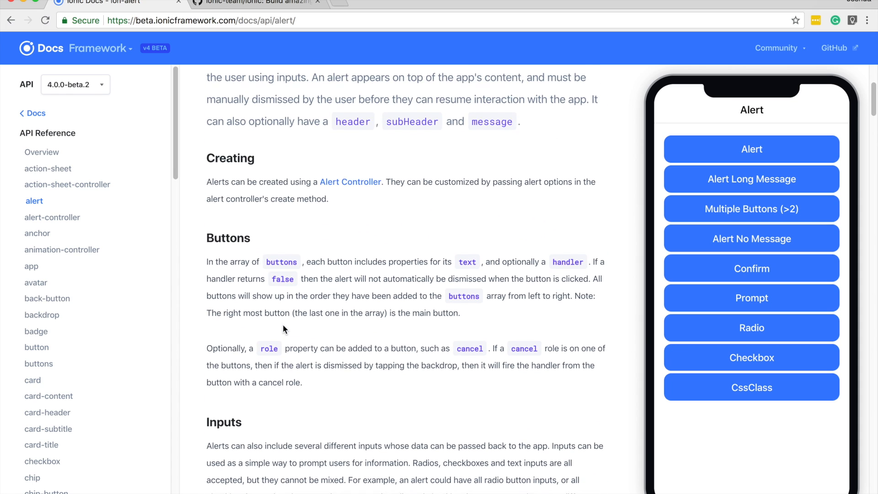
scroll(down, 3)
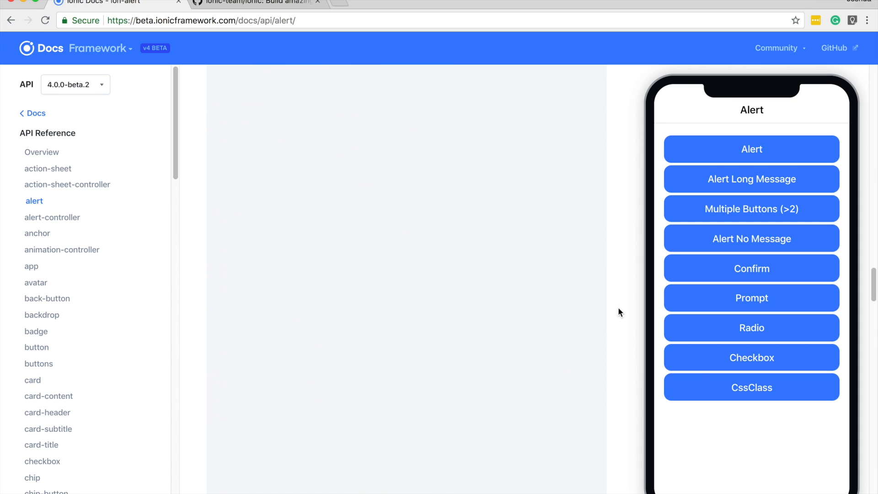
scroll(down, 3)
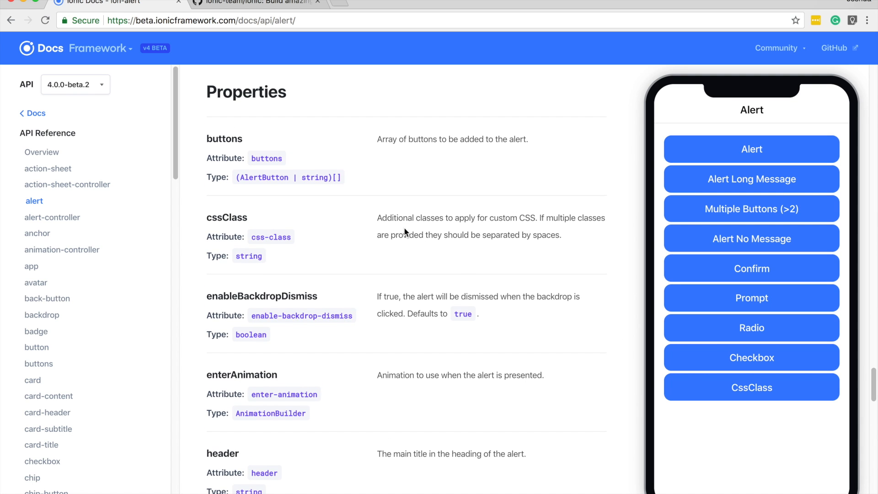
mouse_move(212, 288)
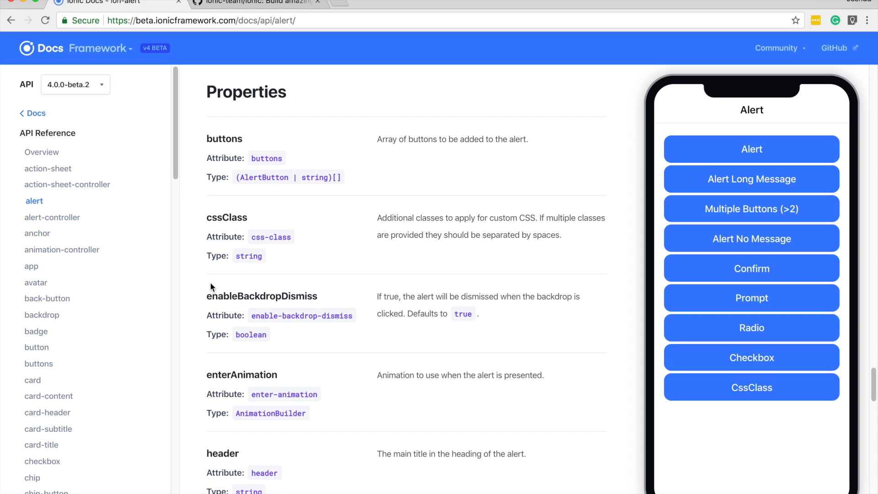
scroll(down, 3)
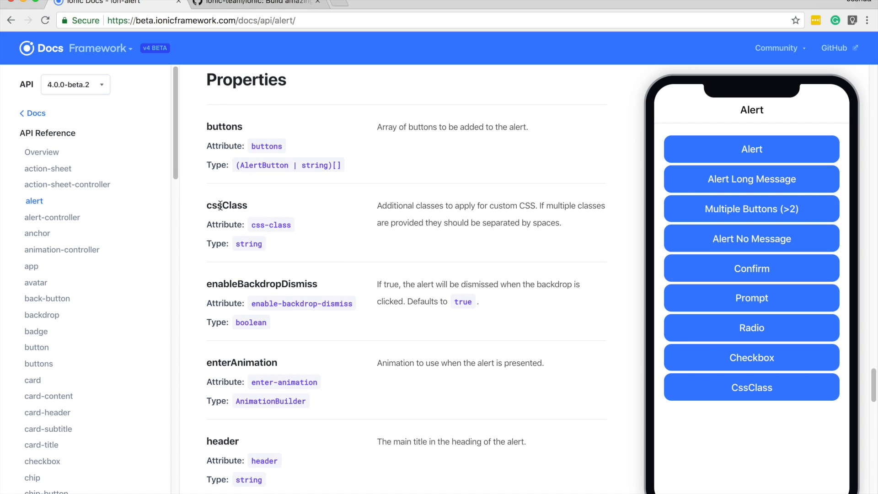
mouse_move(241, 252)
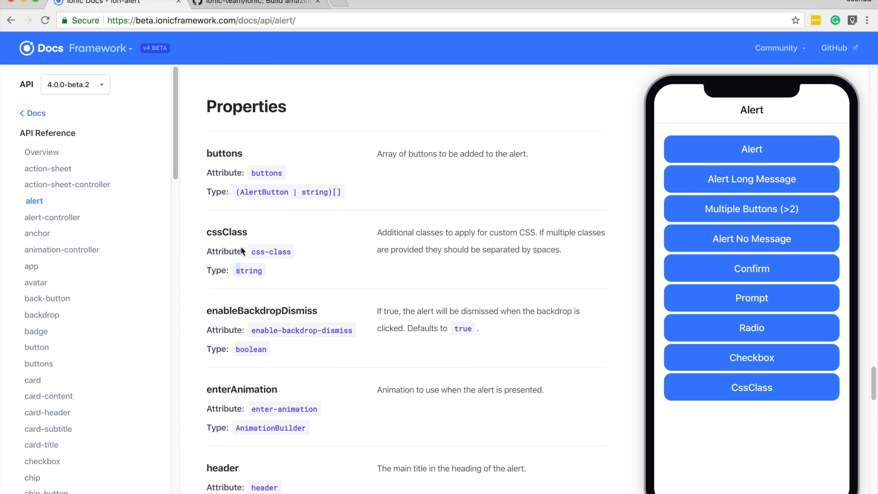
scroll(down, 3)
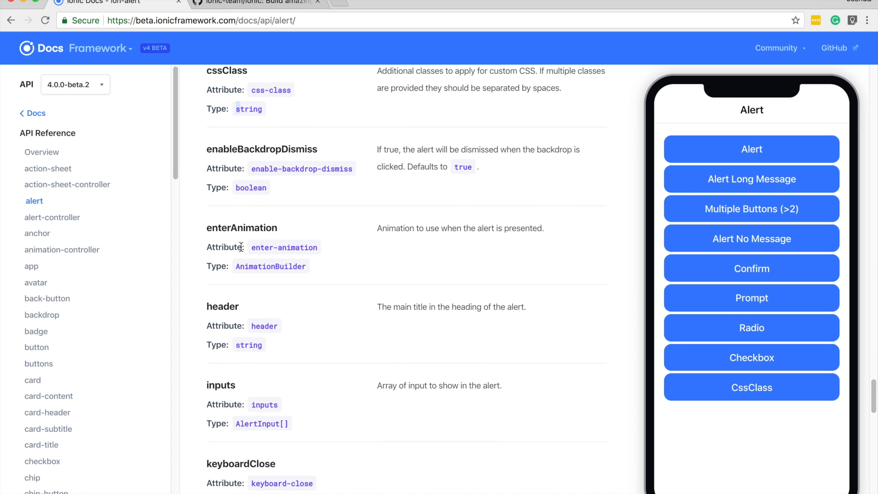
mouse_move(242, 252)
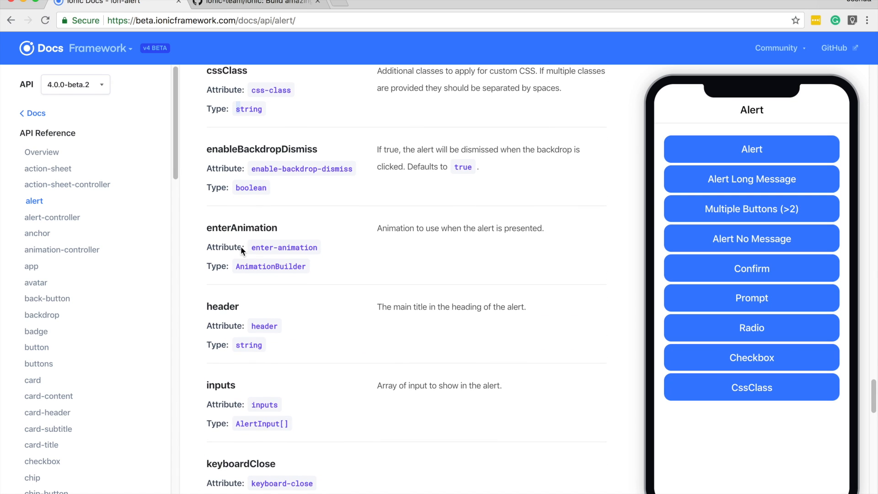
scroll(down, 3)
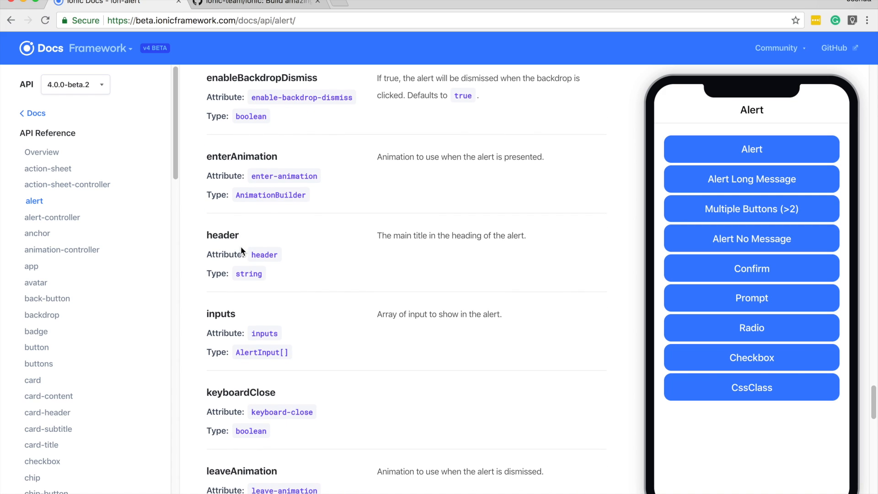
mouse_move(268, 220)
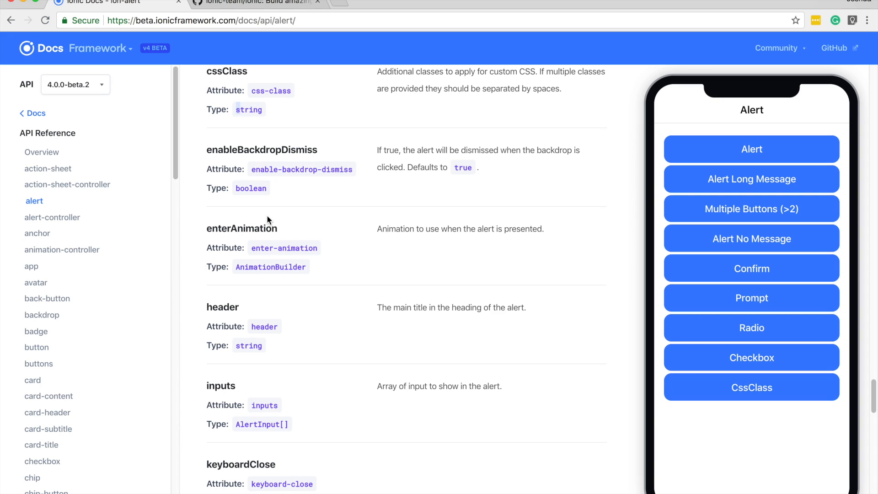
mouse_move(260, 103)
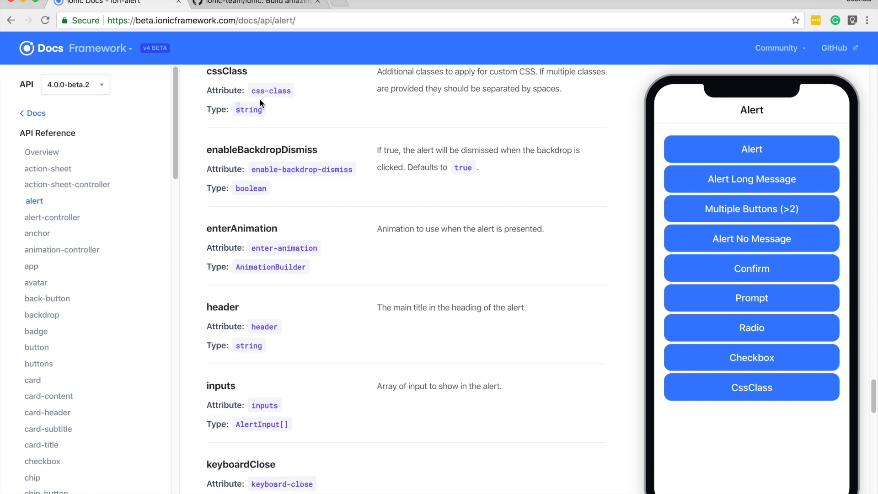
Switch to the ionic-team/ionic GitHub tab and scroll to the file list with the core folder
click(262, 2)
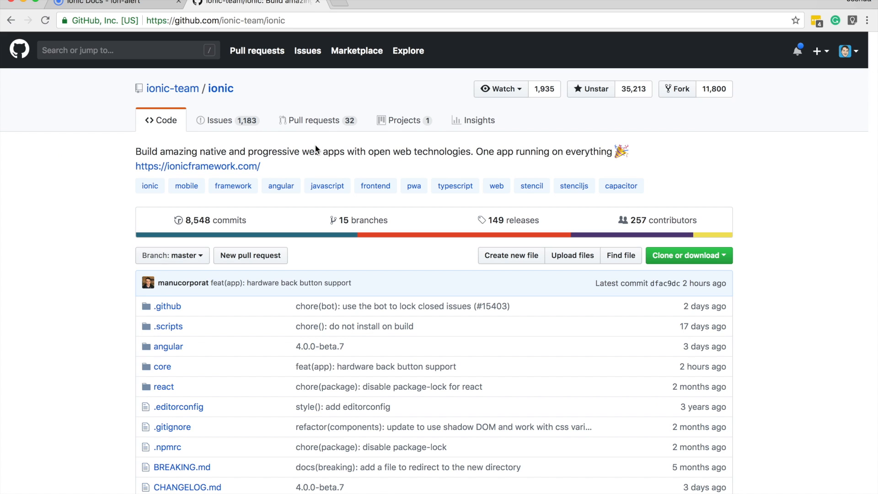
mouse_move(722, 162)
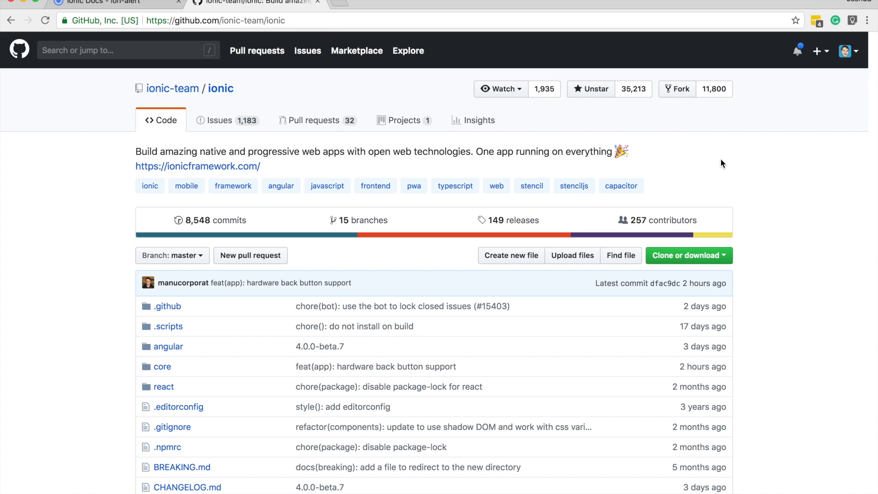
scroll(down, 3)
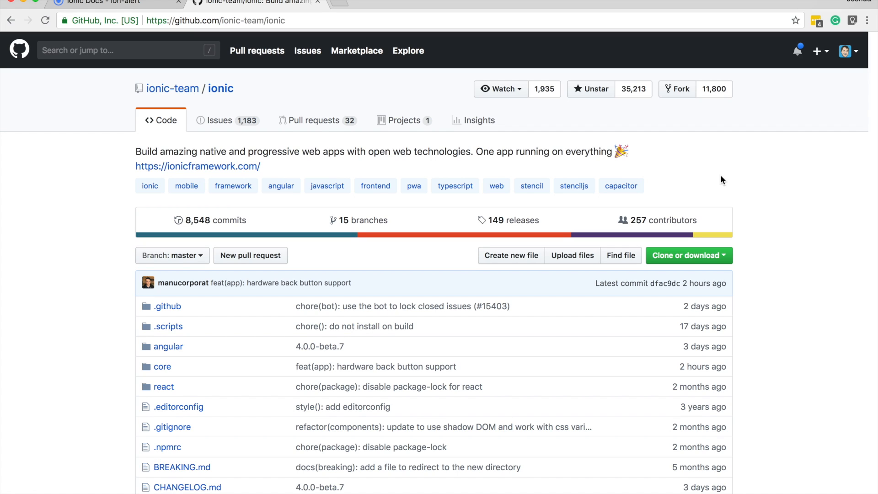
scroll(down, 3)
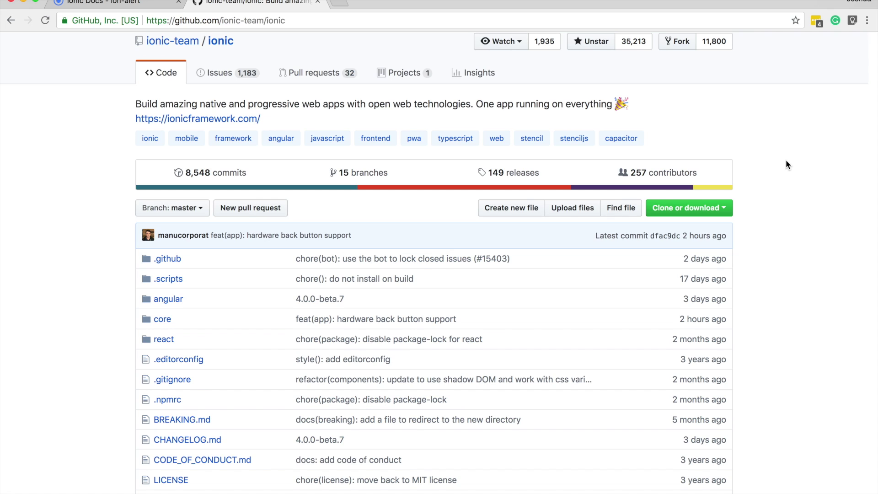
scroll(down, 3)
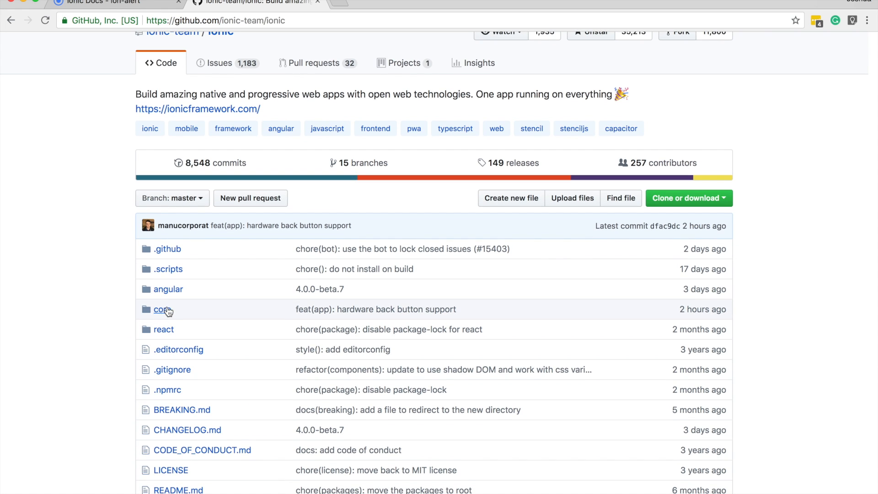
Browse into core/src/components to see the component folder listing
click(159, 309)
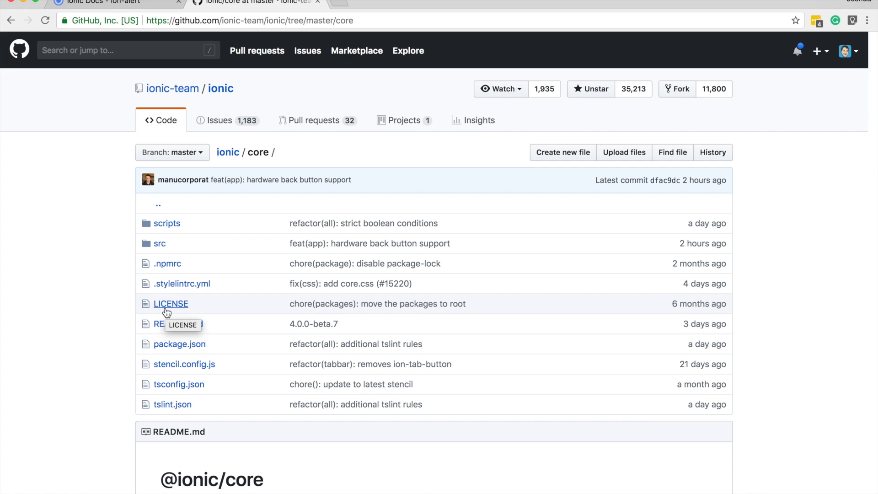
mouse_move(159, 247)
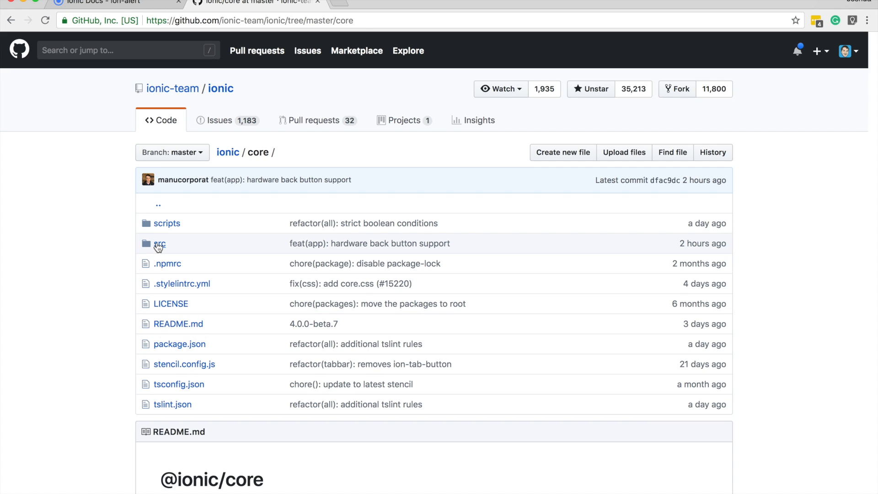
click(159, 244)
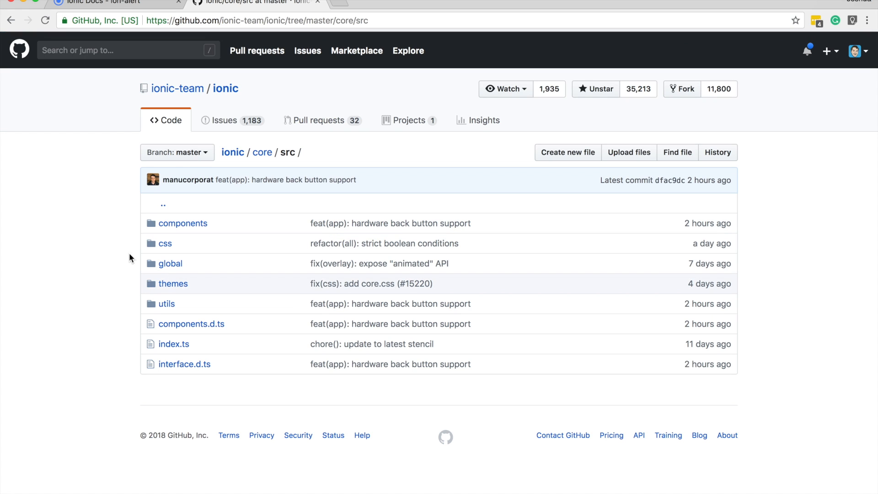
click(182, 224)
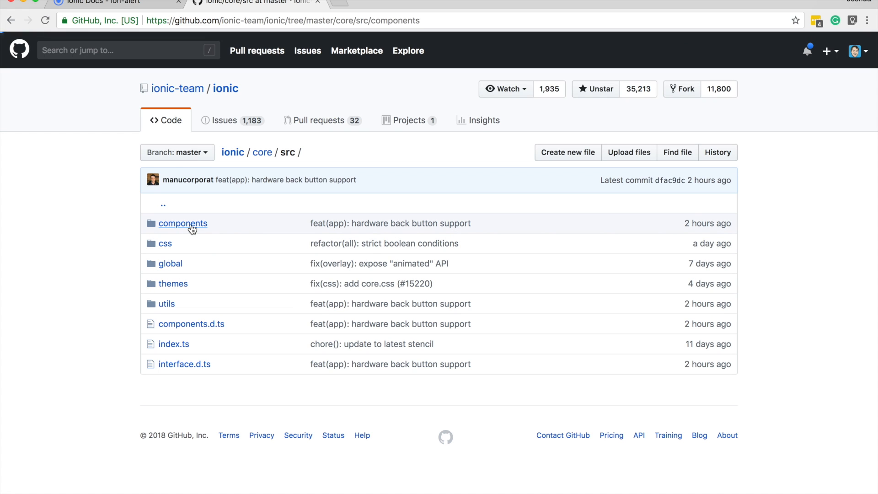
click(182, 223)
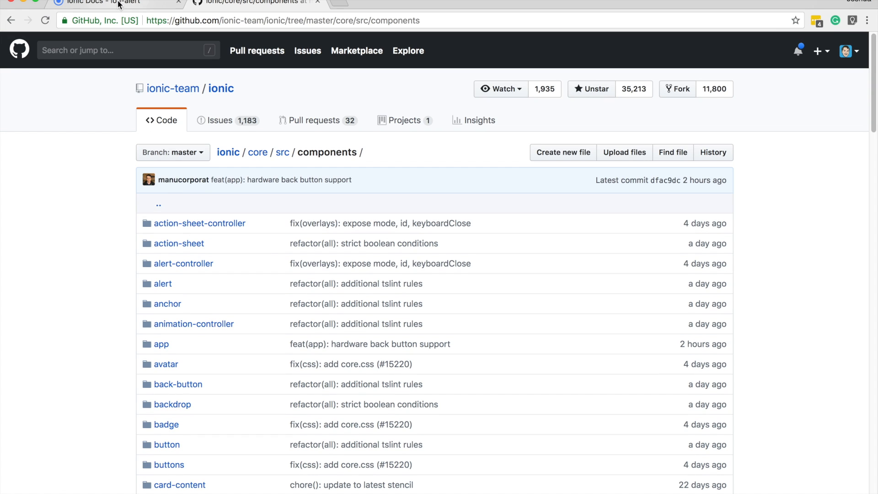
Glance at the ion-alert docs tab, then return to the GitHub components listing
click(105, 4)
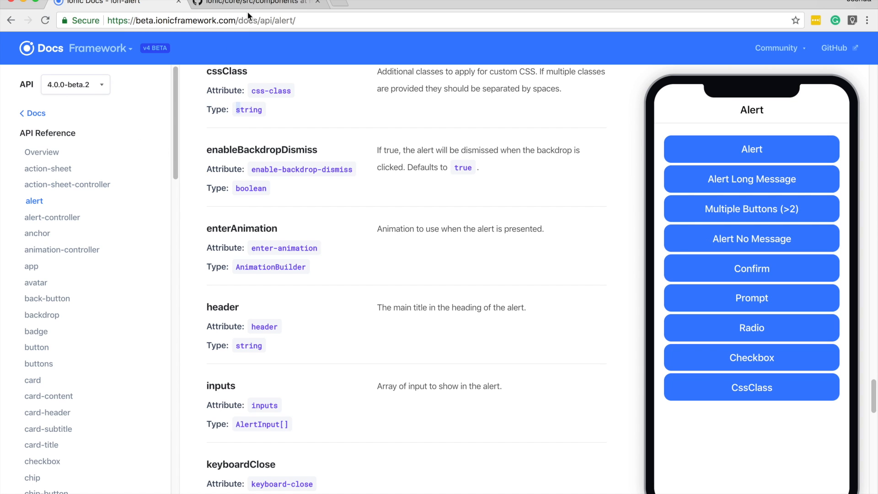
click(254, 3)
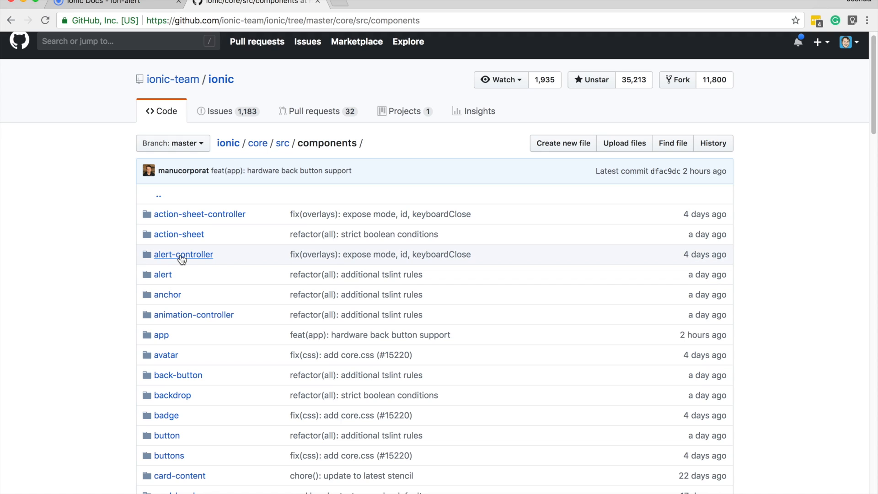
mouse_move(178, 267)
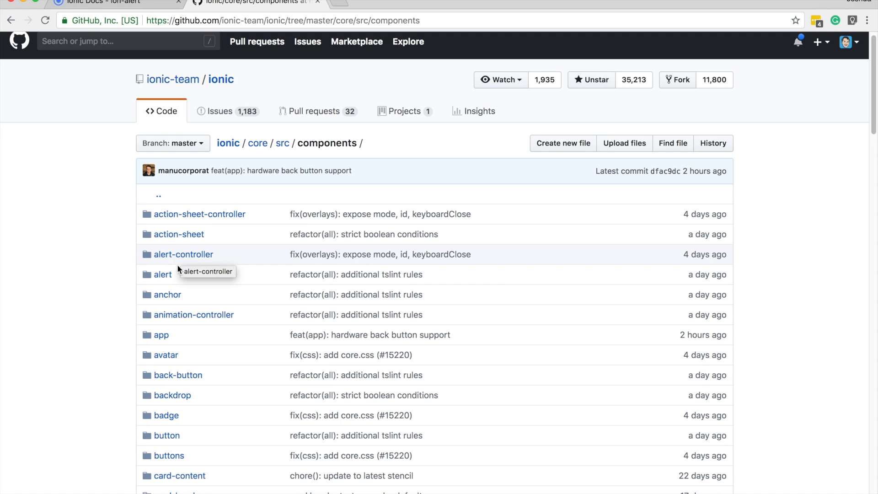
Enter the alert component folder and select alert.tsx
click(163, 274)
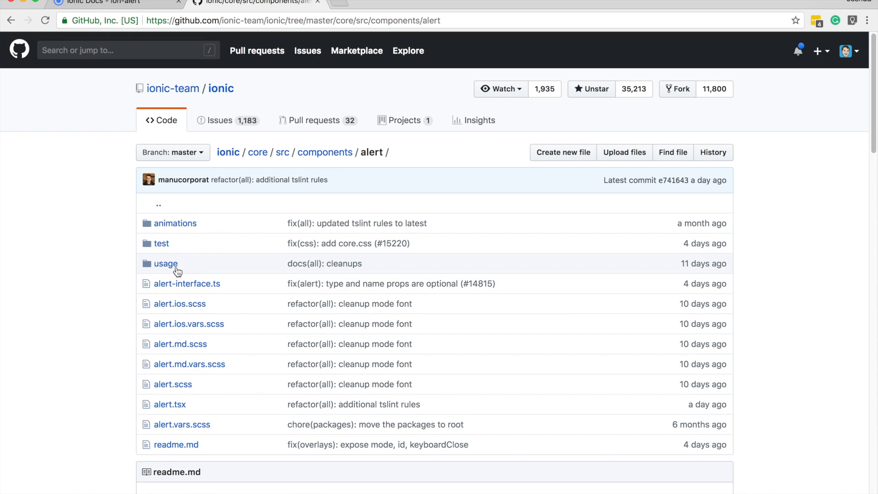
mouse_move(190, 262)
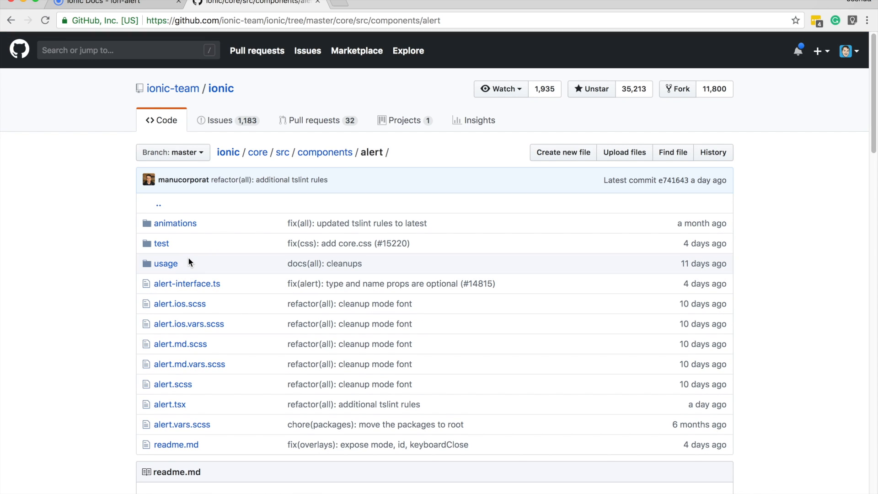
scroll(down, 3)
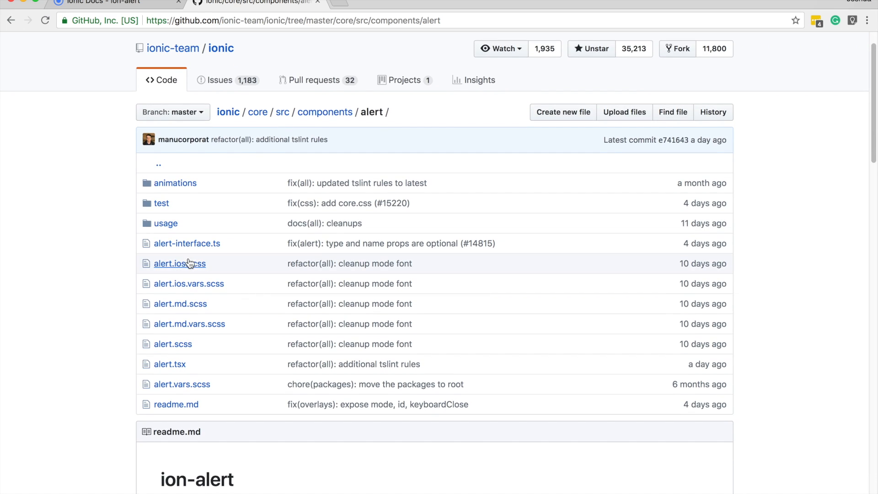
click(170, 364)
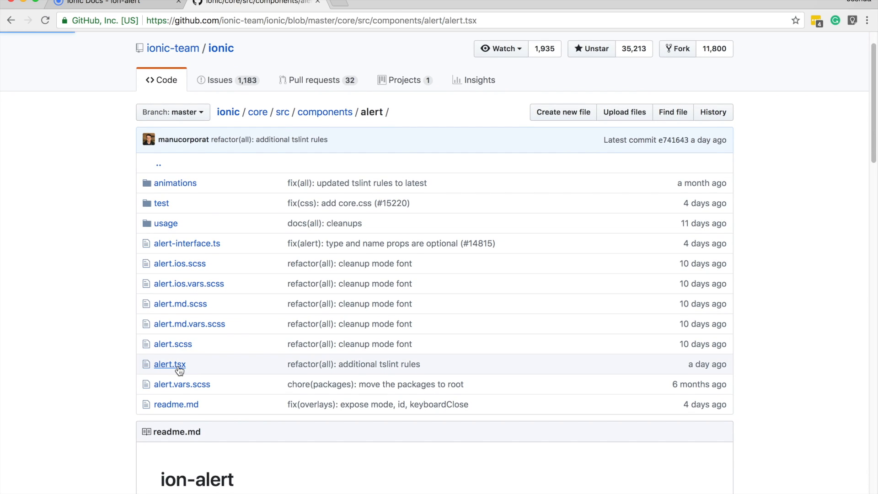
Load alert.tsx and read through its imports, Component decorator and Alert class
click(170, 364)
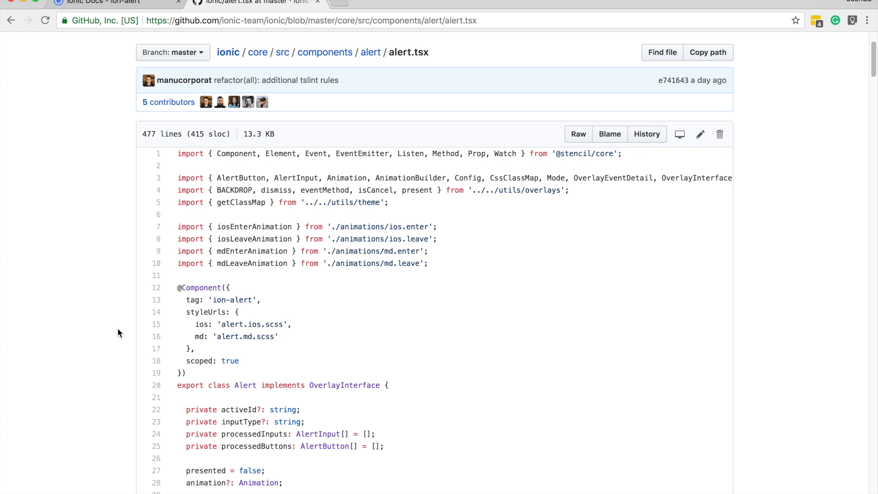
mouse_move(303, 288)
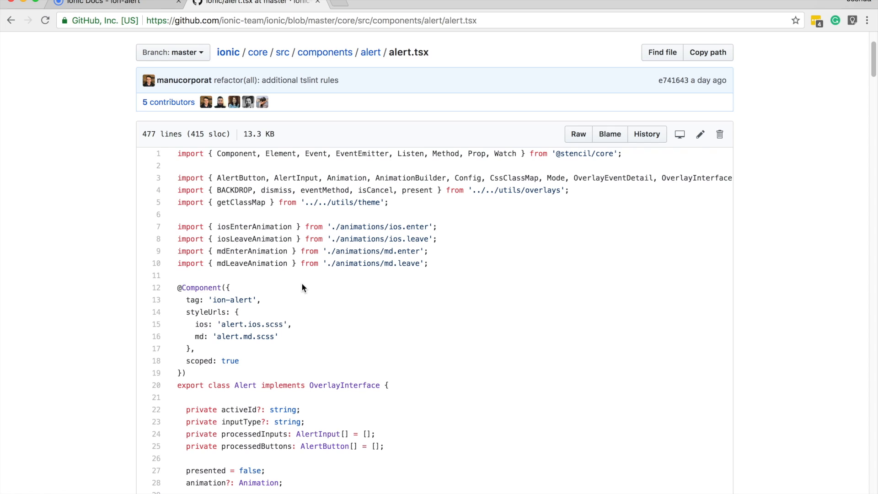
mouse_move(294, 269)
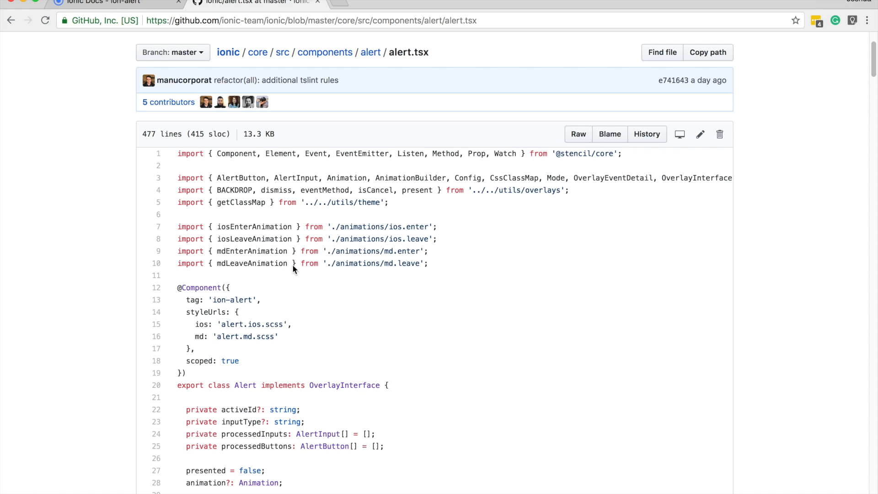
scroll(down, 3)
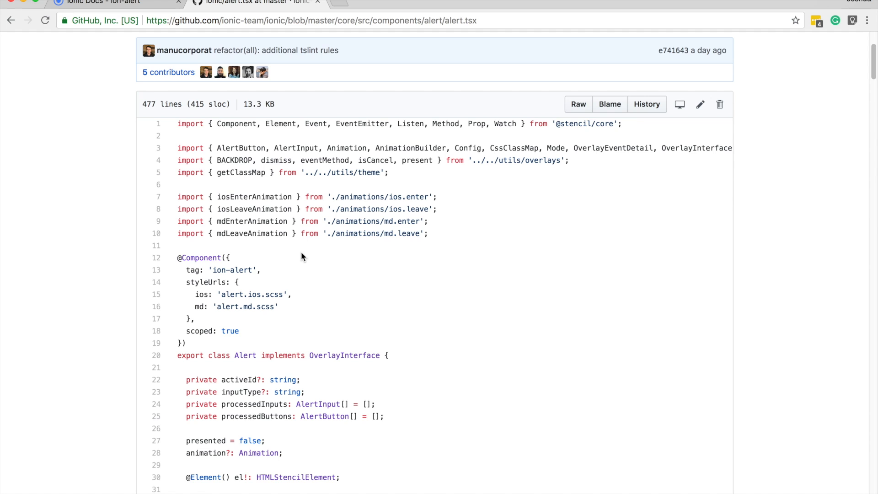
scroll(down, 3)
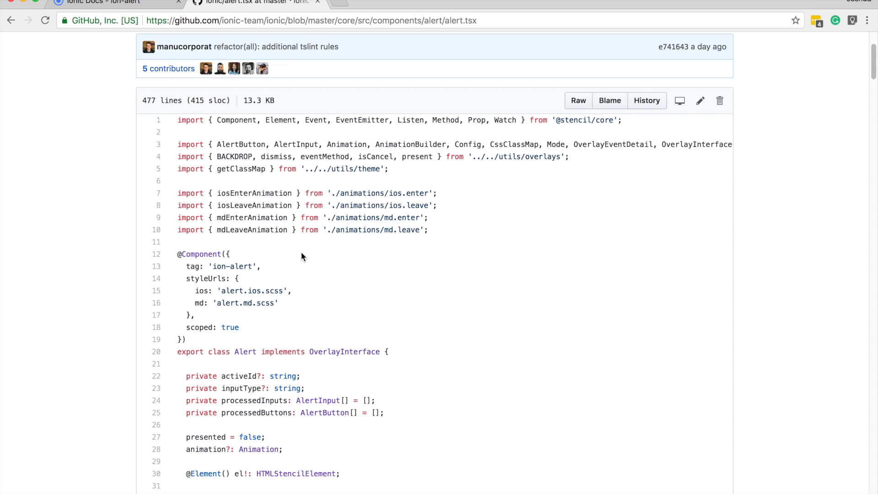
mouse_move(301, 267)
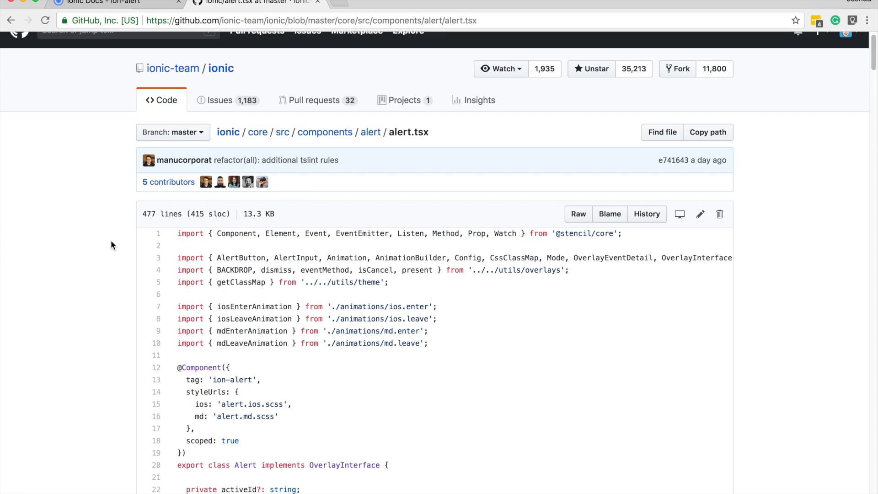
mouse_move(78, 139)
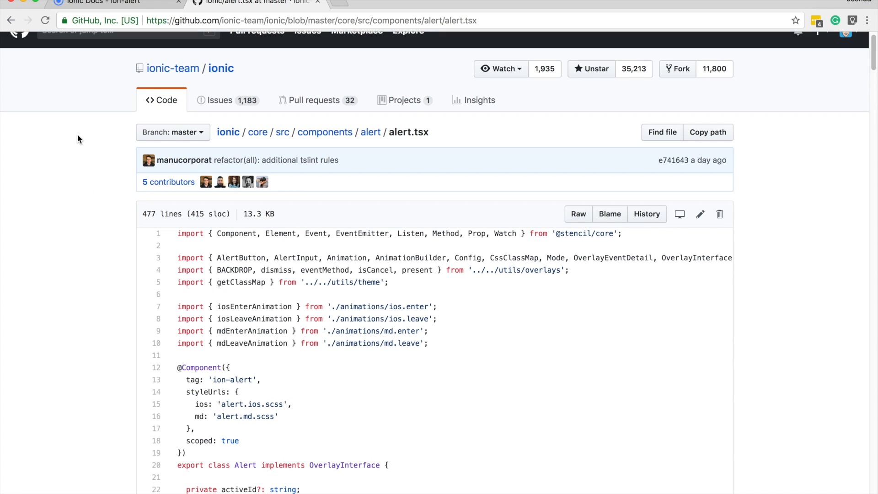
mouse_move(13, 21)
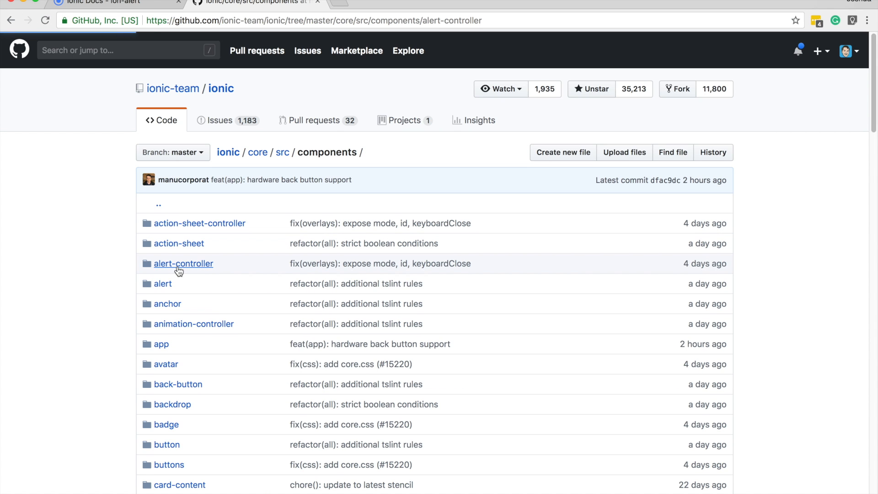
Enter the alert-controller folder, skim its readme and open alert-controller.tsx
click(183, 263)
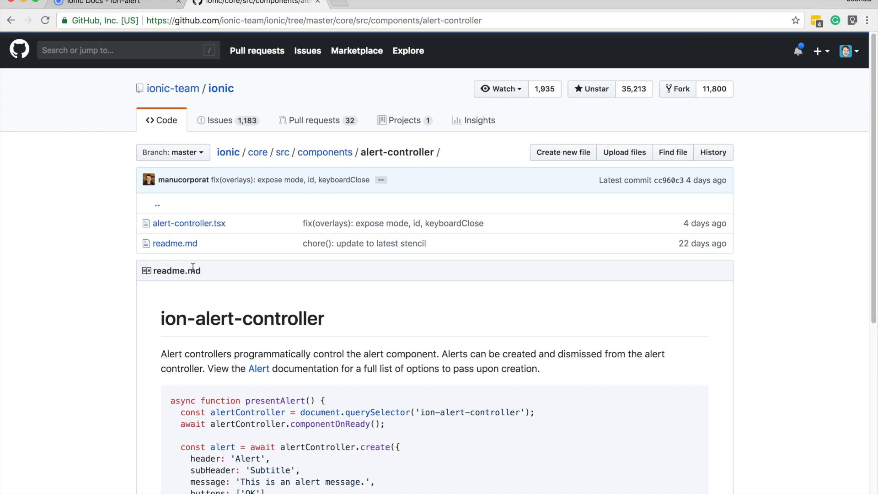
scroll(down, 3)
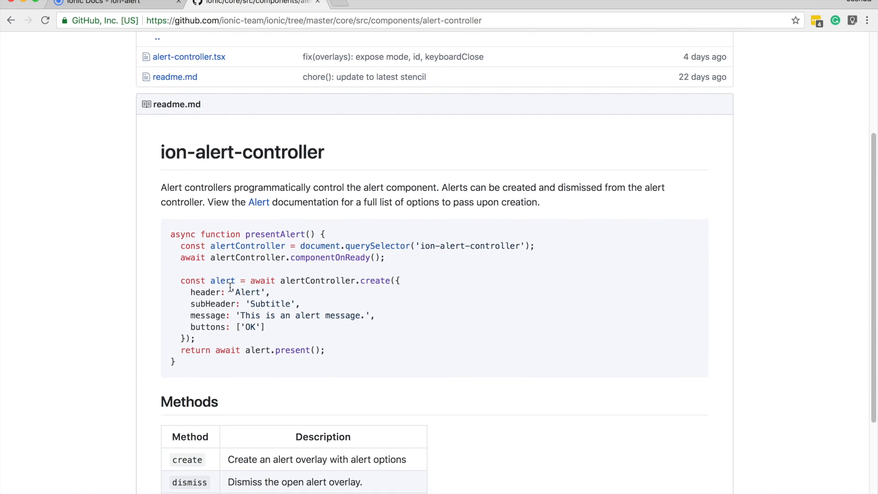
scroll(down, 3)
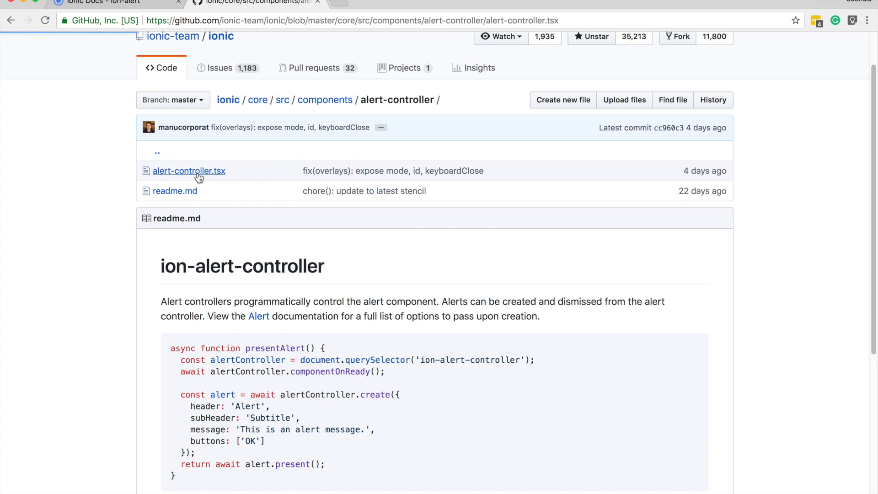
click(189, 171)
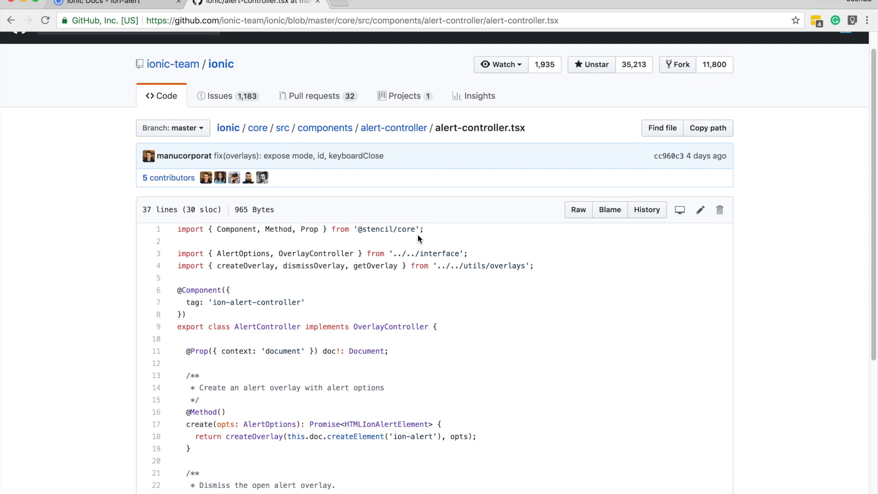
Highlight the AlertController create method (lines 16–19) and its import path while reading
scroll(down, 3)
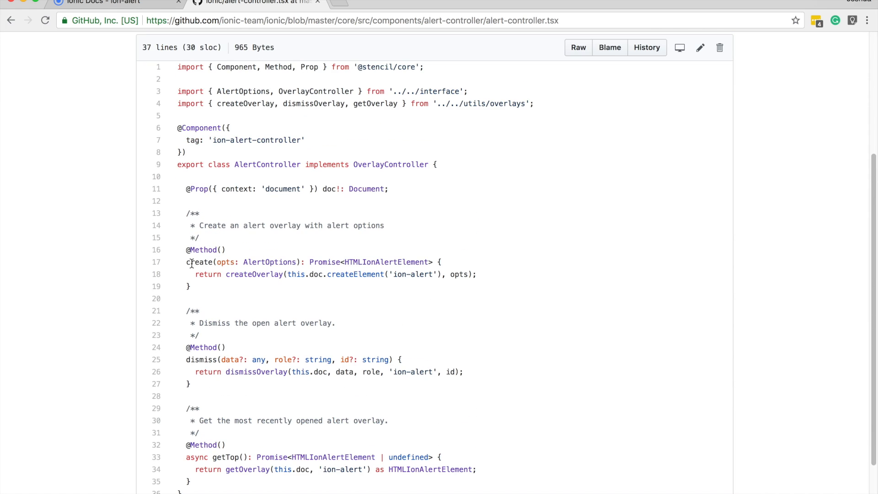
double_click(208, 371)
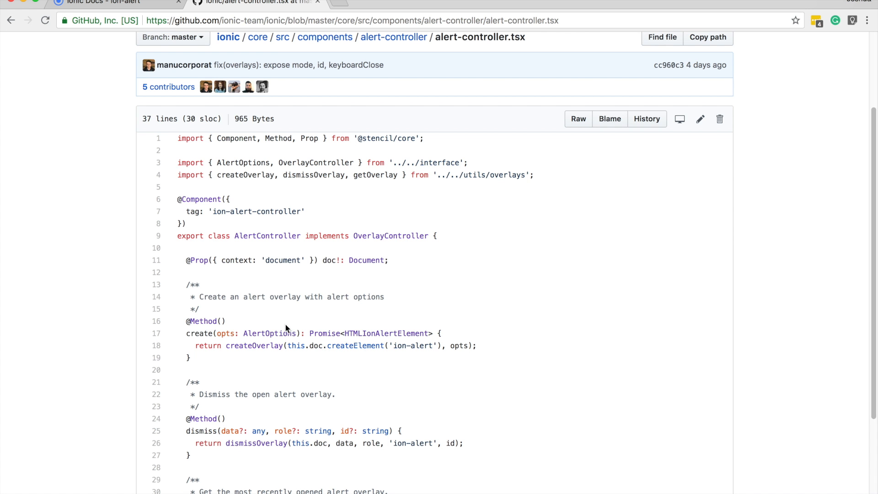
double_click(198, 333)
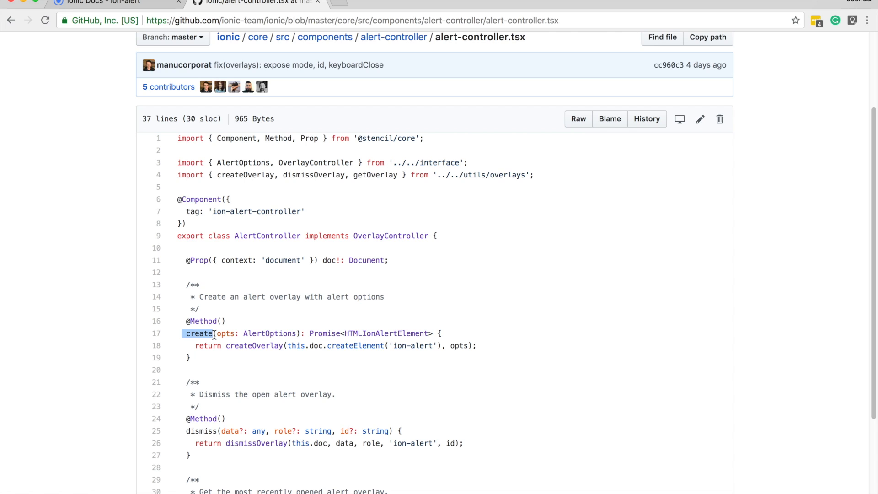
mouse_move(219, 340)
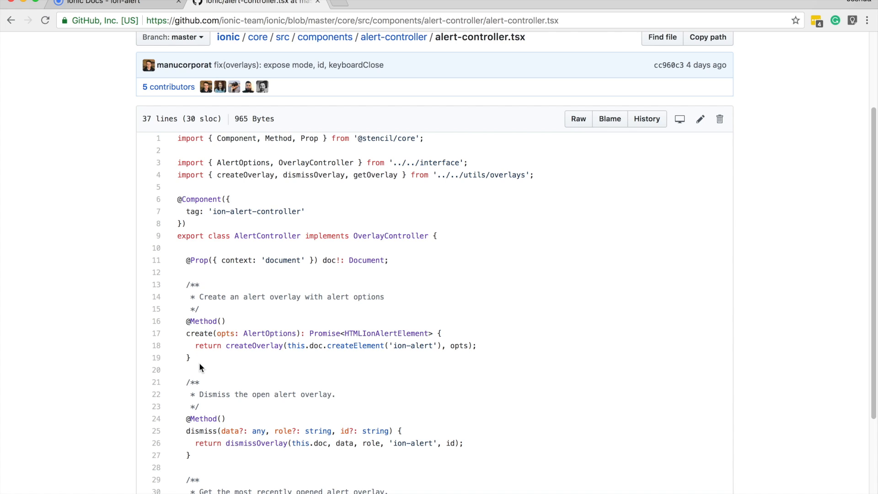
drag(186, 321, 191, 357)
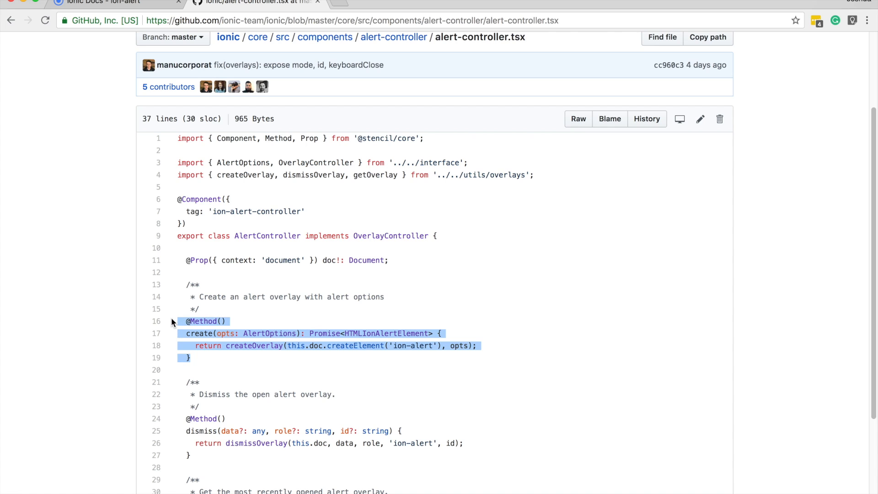
mouse_move(202, 333)
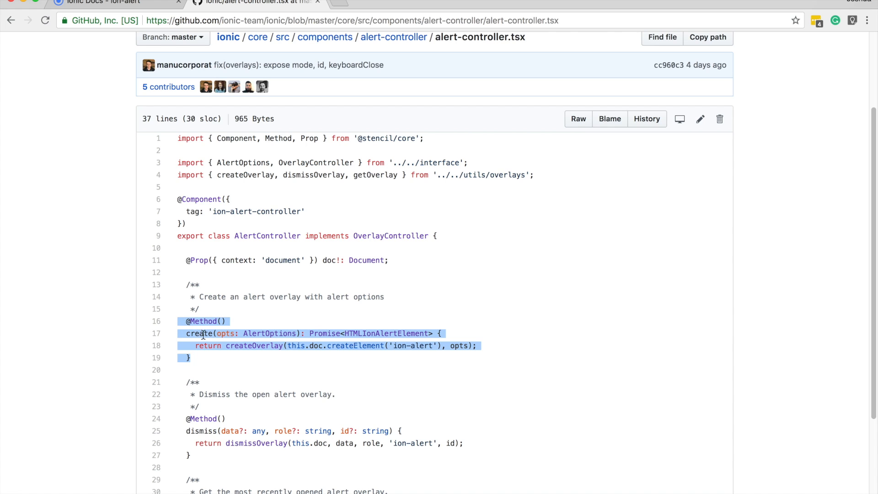
mouse_move(205, 342)
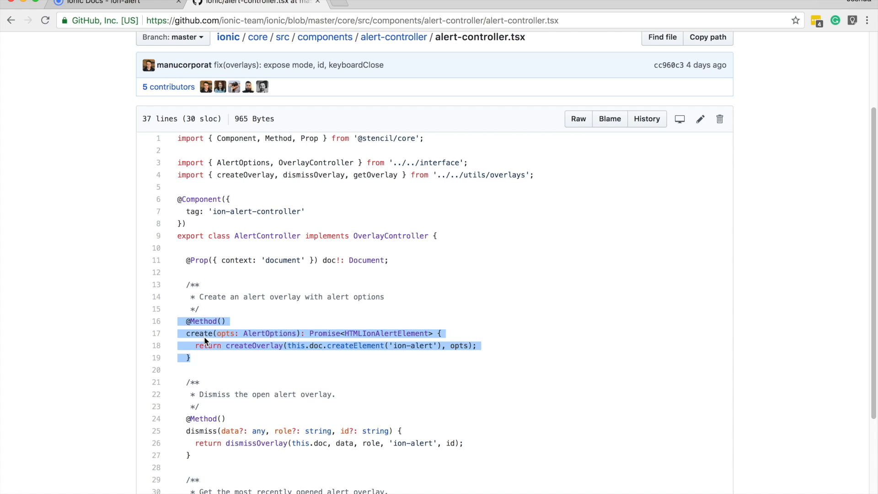
click(193, 333)
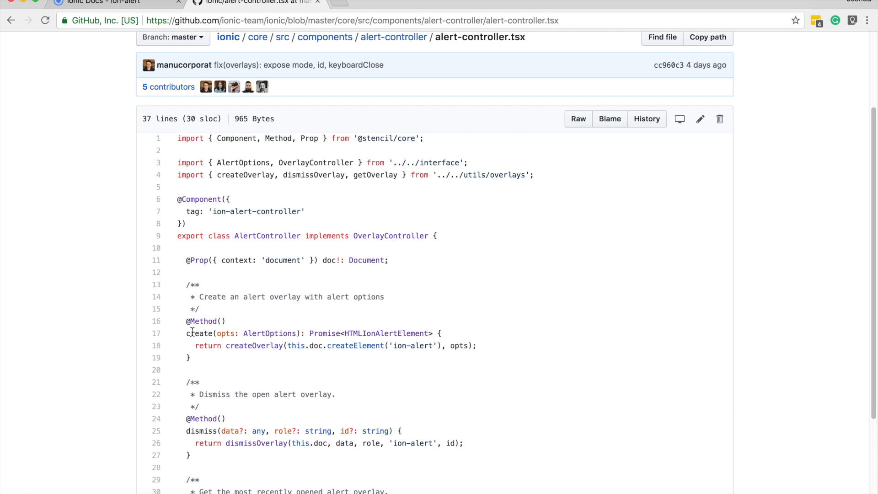
mouse_move(227, 339)
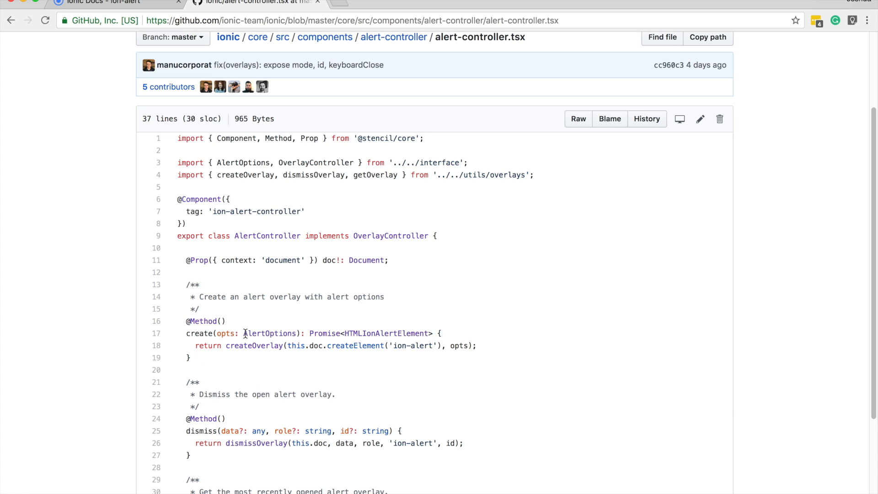
mouse_move(317, 307)
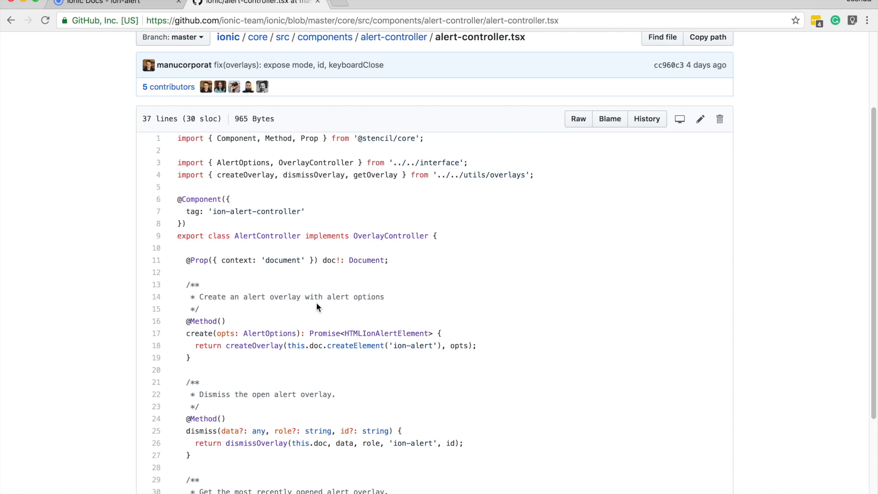
mouse_move(253, 332)
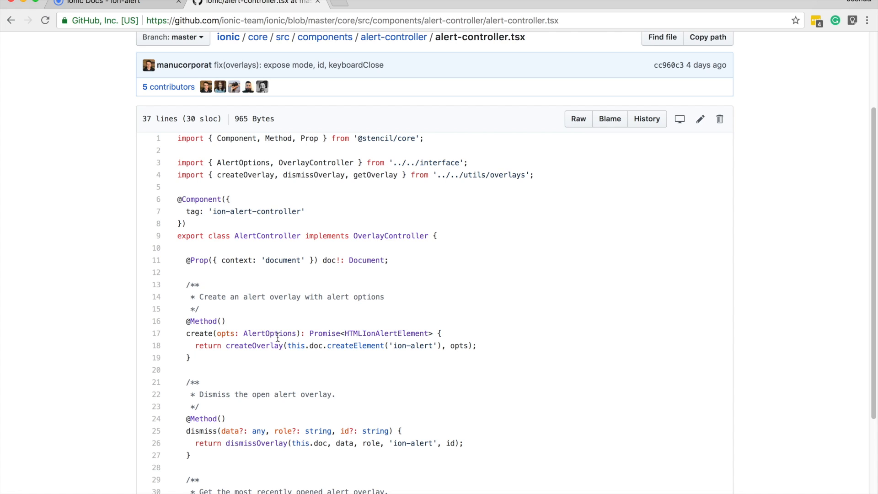
mouse_move(276, 344)
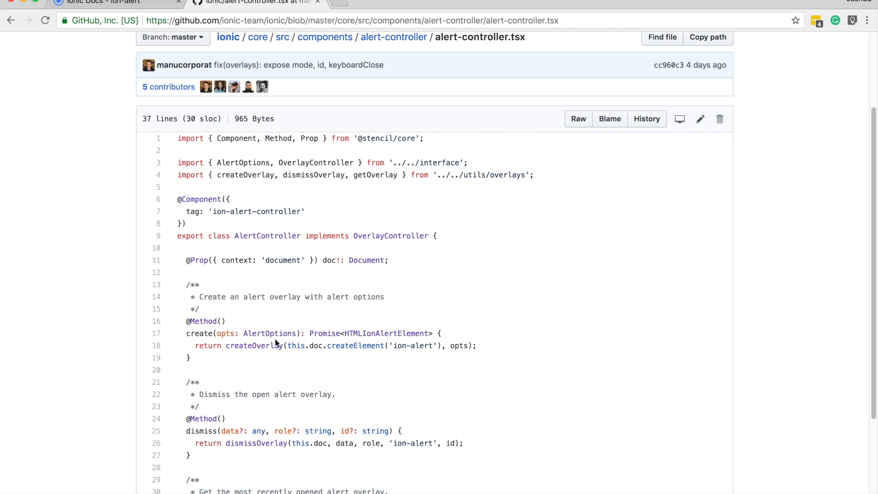
mouse_move(242, 333)
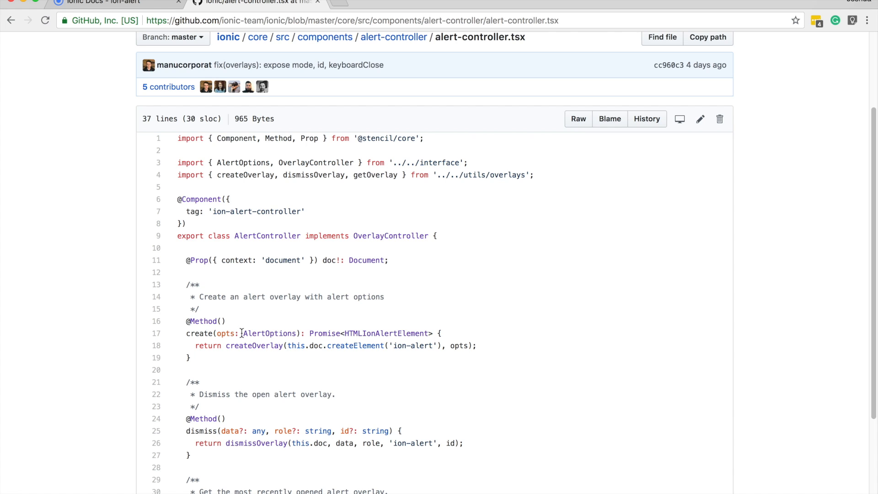
drag(177, 162, 268, 162)
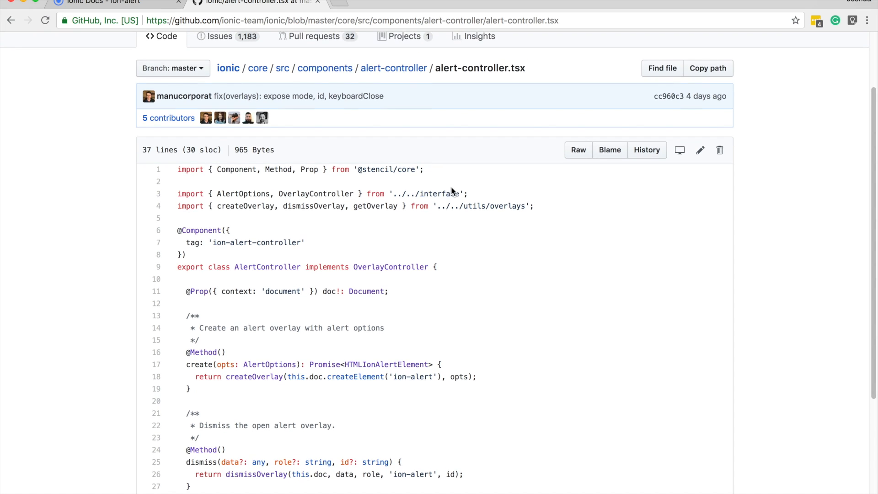
mouse_move(426, 179)
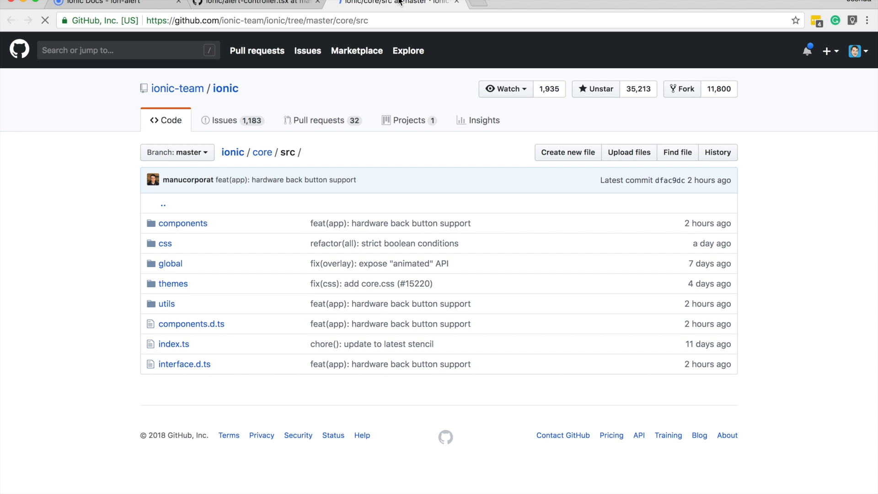
Inspect interface.d.ts and highlight the alert-interface import path
click(185, 364)
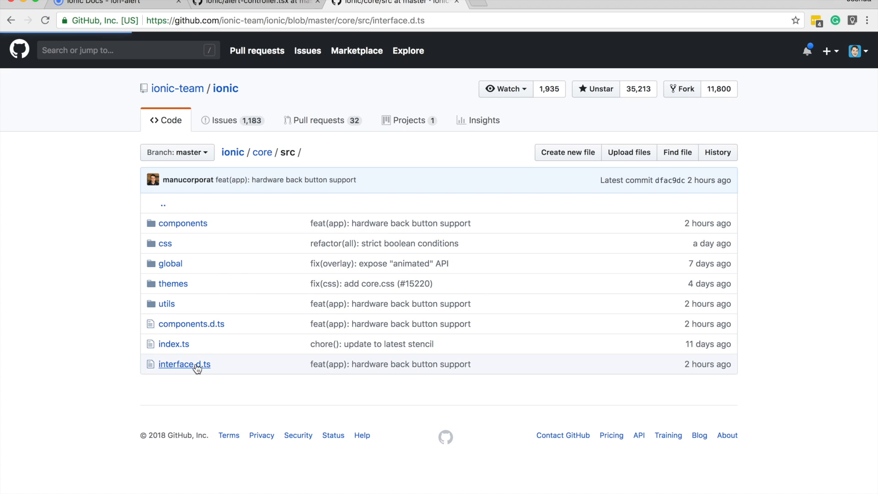
click(184, 364)
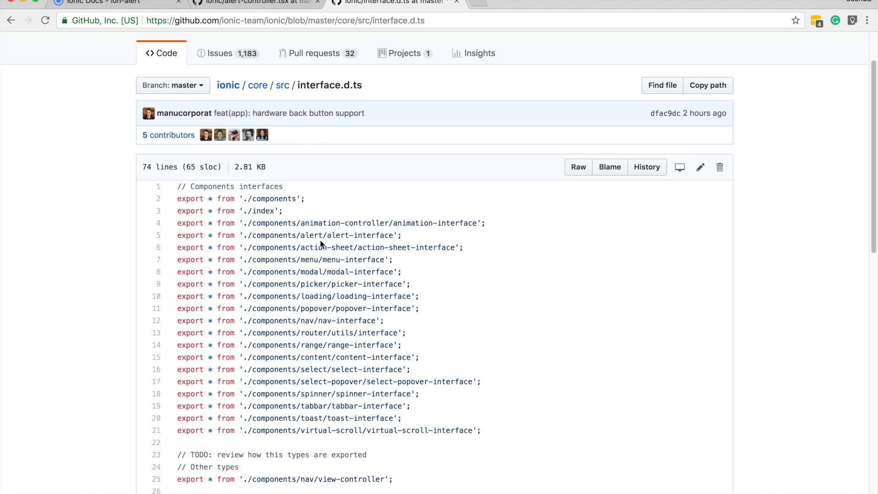
scroll(down, 3)
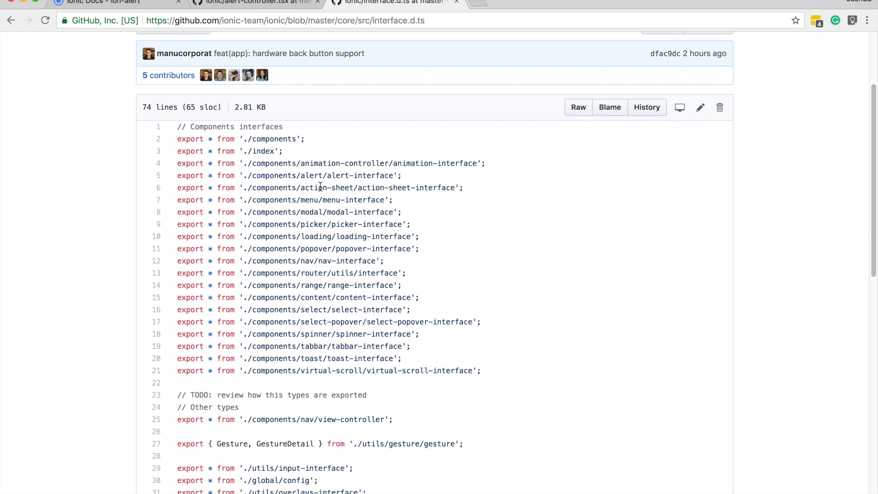
drag(322, 176, 393, 176)
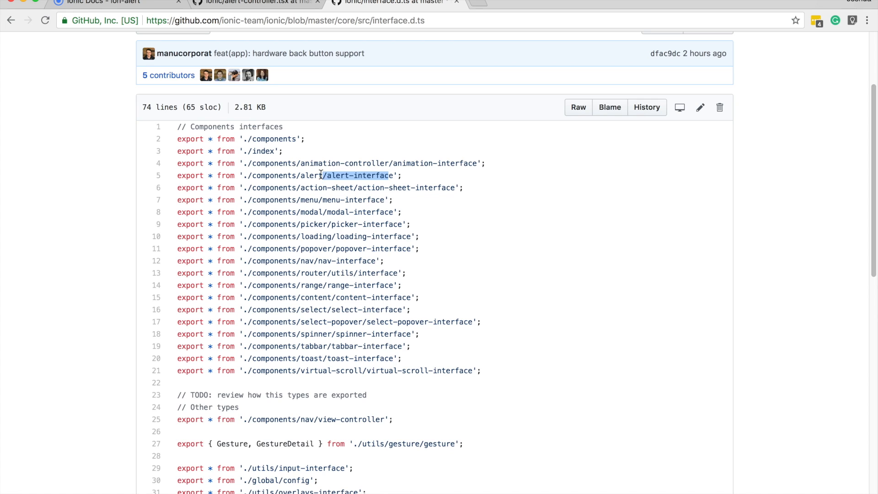
Navigate via the src breadcrumb to components/alert and open alert-interface.ts
click(282, 81)
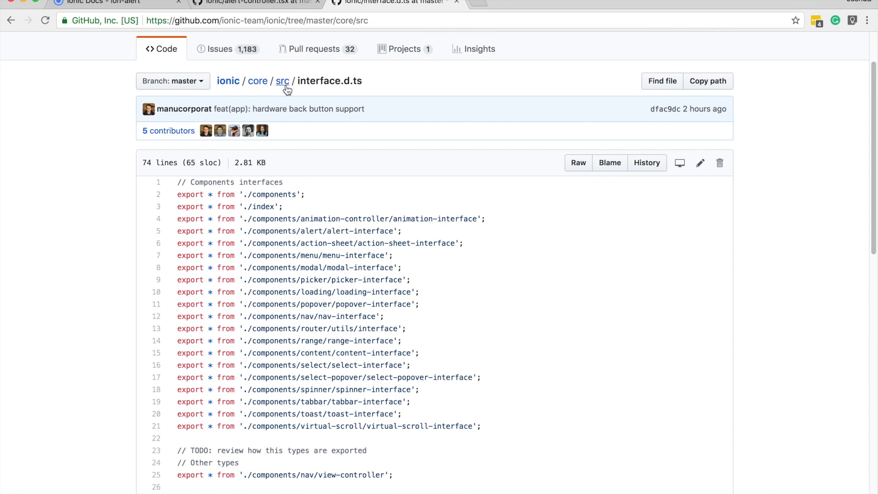
click(281, 81)
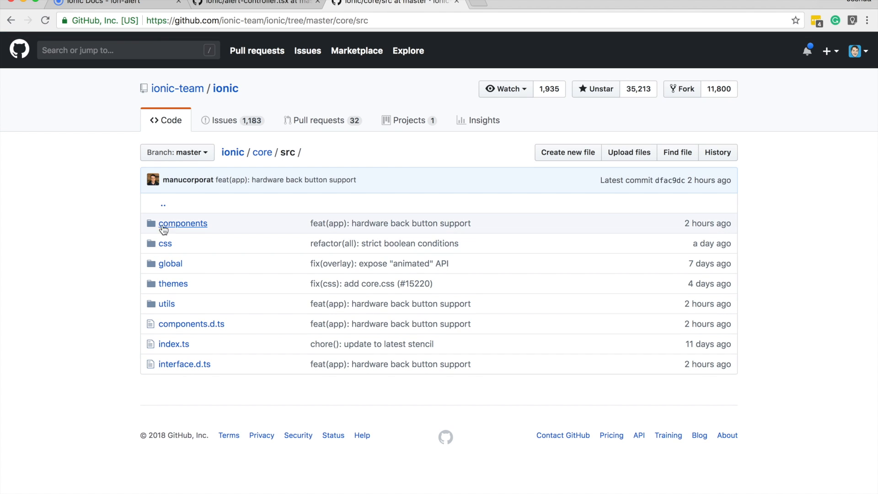
click(181, 223)
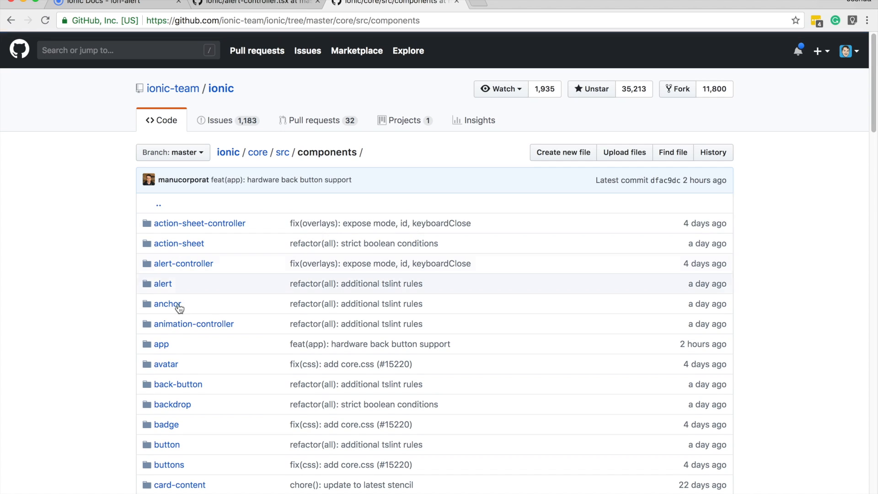
click(163, 284)
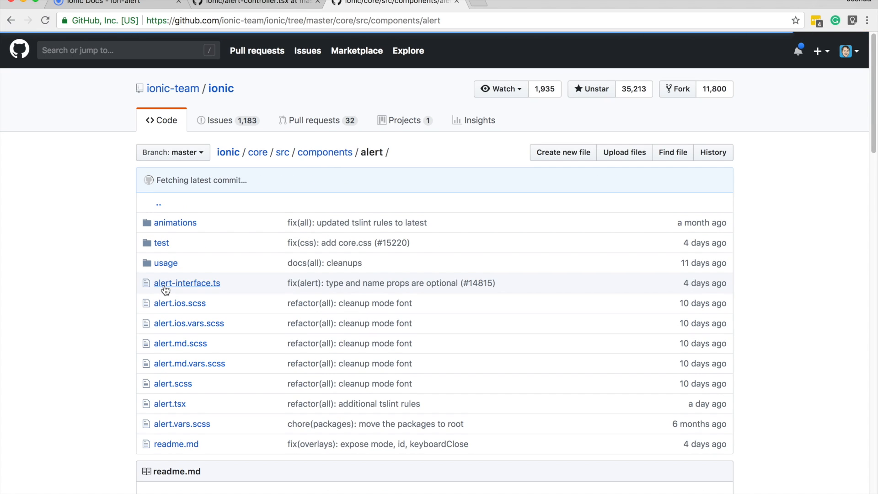
click(187, 283)
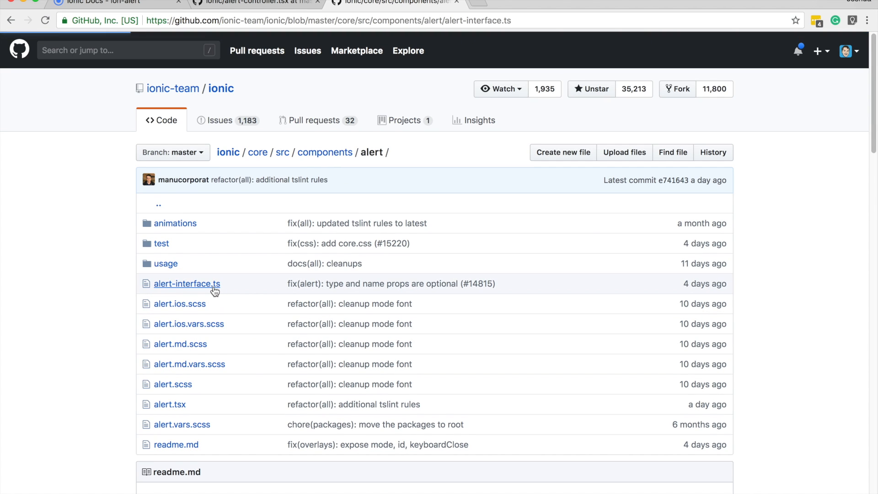
Highlight the AlertOptions property list, then the message and cssClass properties
click(187, 283)
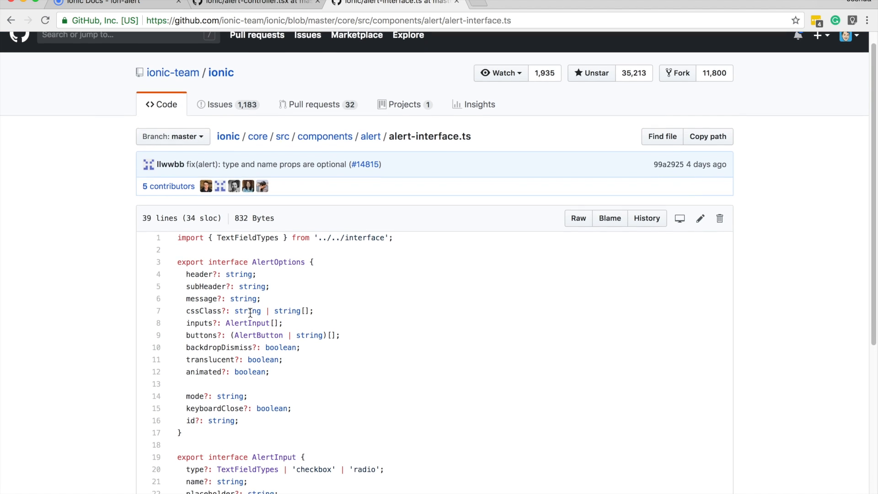
scroll(down, 3)
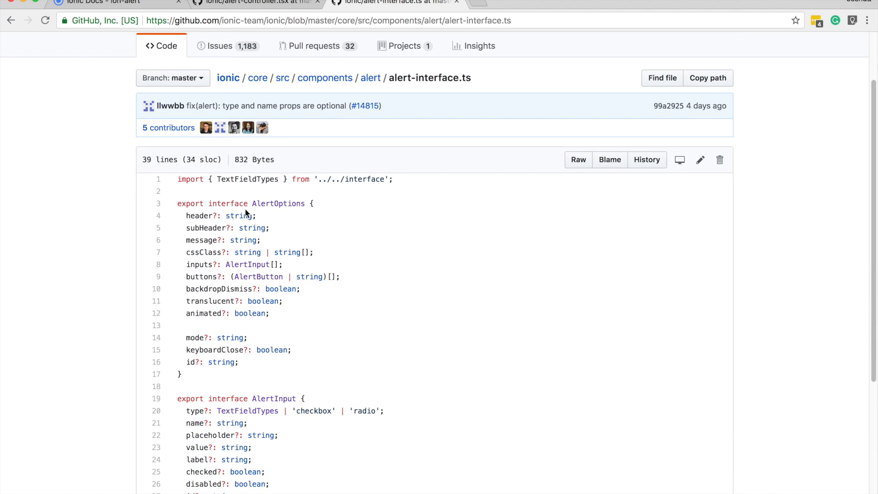
mouse_move(190, 240)
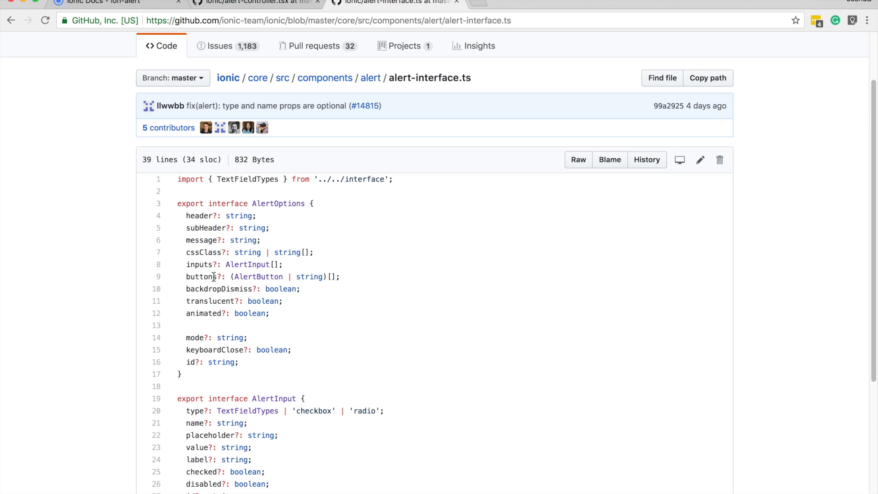
mouse_move(220, 285)
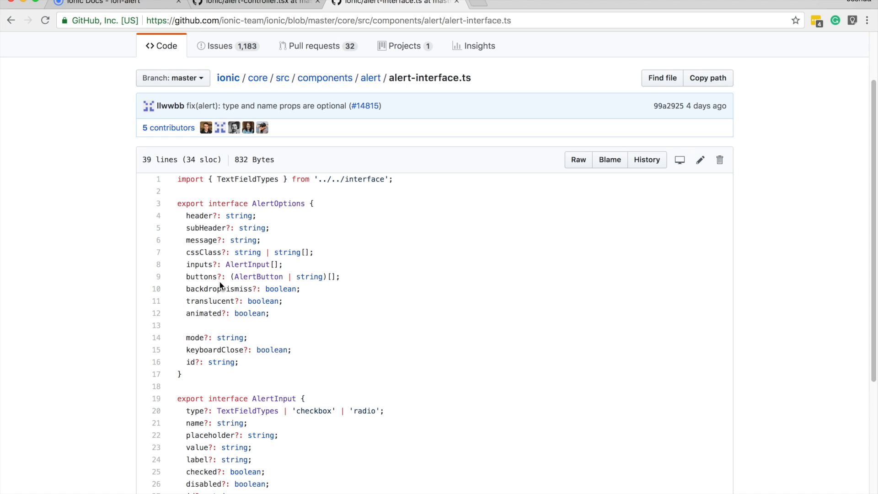
mouse_move(220, 274)
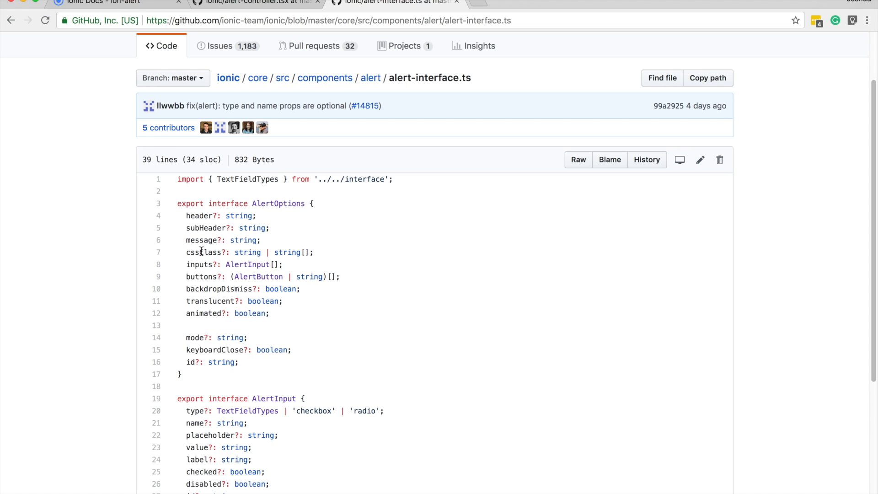
drag(177, 203, 258, 300)
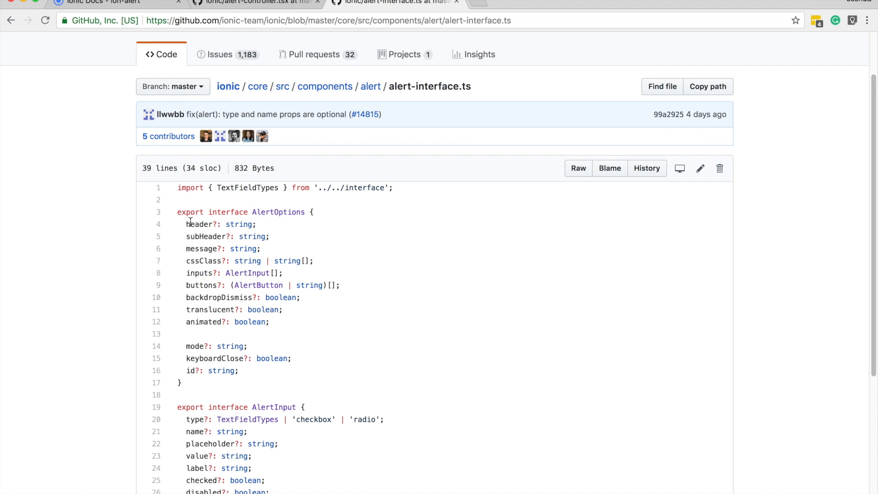
double_click(199, 224)
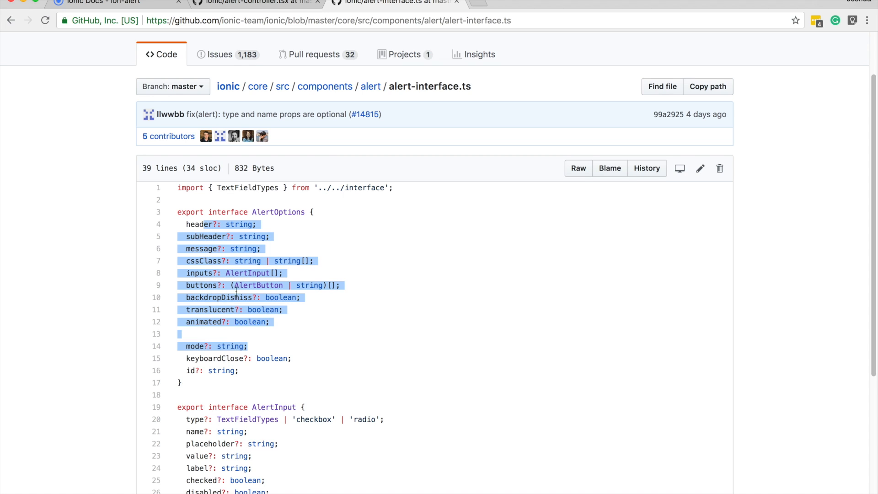
click(236, 236)
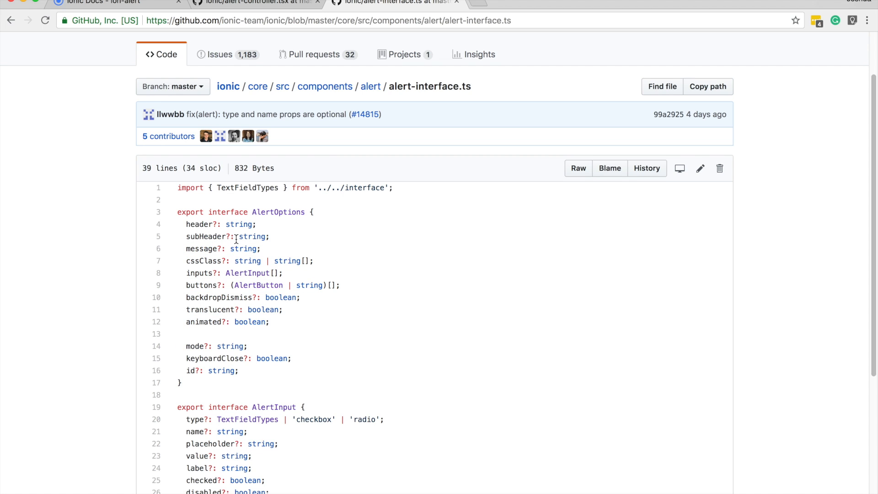
double_click(254, 236)
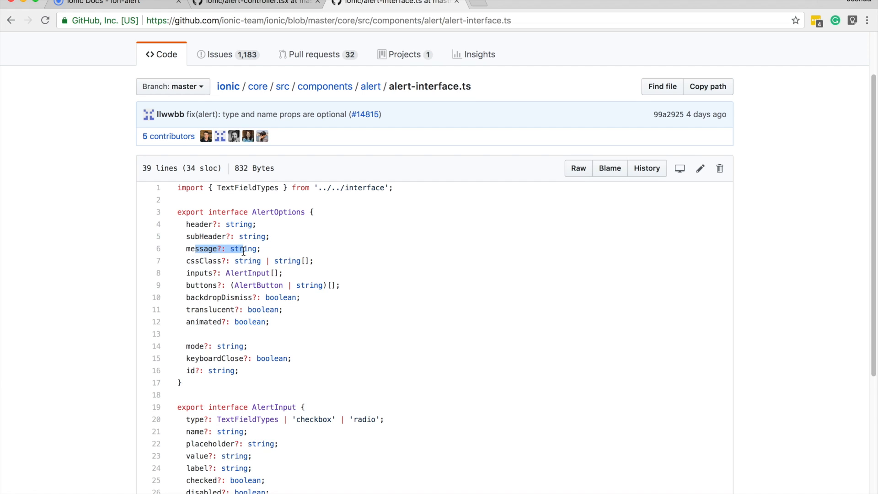
double_click(203, 261)
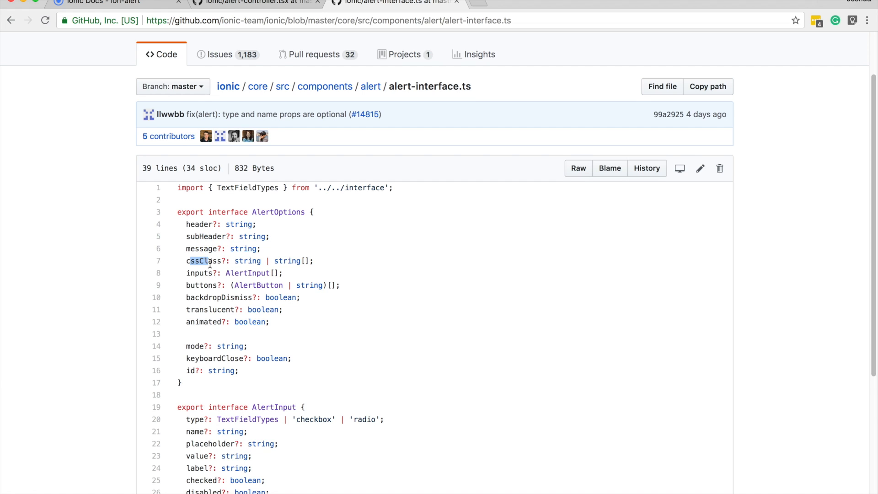
mouse_move(201, 305)
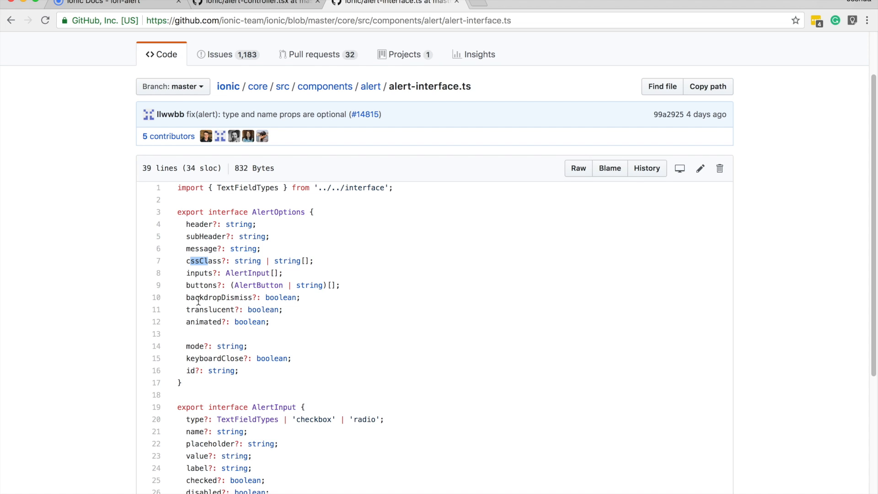
Highlight further AlertOptions properties, ending on the optional boolean translucent line
double_click(222, 297)
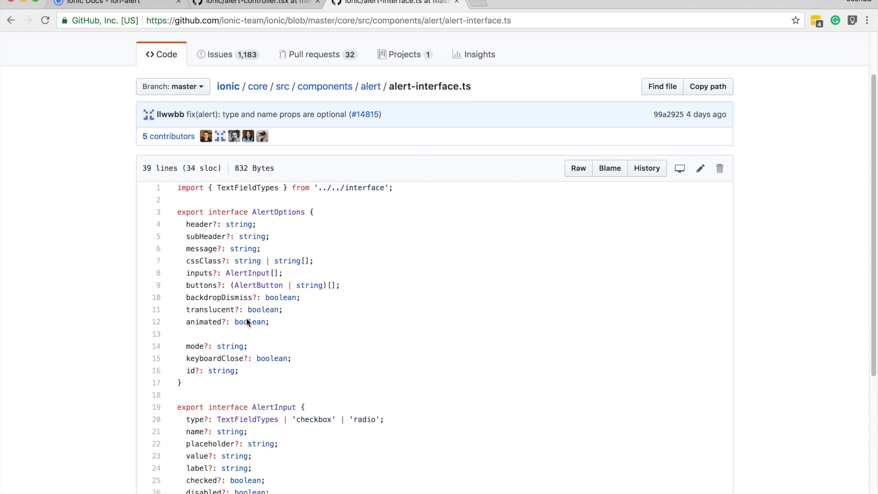
double_click(209, 236)
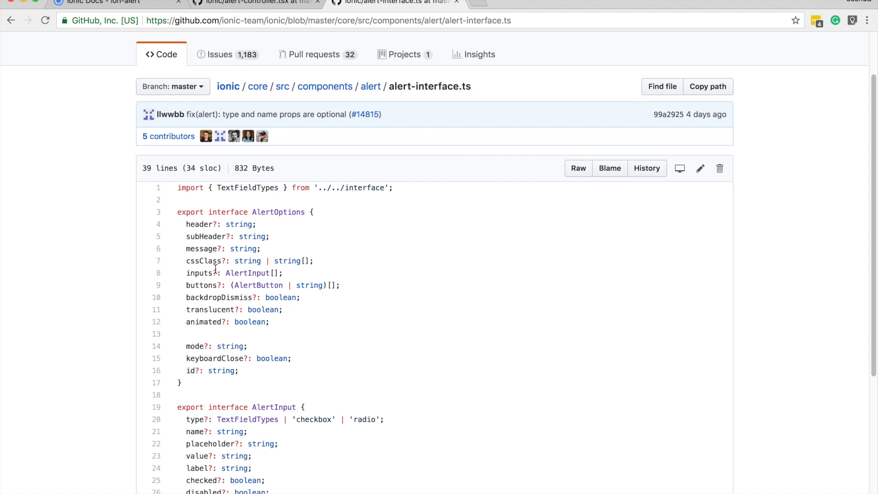
mouse_move(187, 309)
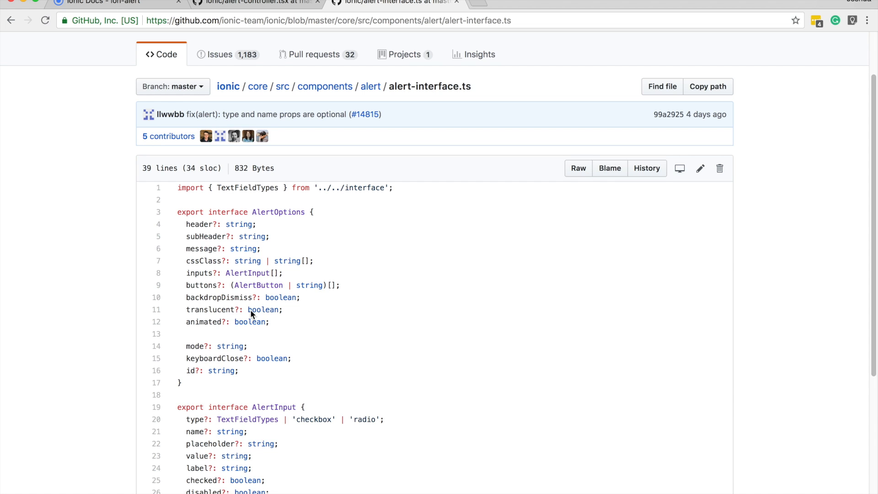
double_click(211, 309)
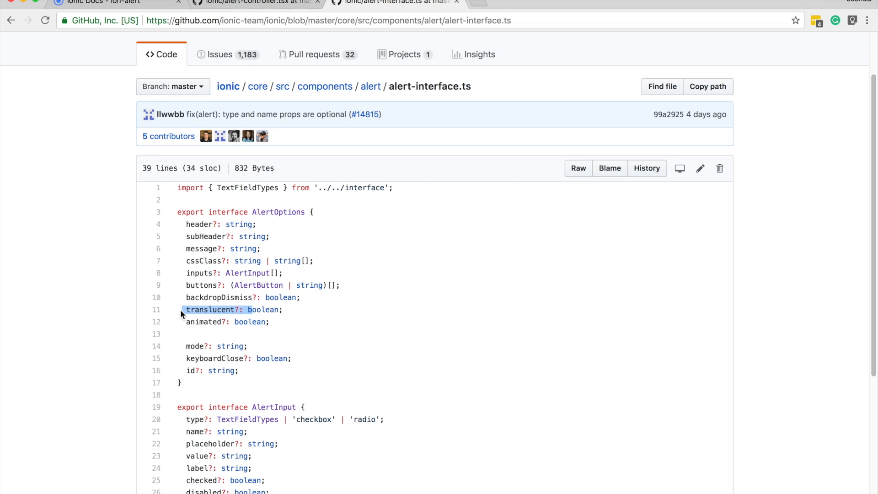
click(212, 315)
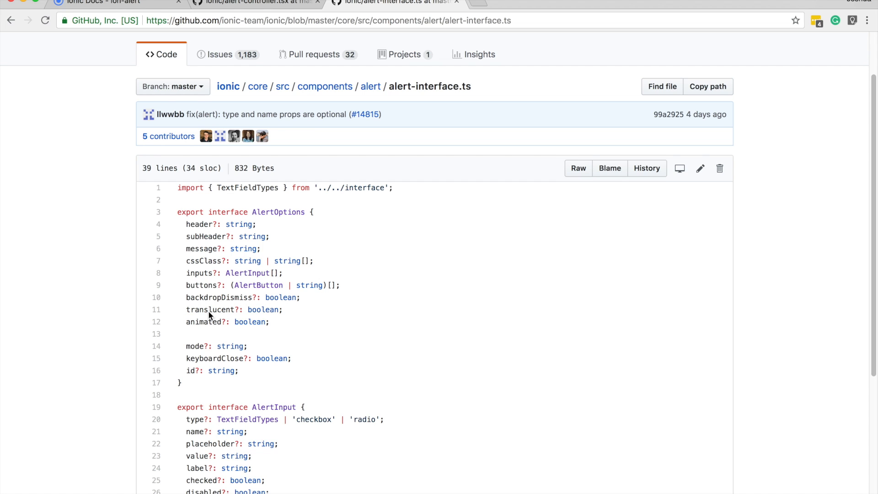
Back in alert-controller.tsx, highlight create()'s AlertOptions parameter and the overlays utility import
click(262, 3)
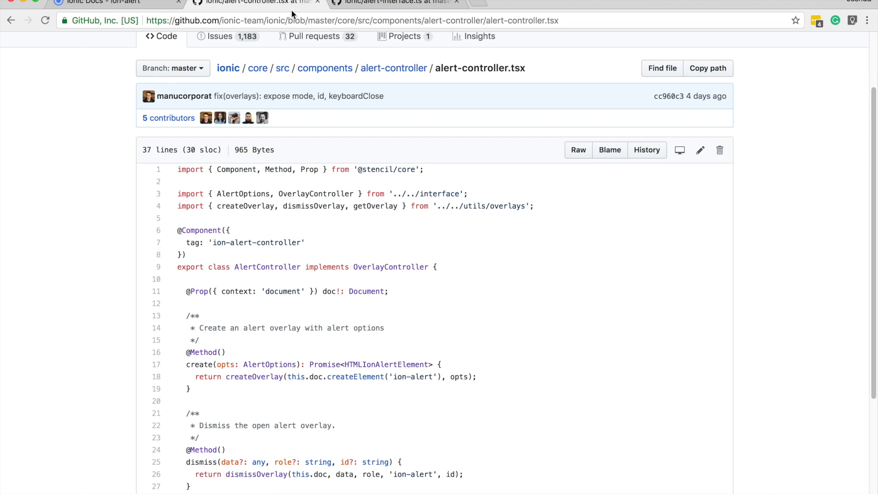
mouse_move(420, 337)
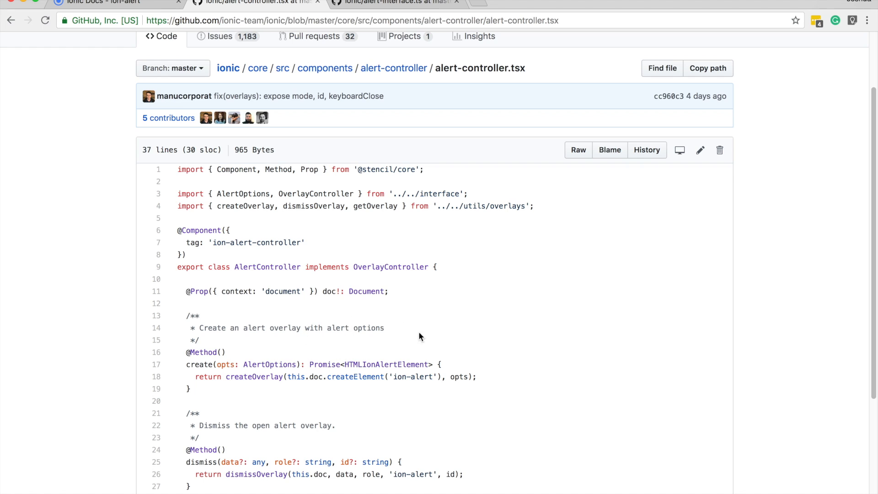
scroll(down, 3)
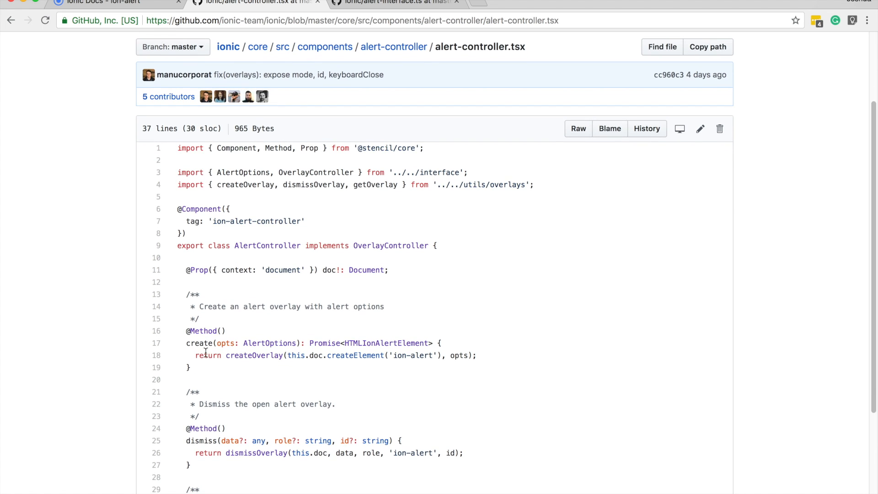
drag(193, 343, 341, 343)
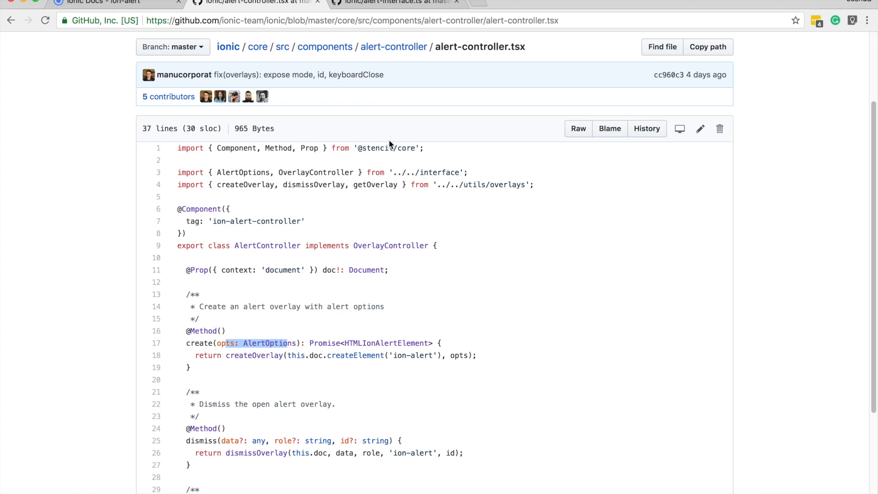
mouse_move(293, 418)
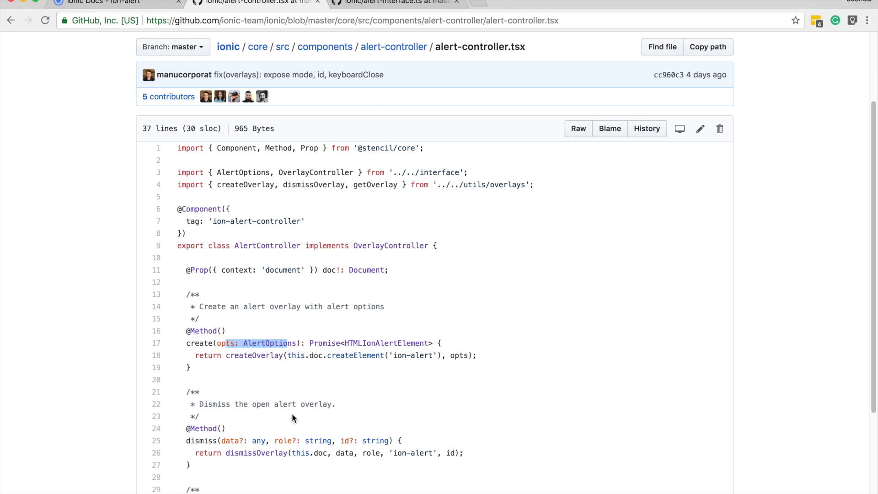
double_click(241, 355)
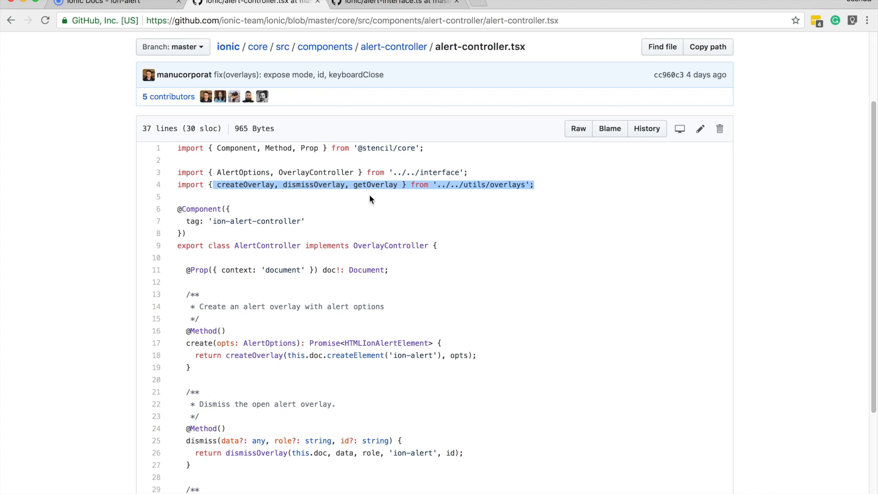
mouse_move(479, 190)
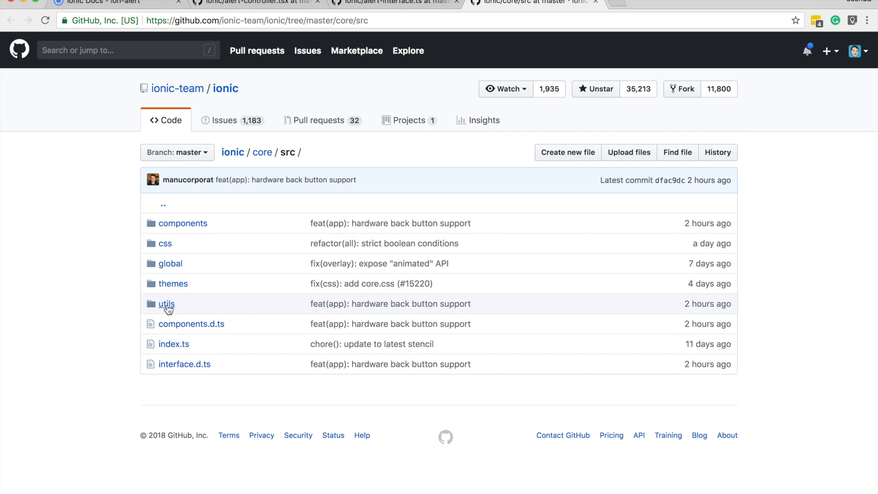
Navigate core/src/utils to overlays.ts and read the createOverlay function body
click(167, 304)
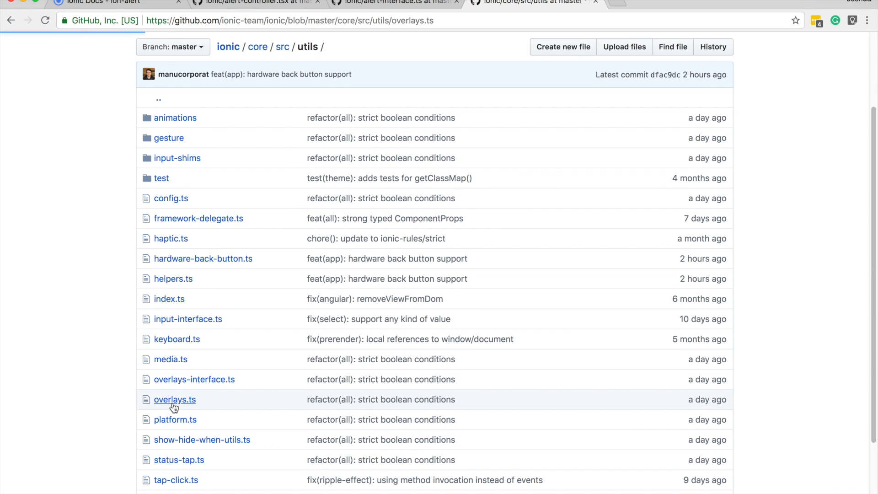
click(174, 400)
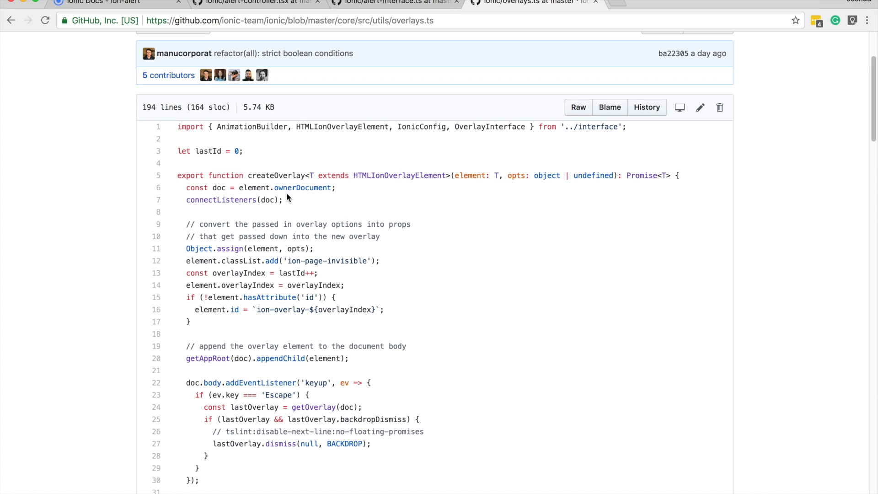
mouse_move(285, 176)
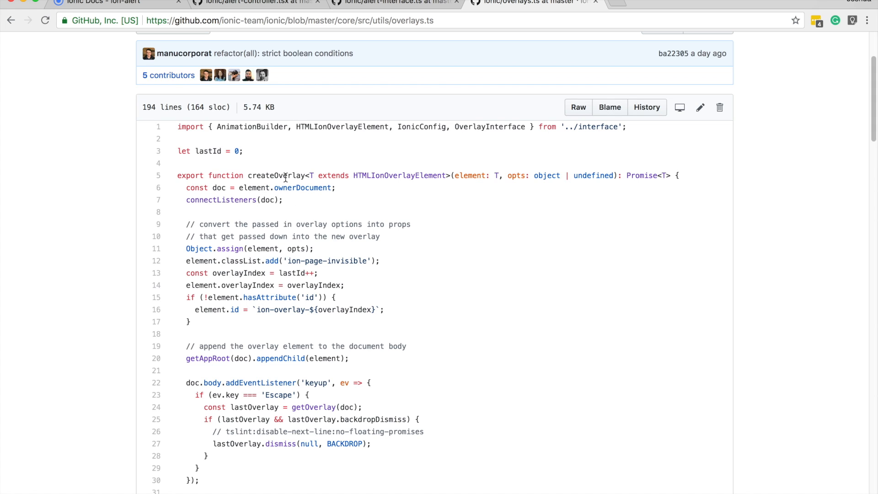
scroll(down, 3)
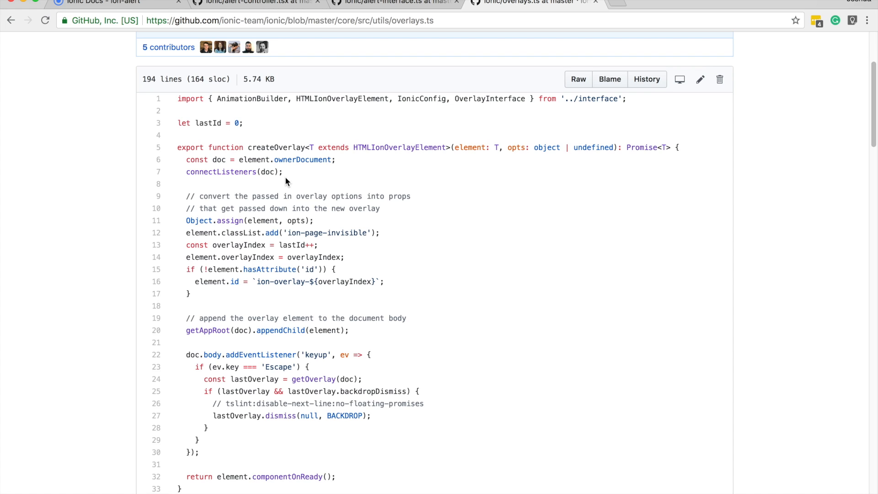
mouse_move(187, 190)
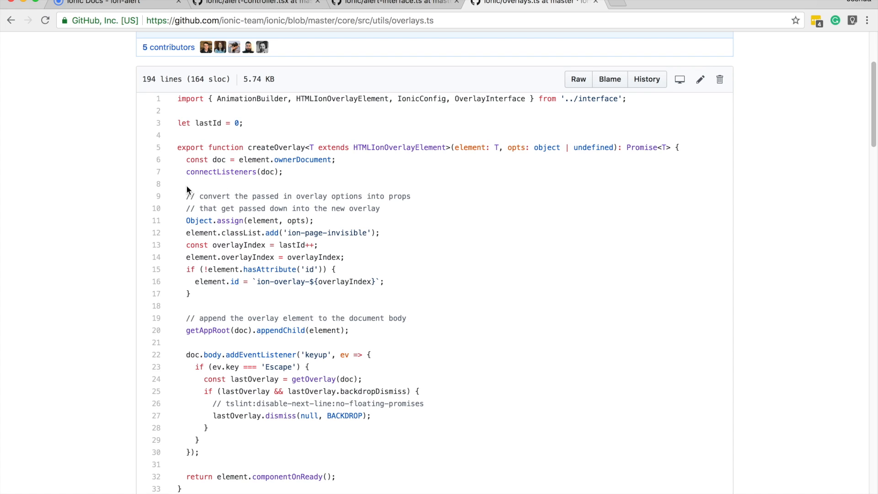
double_click(298, 195)
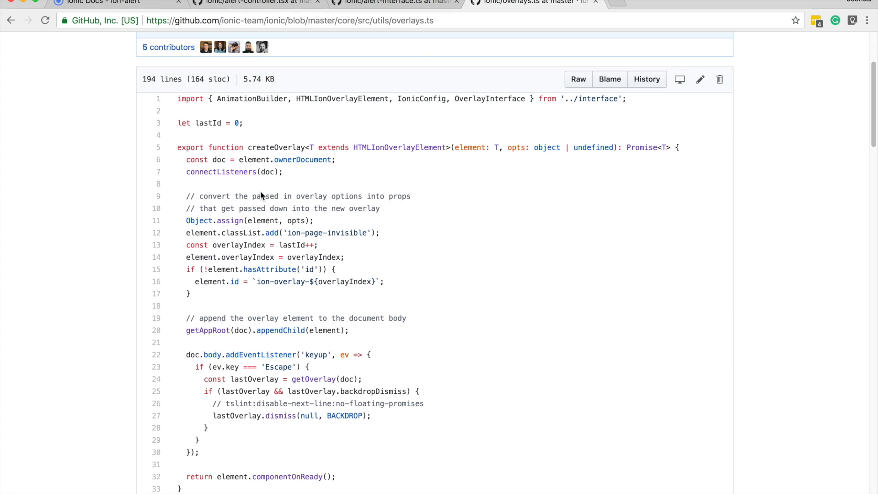
mouse_move(247, 208)
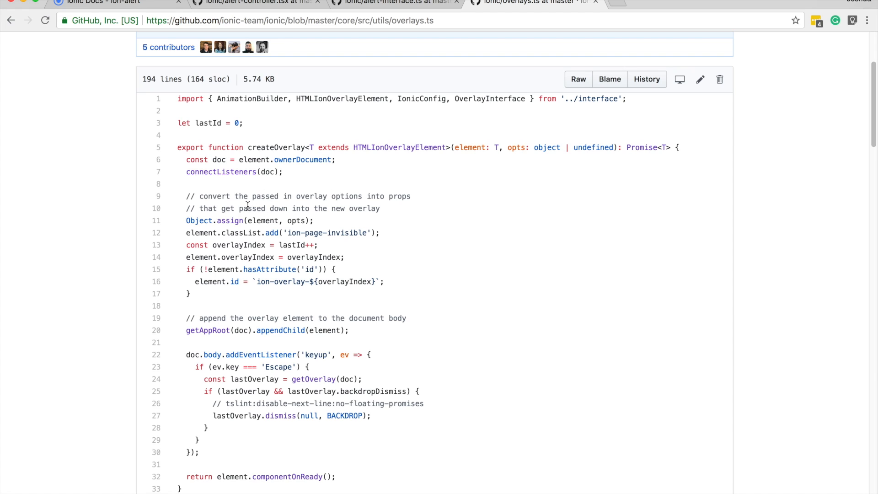
mouse_move(391, 195)
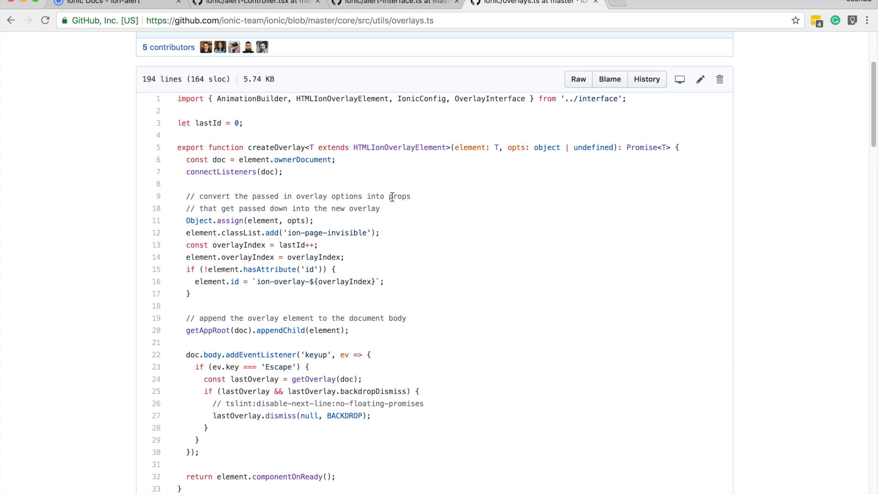
double_click(399, 196)
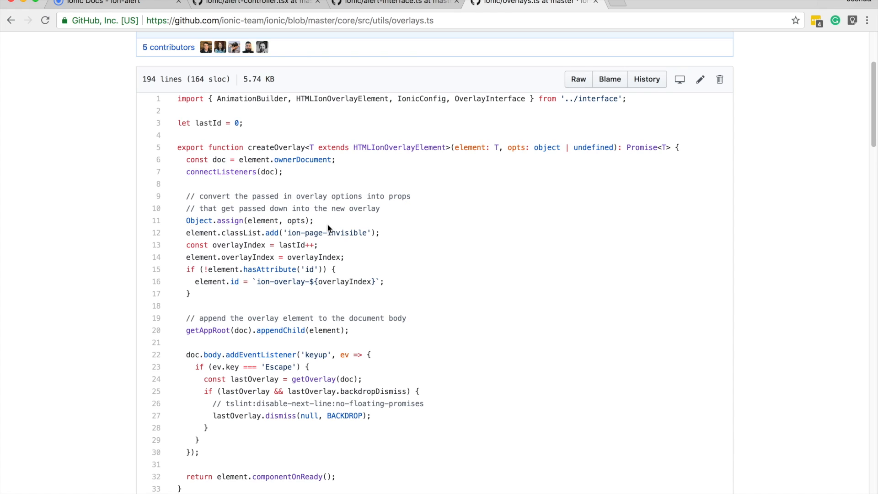
mouse_move(482, 207)
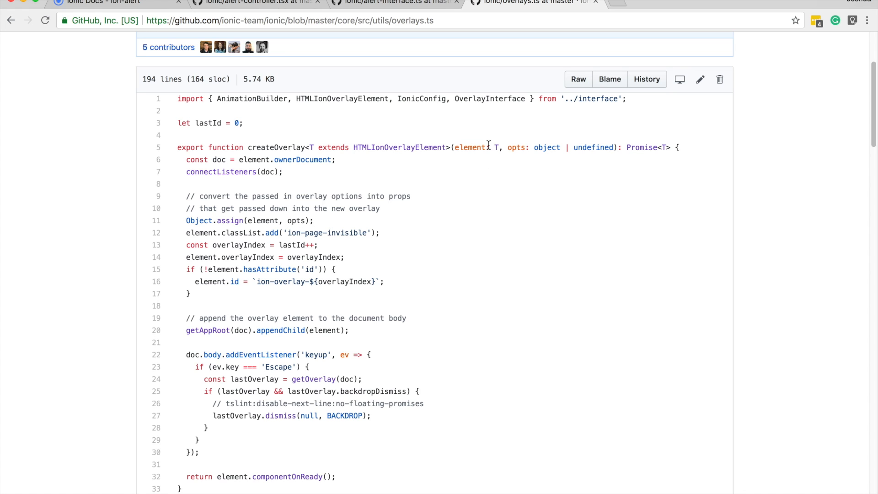
Return to alert-controller.tsx where create() passes an ion-alert element and options to createOverlay
click(273, 2)
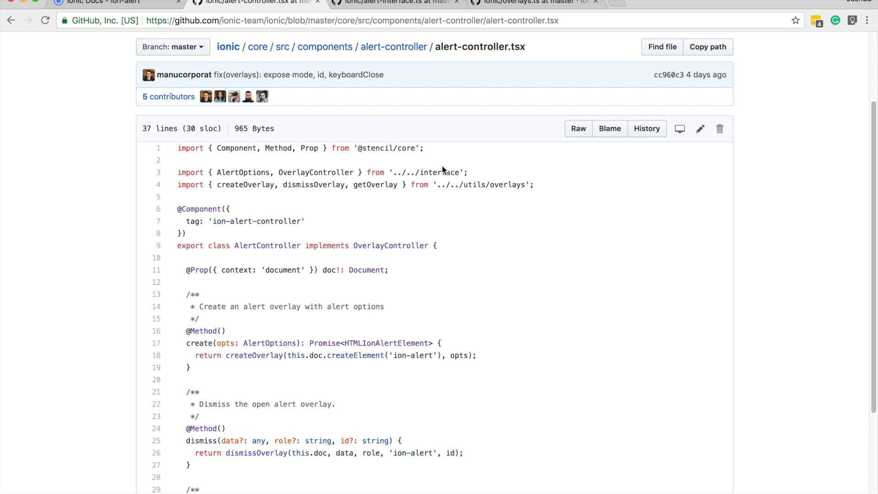
scroll(down, 3)
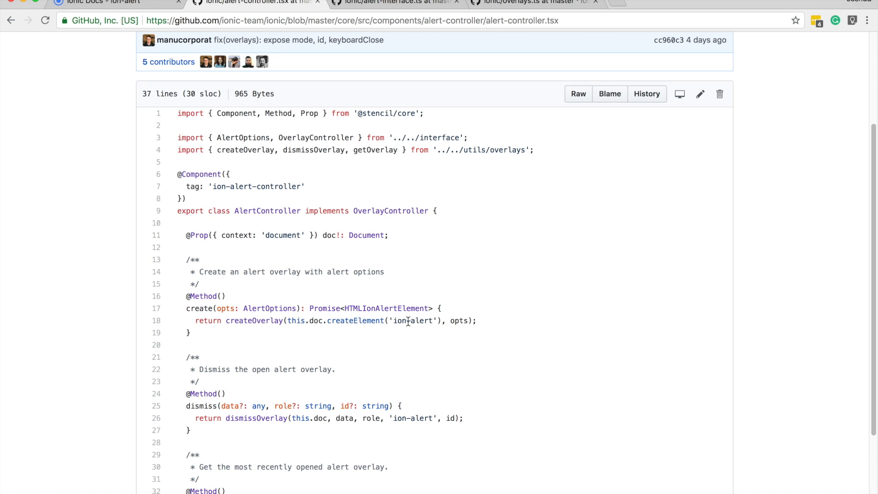
double_click(459, 321)
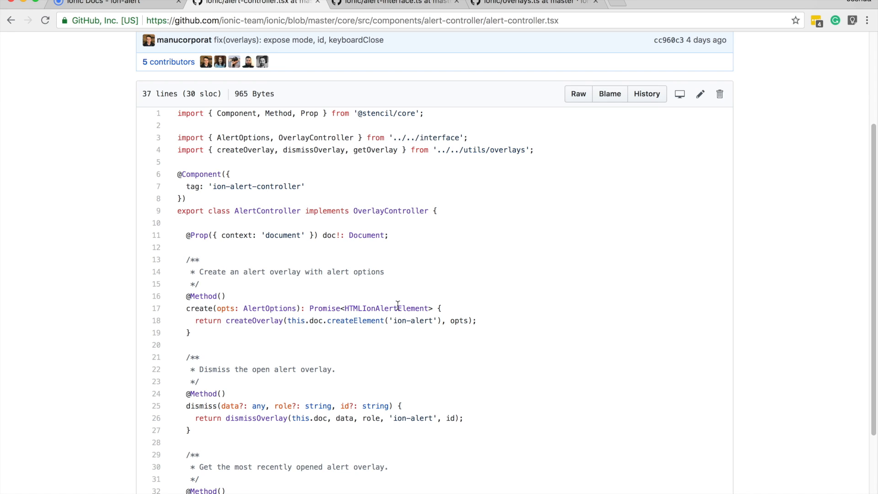
mouse_move(410, 307)
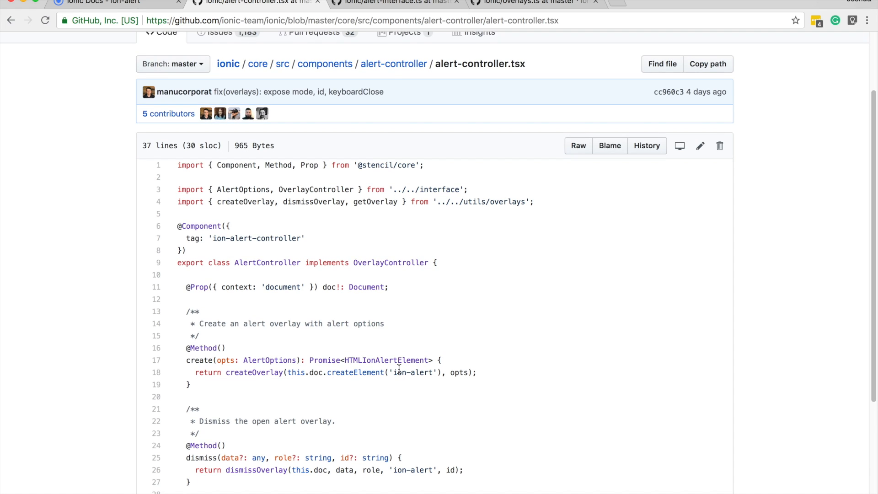
mouse_move(394, 62)
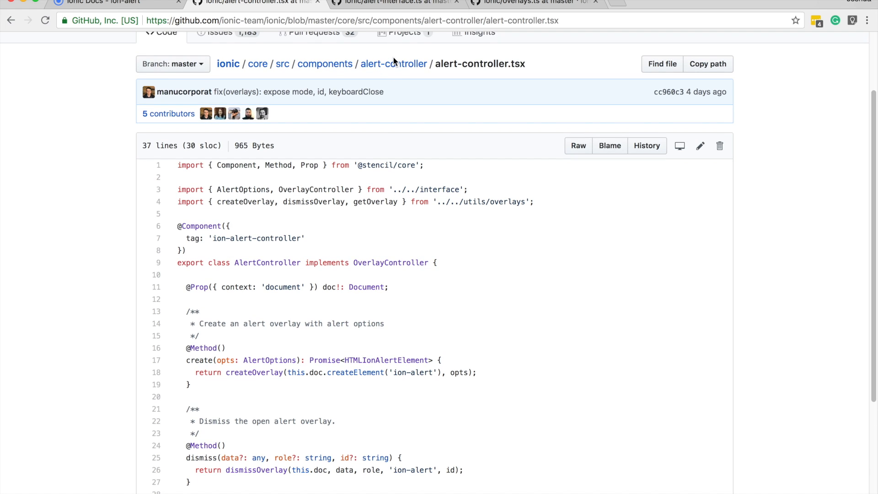
Navigate from components into the alert folder and open alert.tsx
click(324, 64)
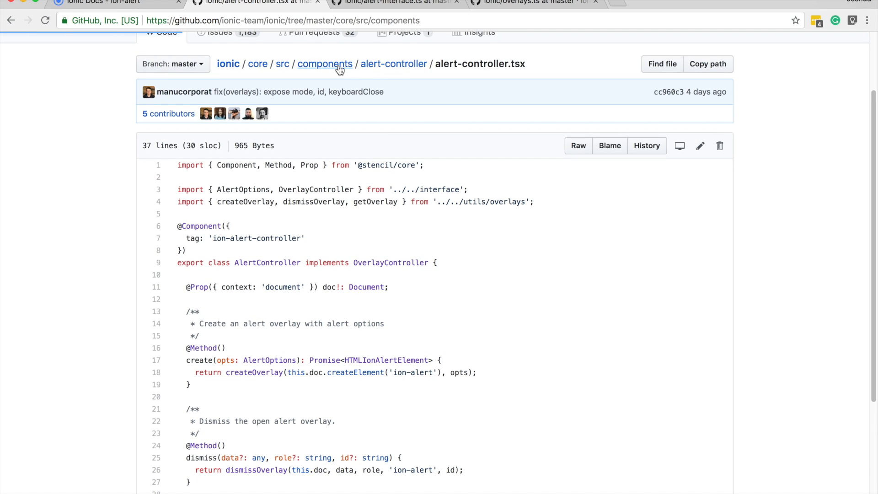
click(325, 64)
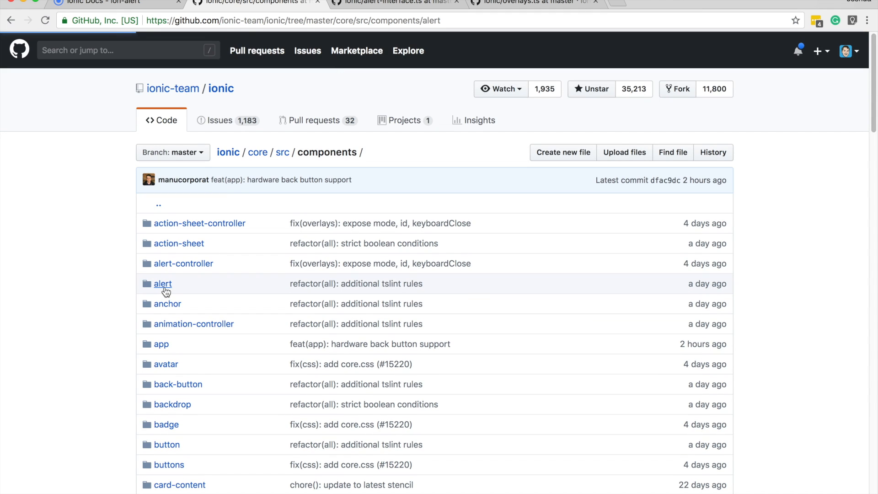
click(163, 283)
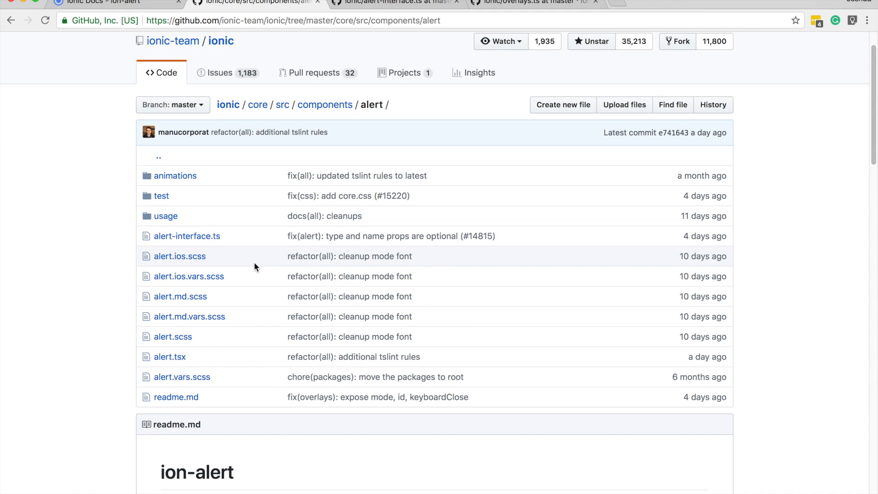
click(170, 357)
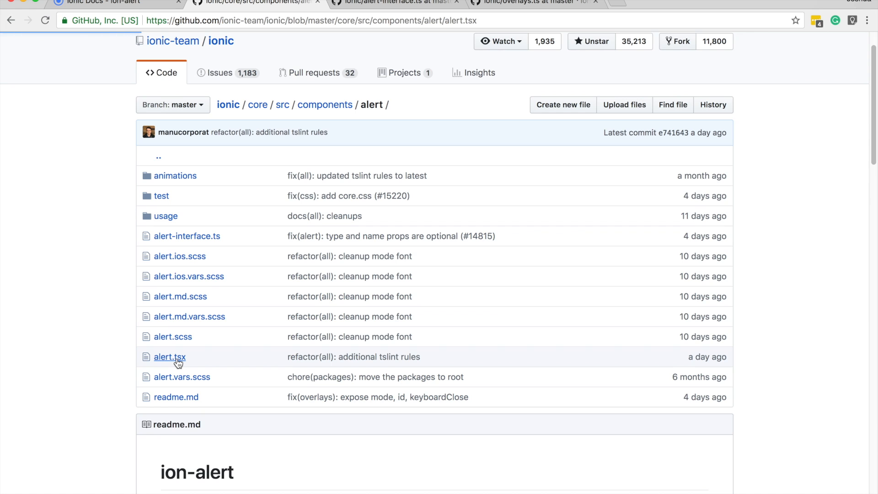
click(170, 357)
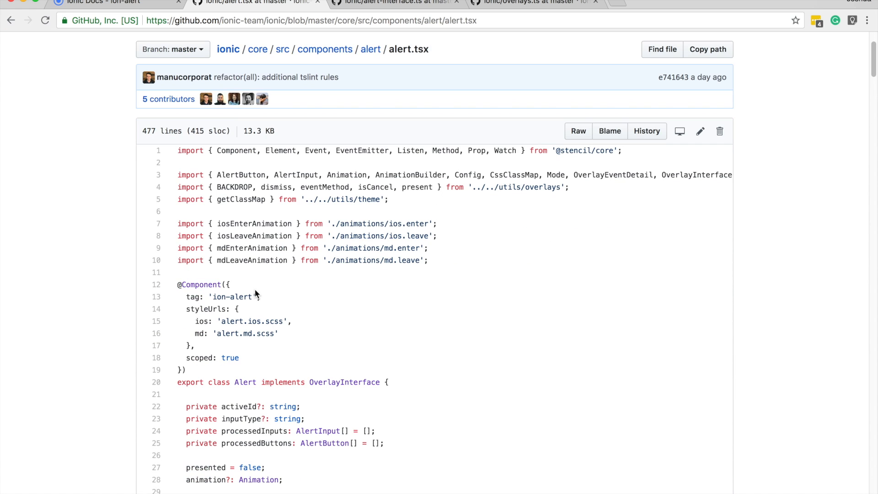
scroll(down, 3)
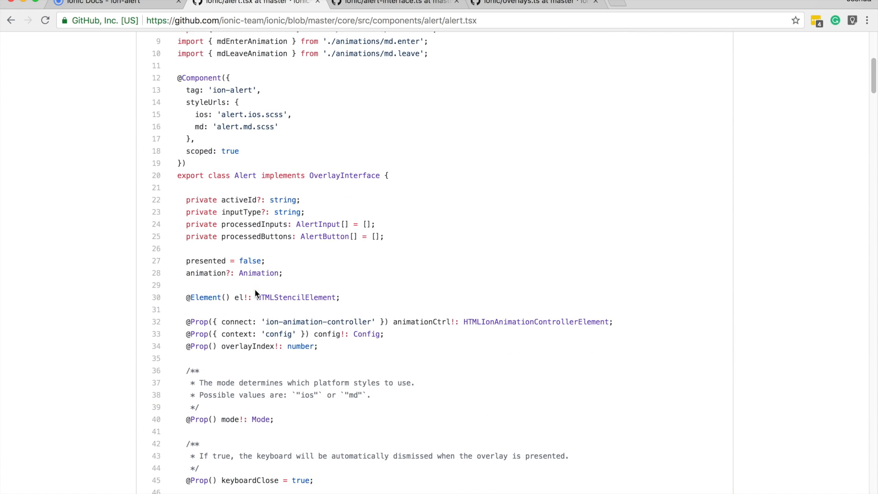
scroll(down, 3)
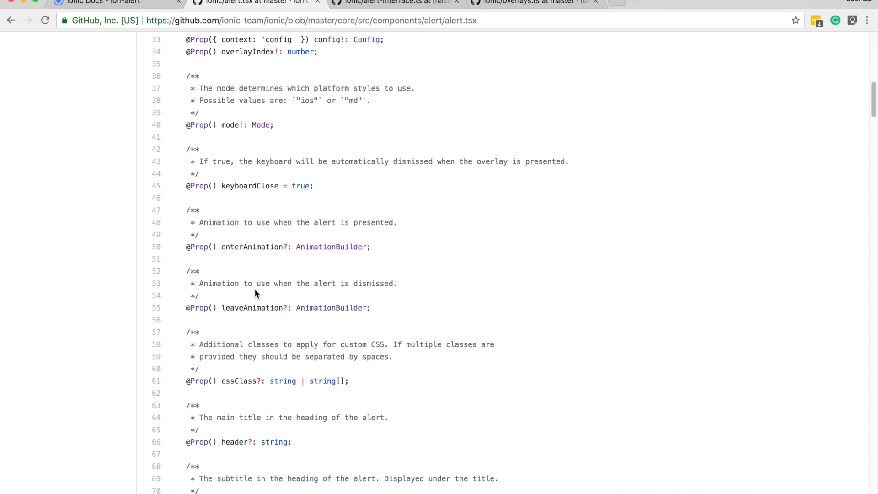
scroll(up, 3)
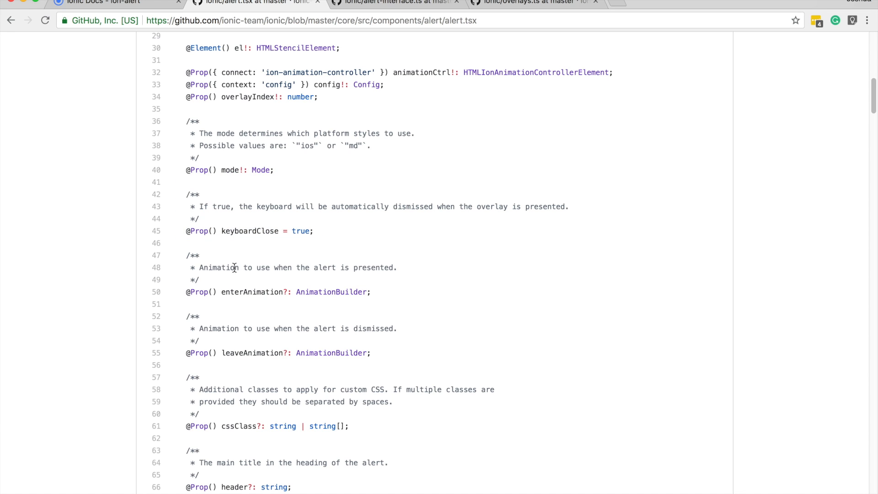
scroll(down, 3)
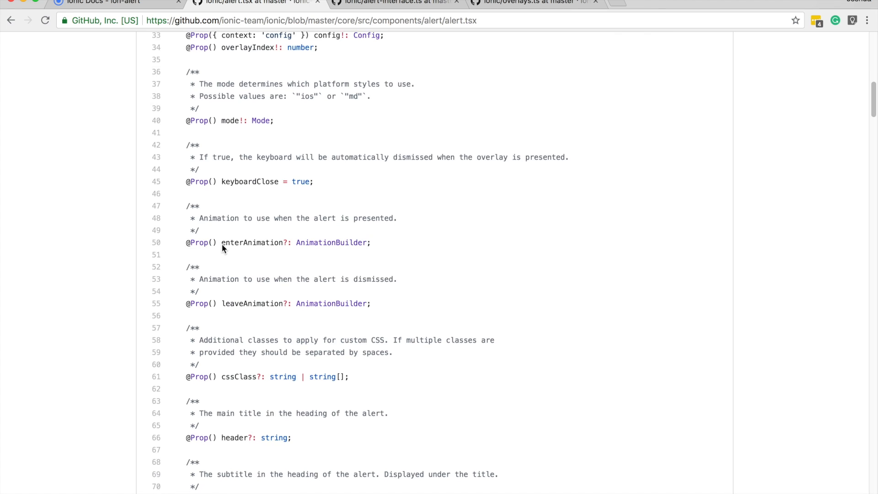
scroll(down, 3)
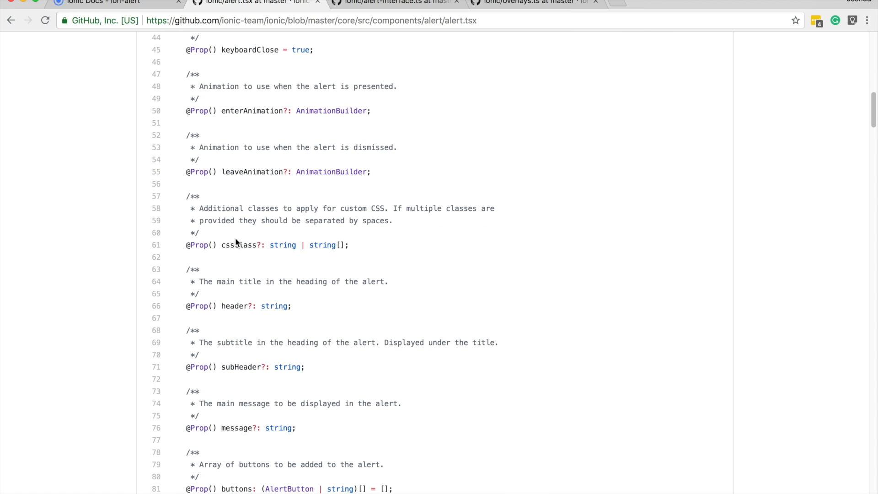
scroll(down, 3)
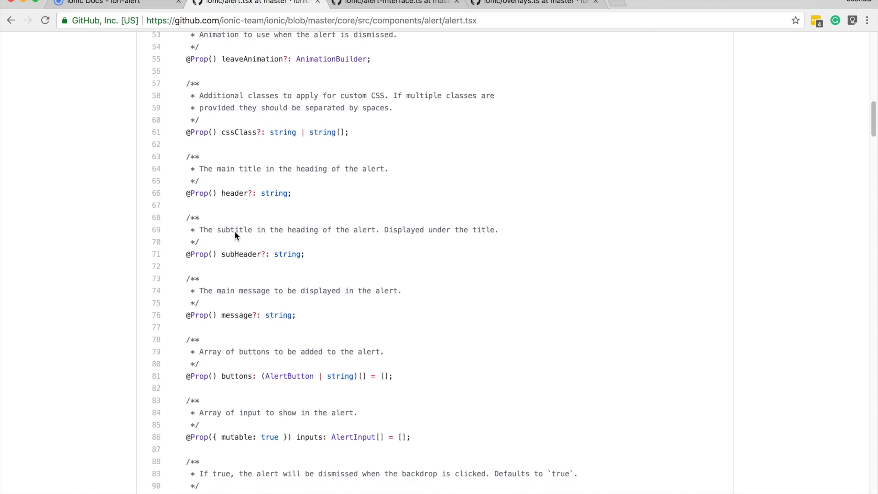
scroll(down, 3)
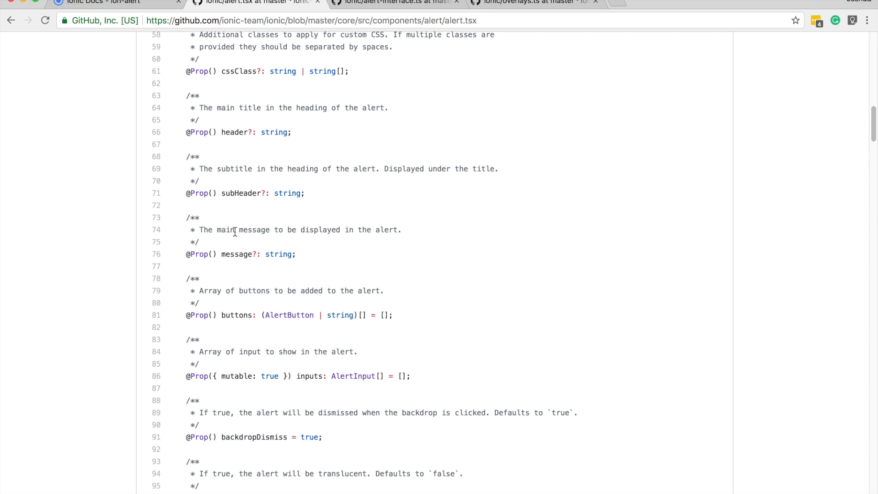
scroll(down, 3)
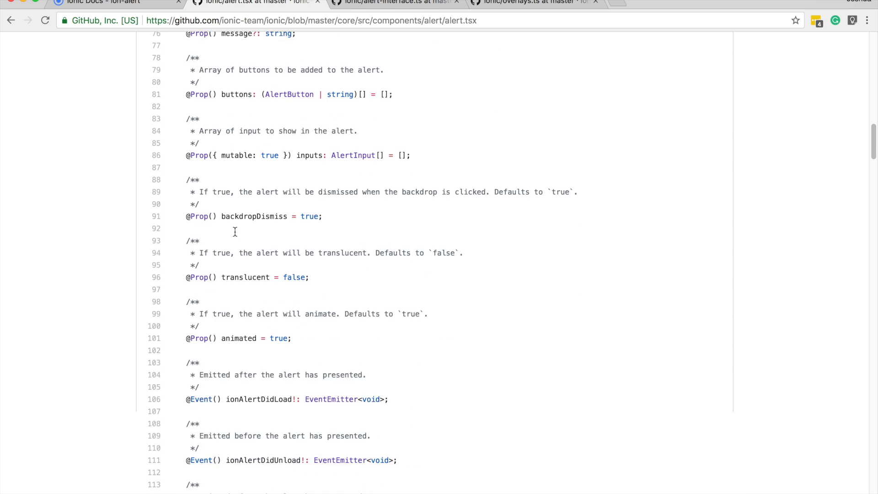
scroll(down, 3)
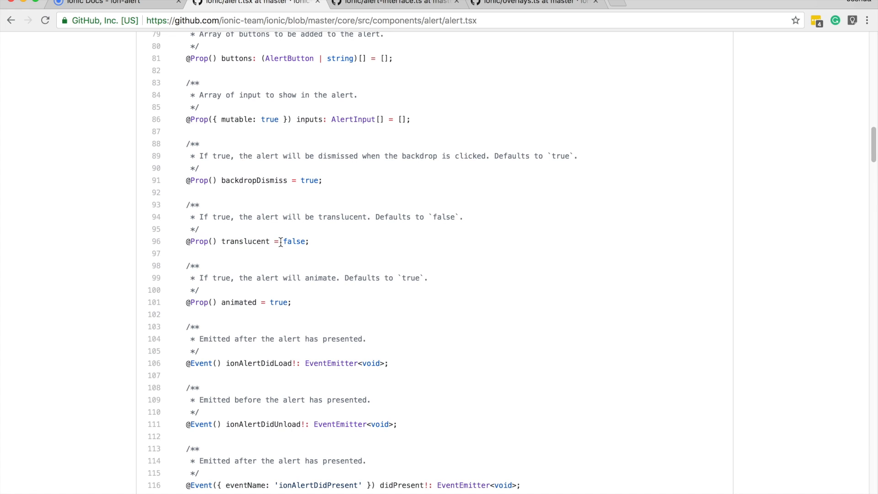
mouse_move(203, 217)
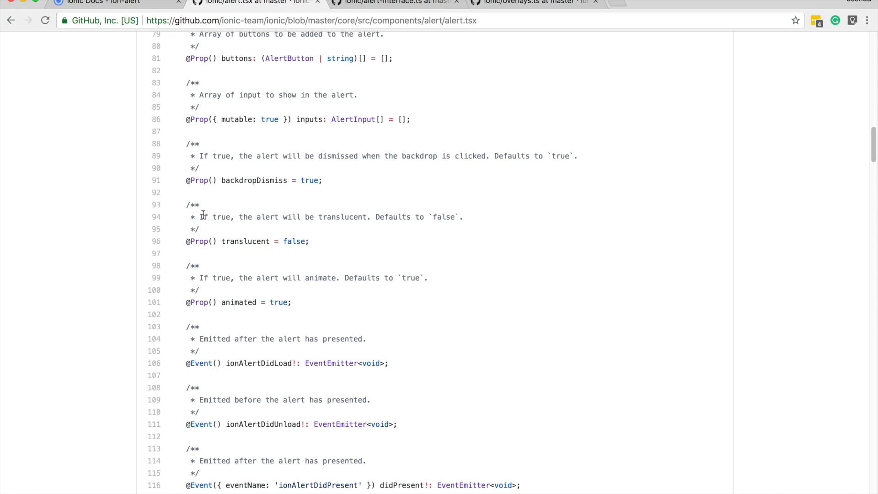
drag(197, 216, 258, 217)
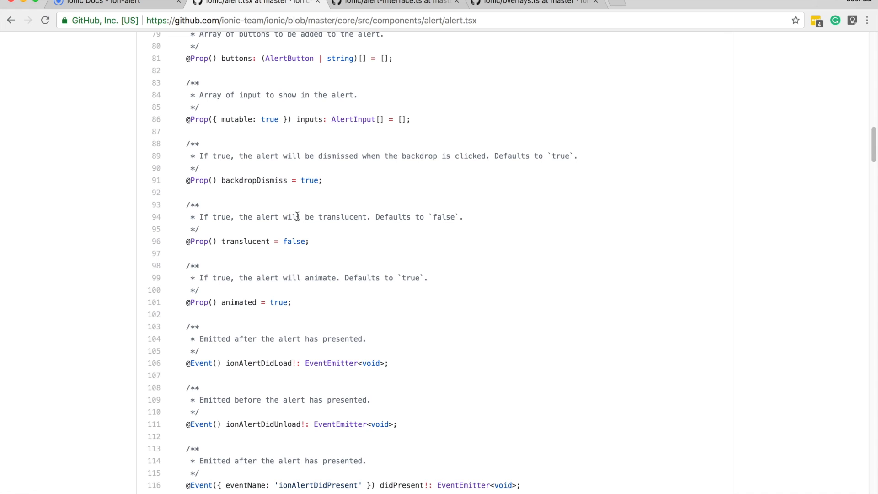
drag(321, 217, 417, 217)
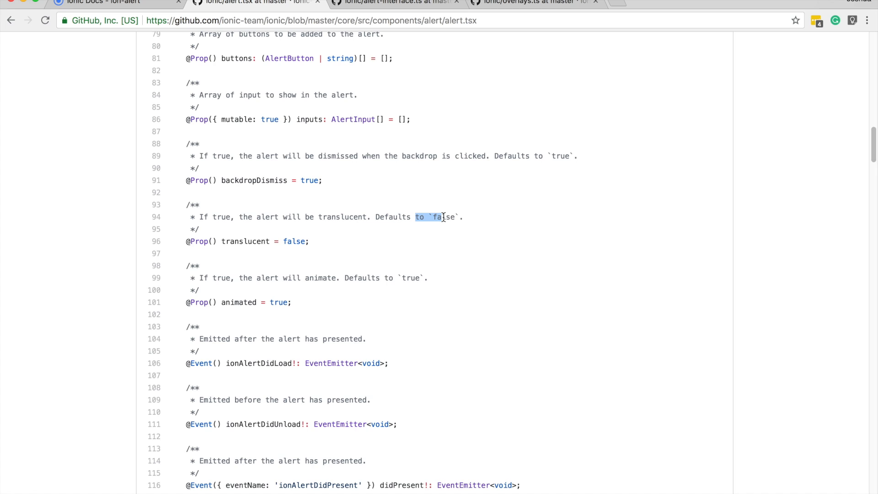
mouse_move(444, 223)
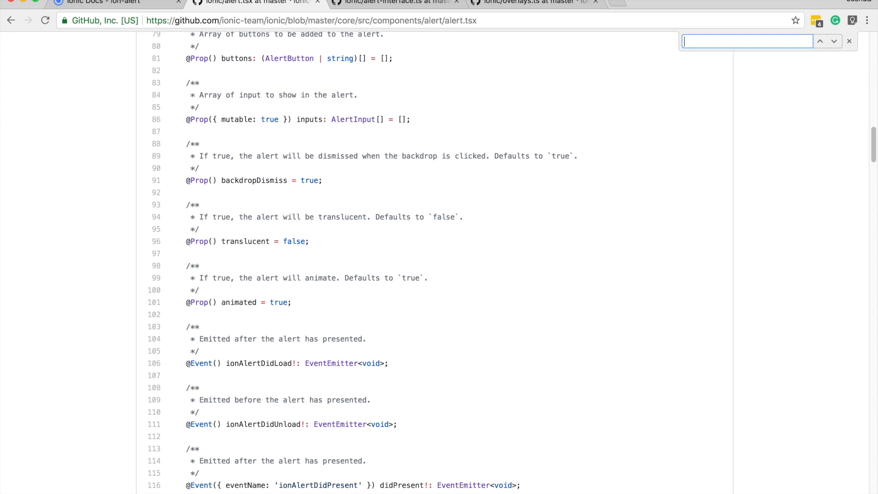
Find 'translucen' down to the hostData usage and select the 'alert-translucent' class name
text(translucen)
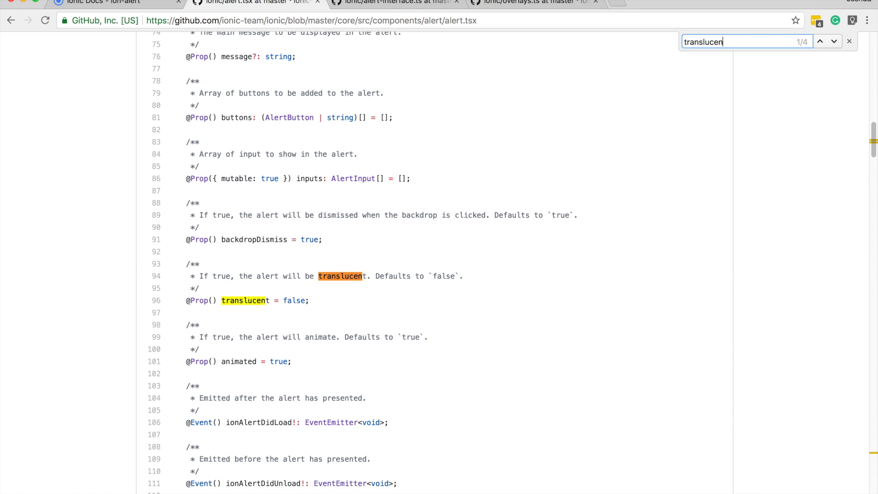
click(834, 44)
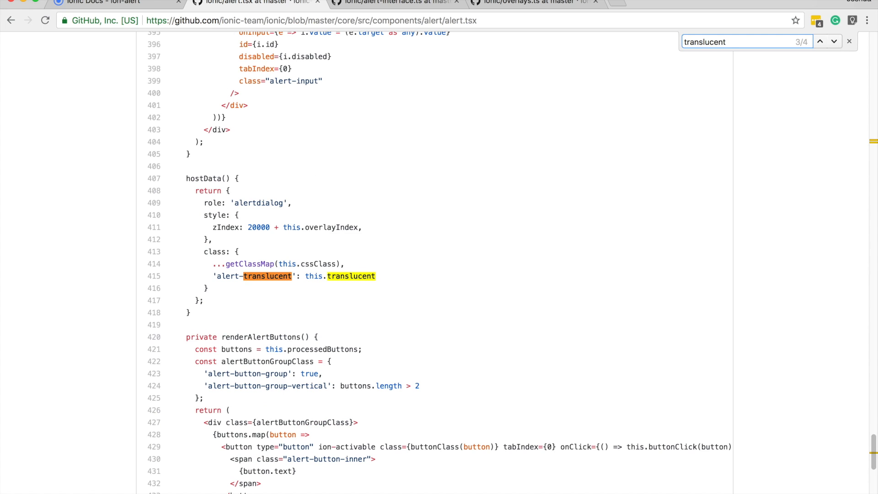
mouse_move(256, 276)
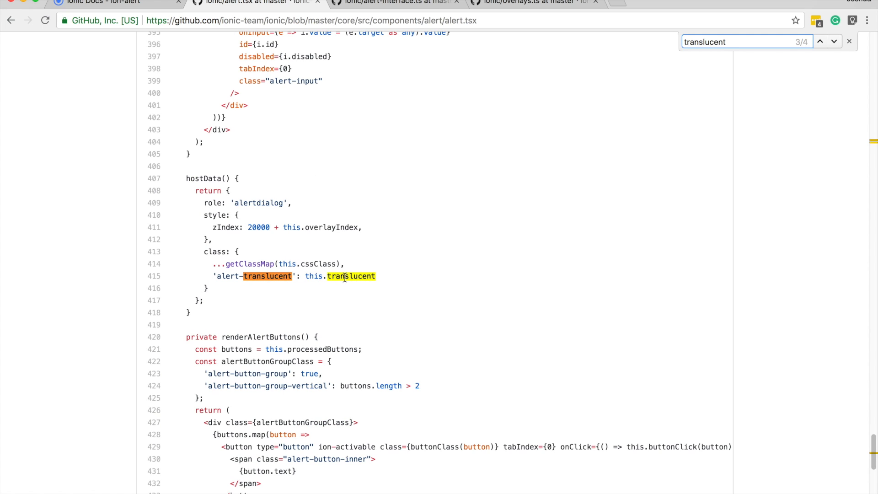
mouse_move(237, 281)
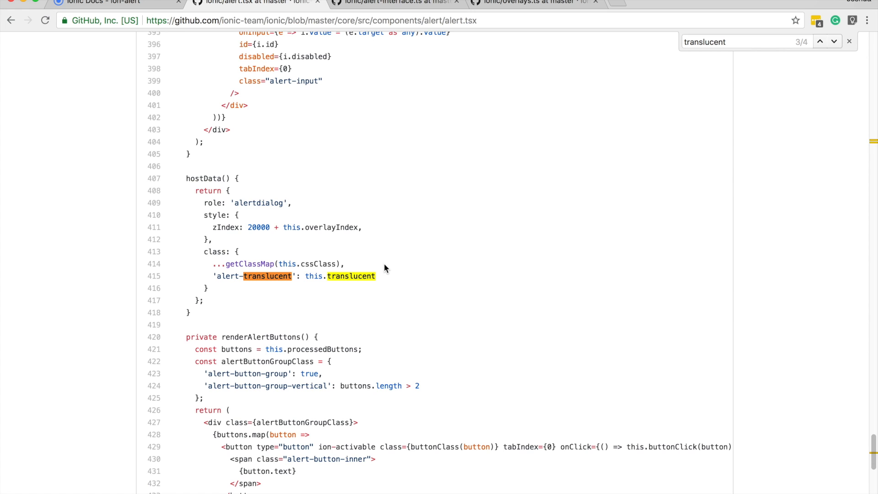
mouse_move(228, 290)
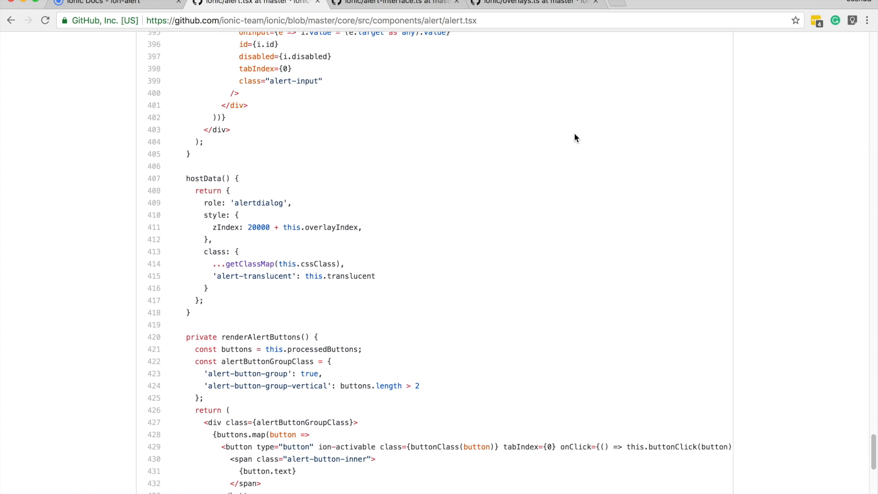
mouse_move(328, 260)
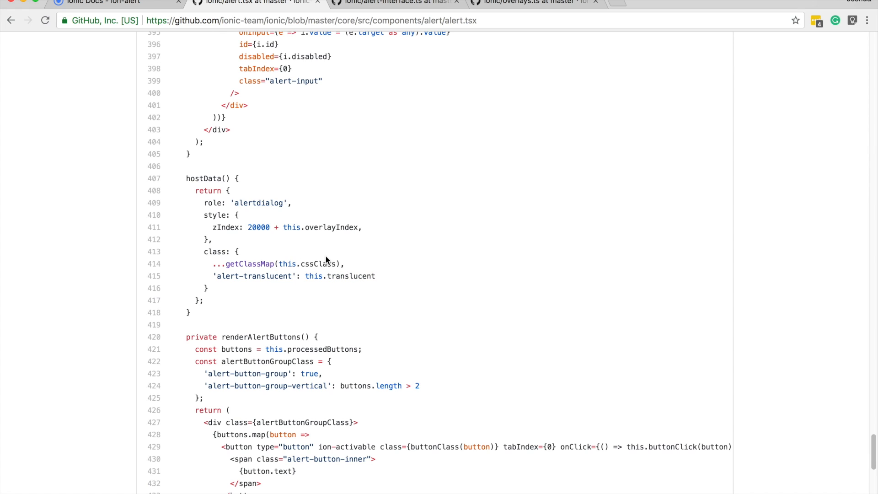
mouse_move(294, 276)
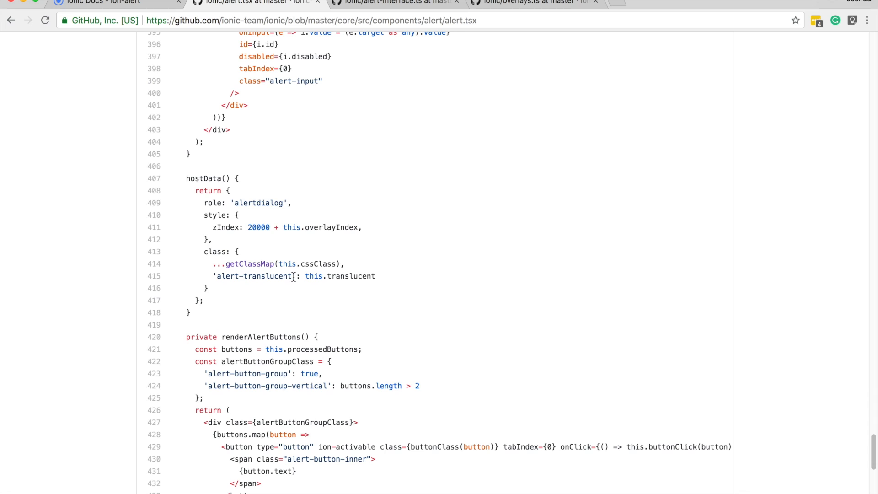
double_click(251, 277)
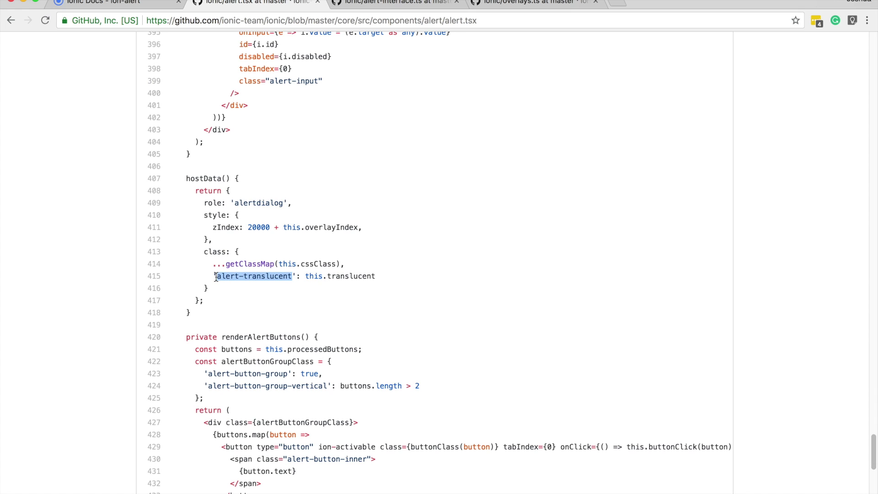
mouse_move(333, 277)
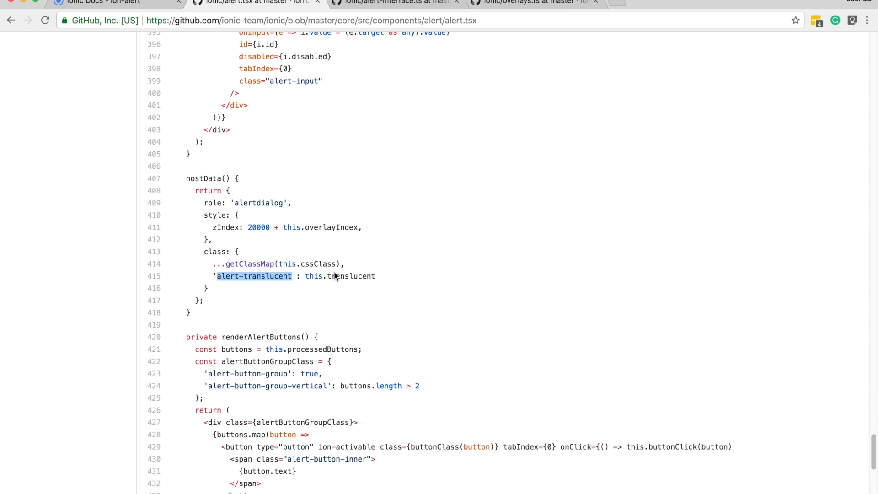
mouse_move(320, 248)
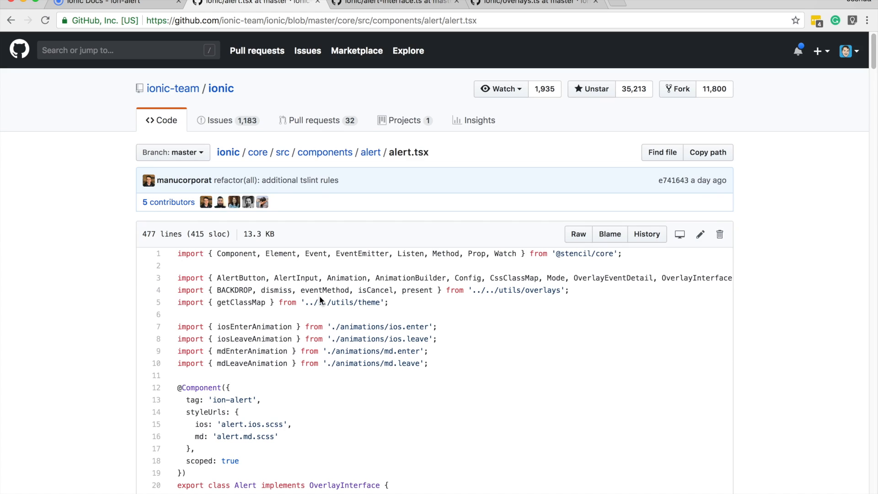
Search the repository for 'alert-translucent'
click(128, 50)
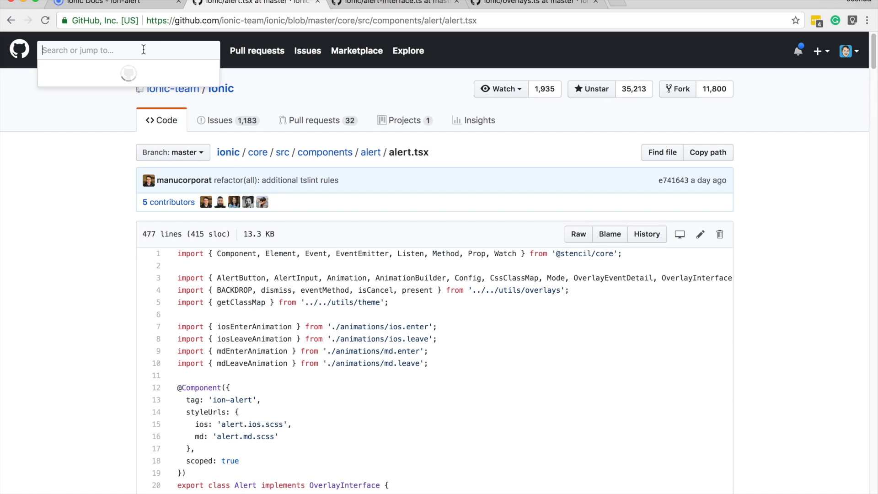
text(alert-translucent)
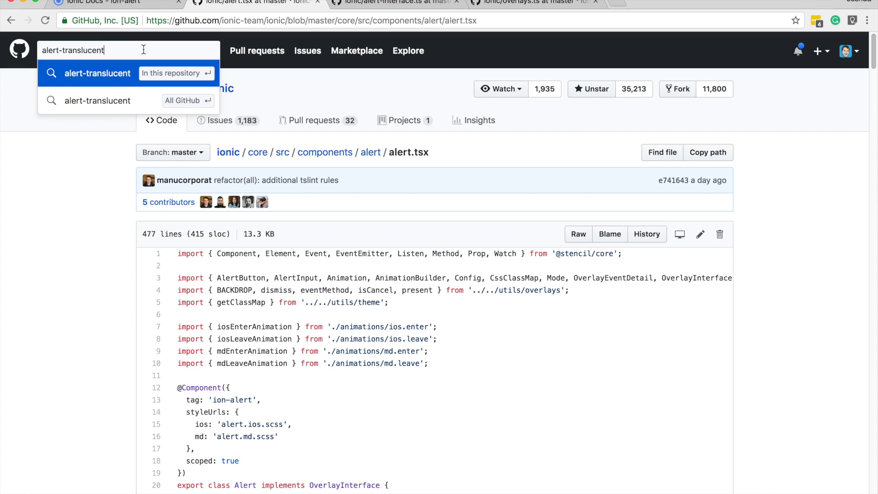
mouse_move(117, 64)
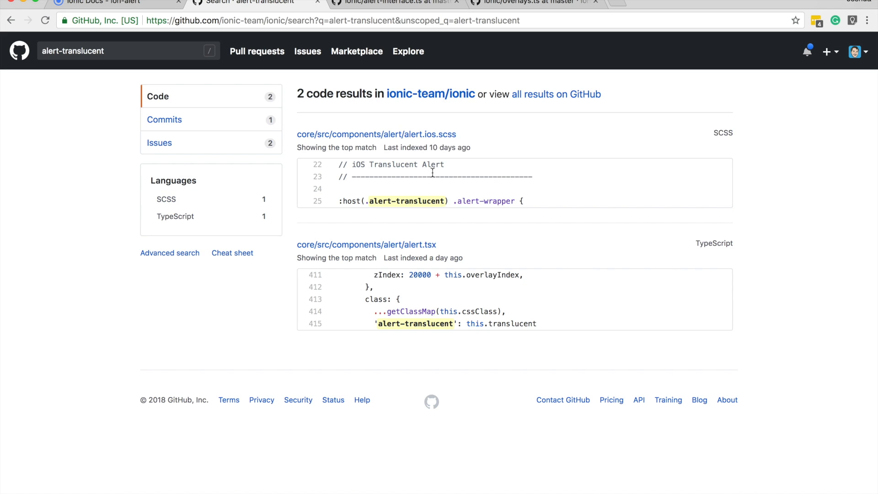
mouse_move(436, 326)
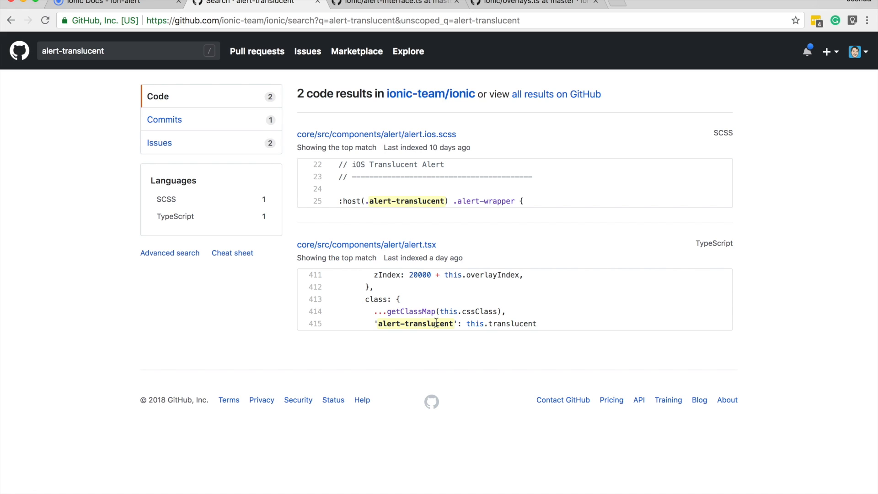
mouse_move(428, 187)
text(trans)
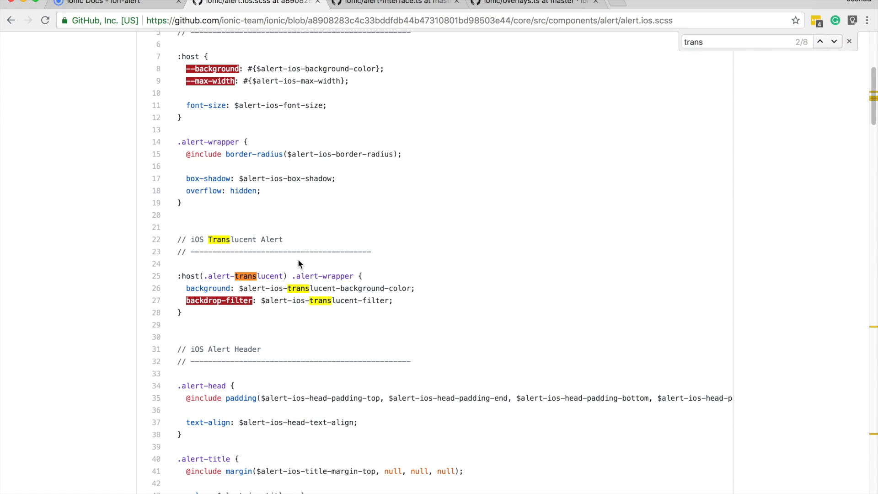
In alert.ios.scss, view the :host(.alert-translucent) rule setting background and backdrop-filter
scroll(down, 3)
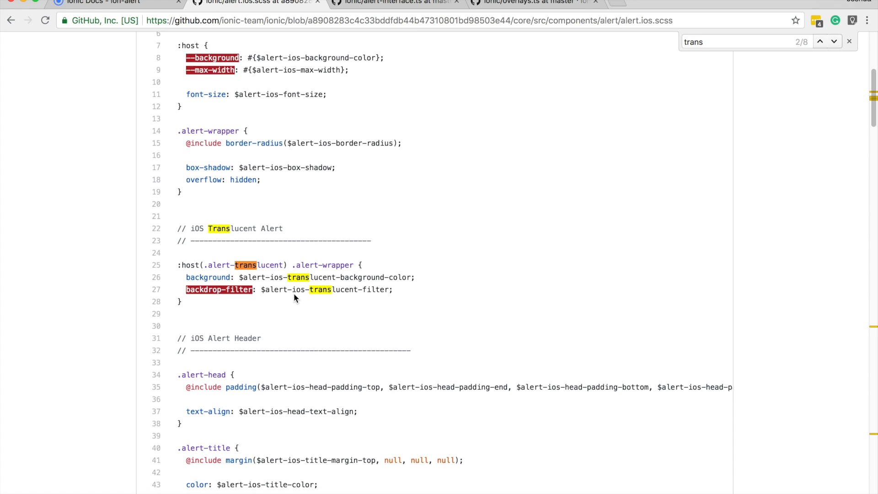
scroll(down, 3)
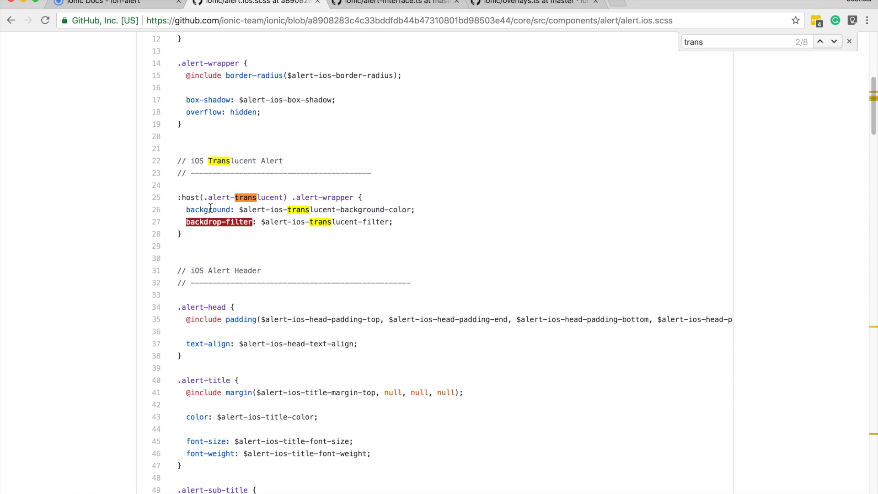
mouse_move(239, 222)
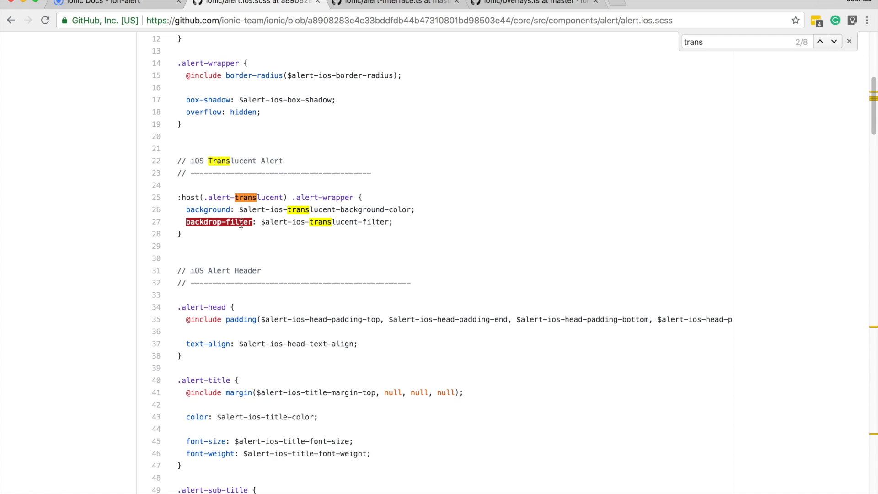
mouse_move(250, 218)
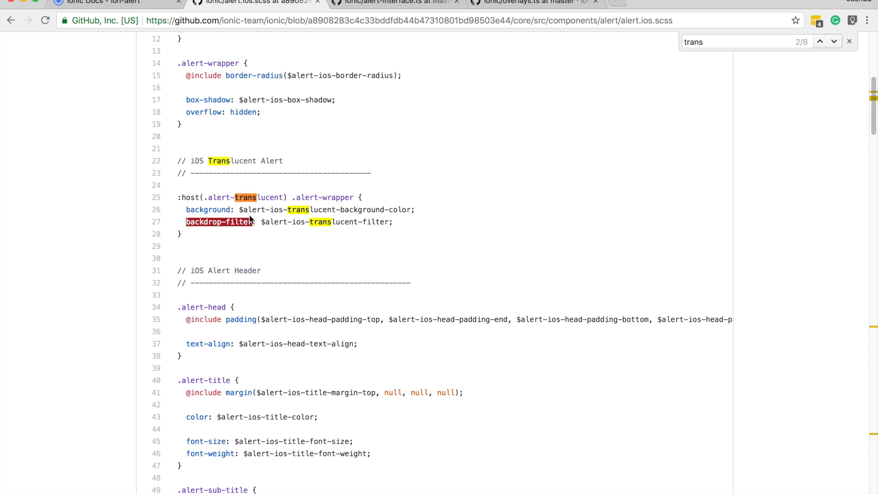
mouse_move(269, 209)
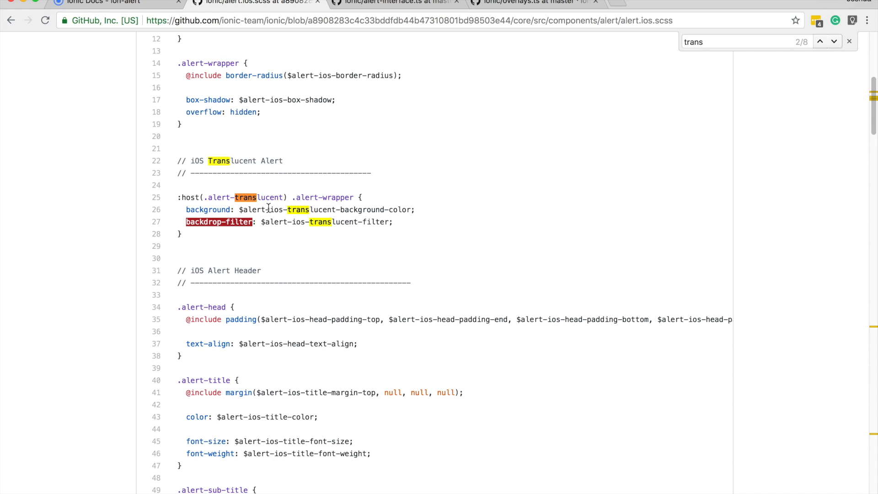
mouse_move(297, 212)
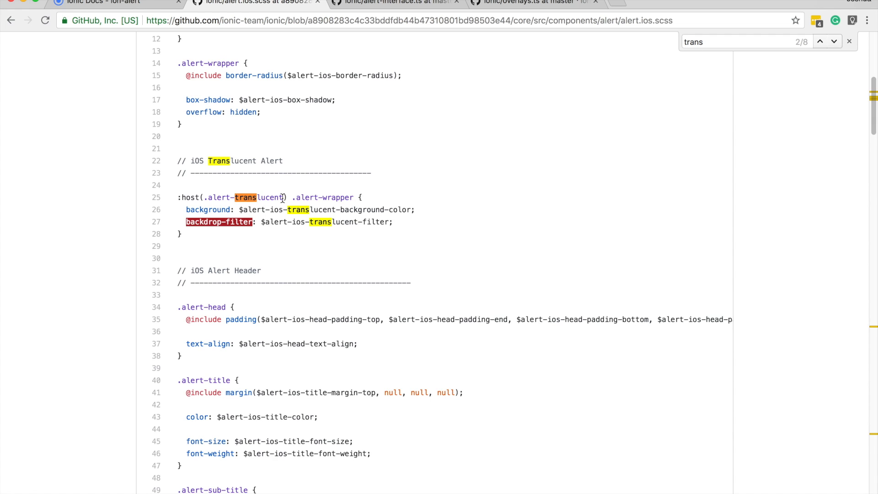
mouse_move(346, 231)
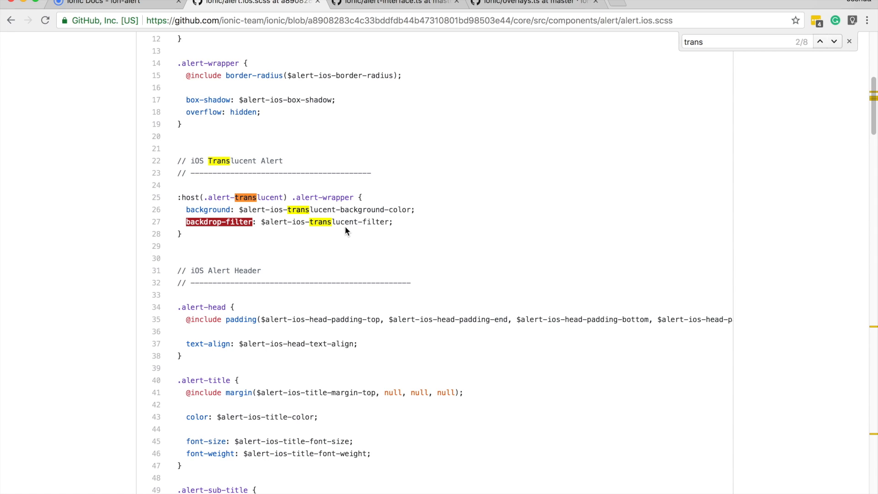
click(848, 43)
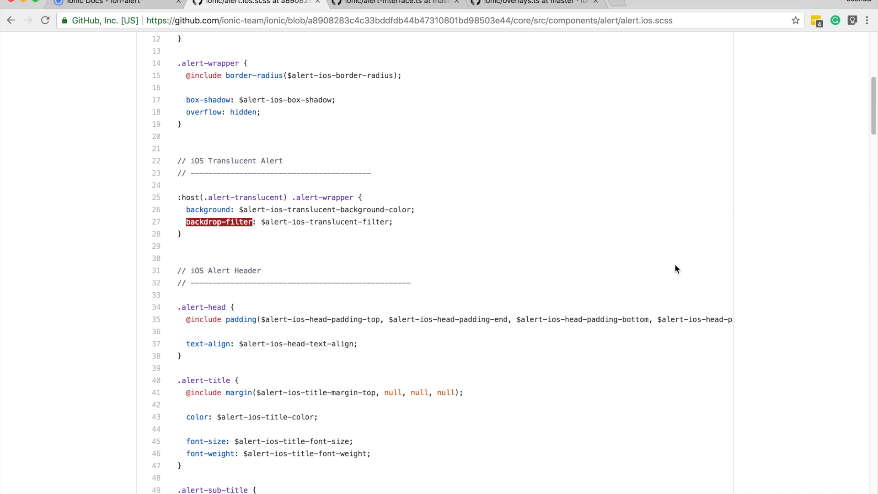
mouse_move(678, 267)
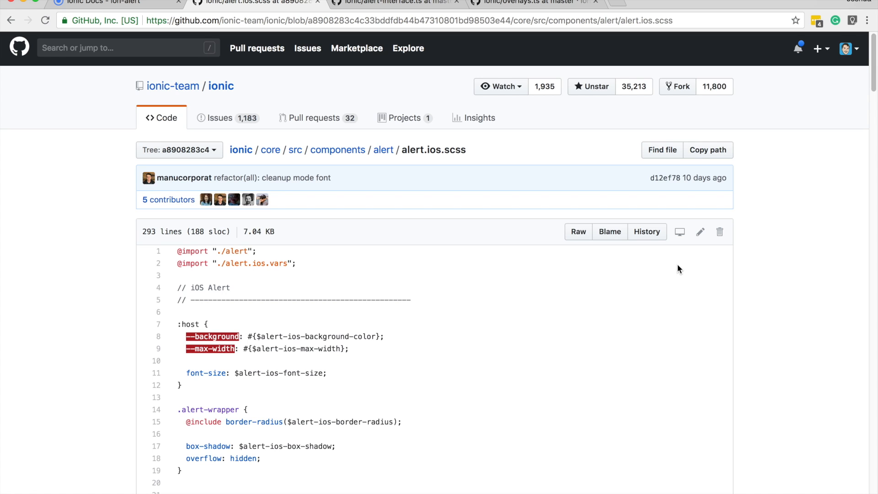
mouse_move(522, 270)
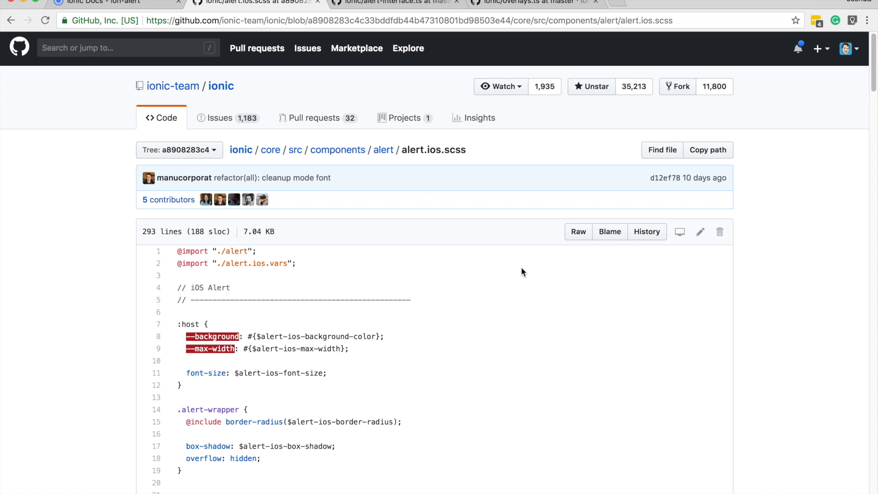
mouse_move(354, 149)
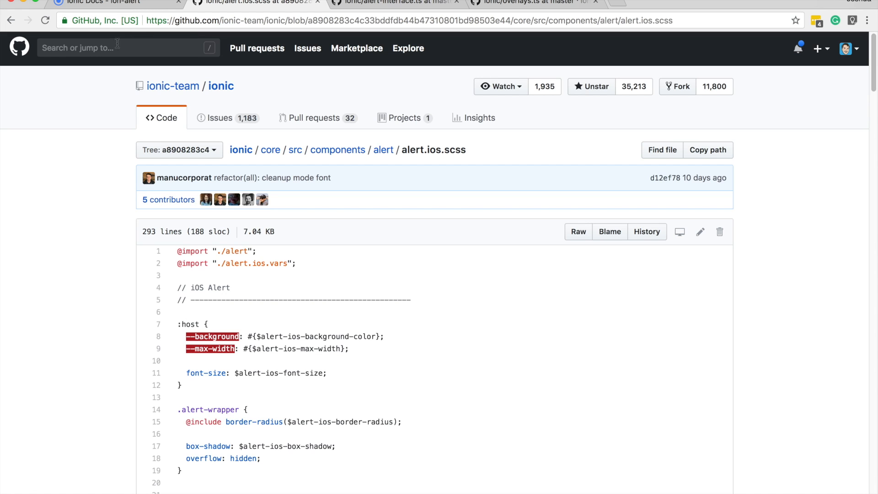
click(114, 47)
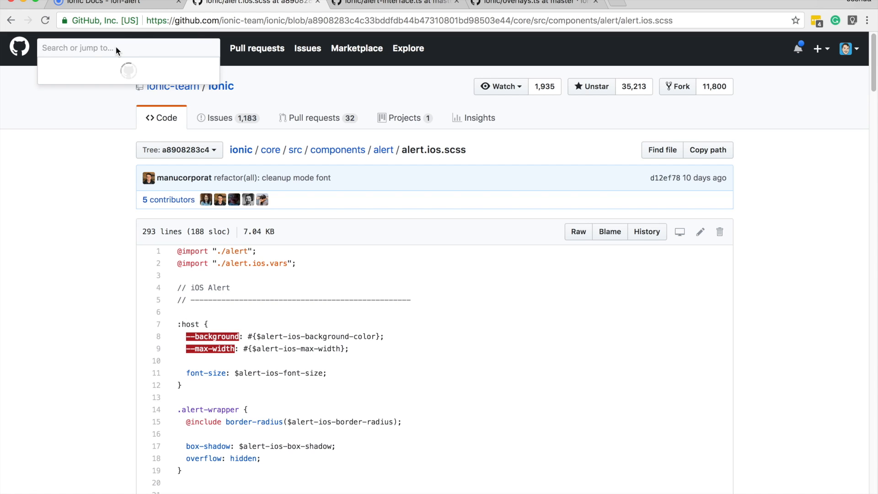
click(114, 48)
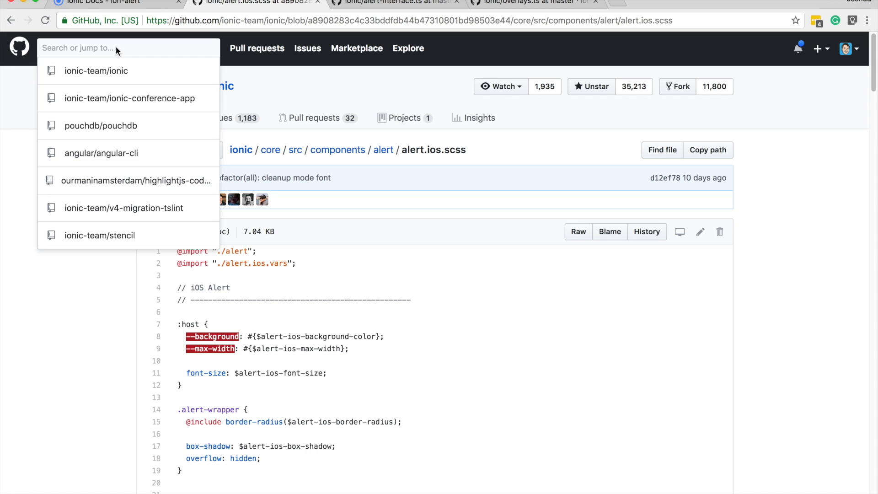
click(82, 300)
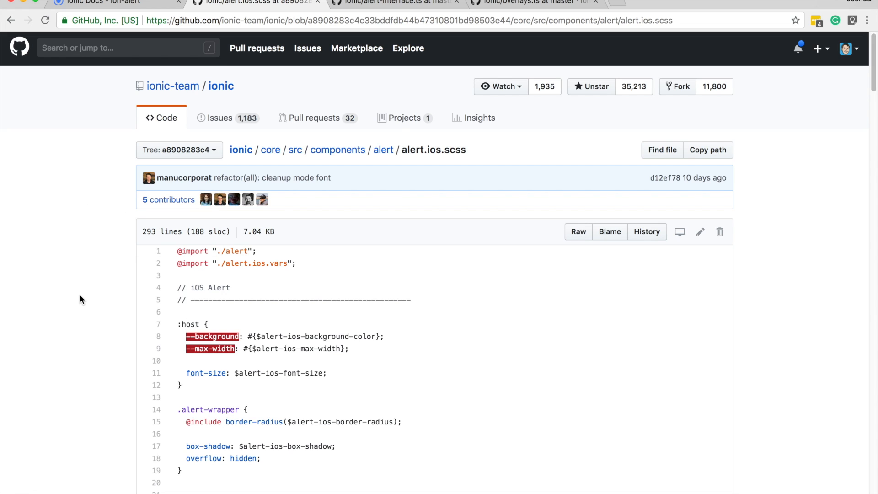